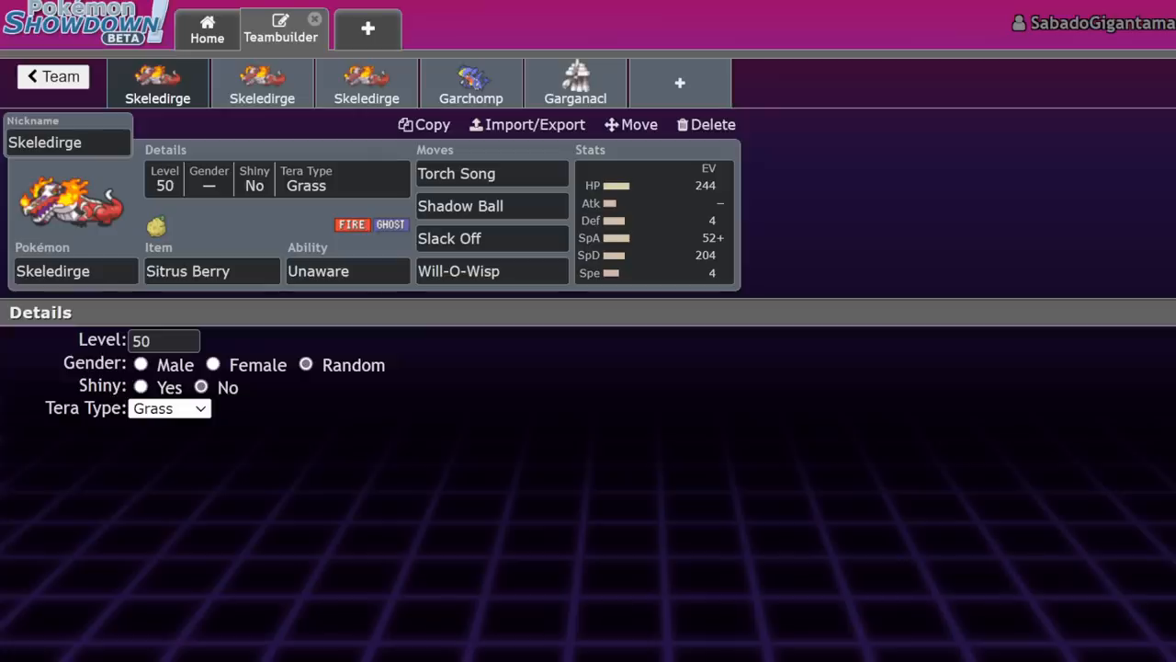
# Show the first Skeledirge's EV panel with its 244 HP / 204 Sp. Def spread
pyautogui.click(653, 221)
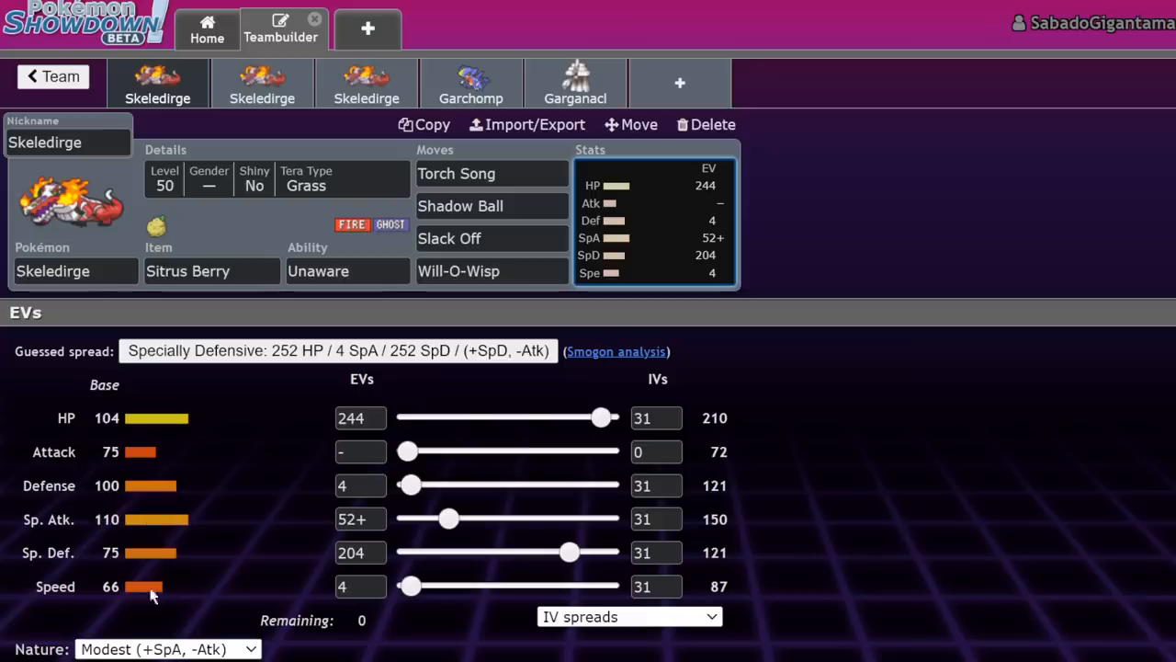
pyautogui.moveTo(933, 393)
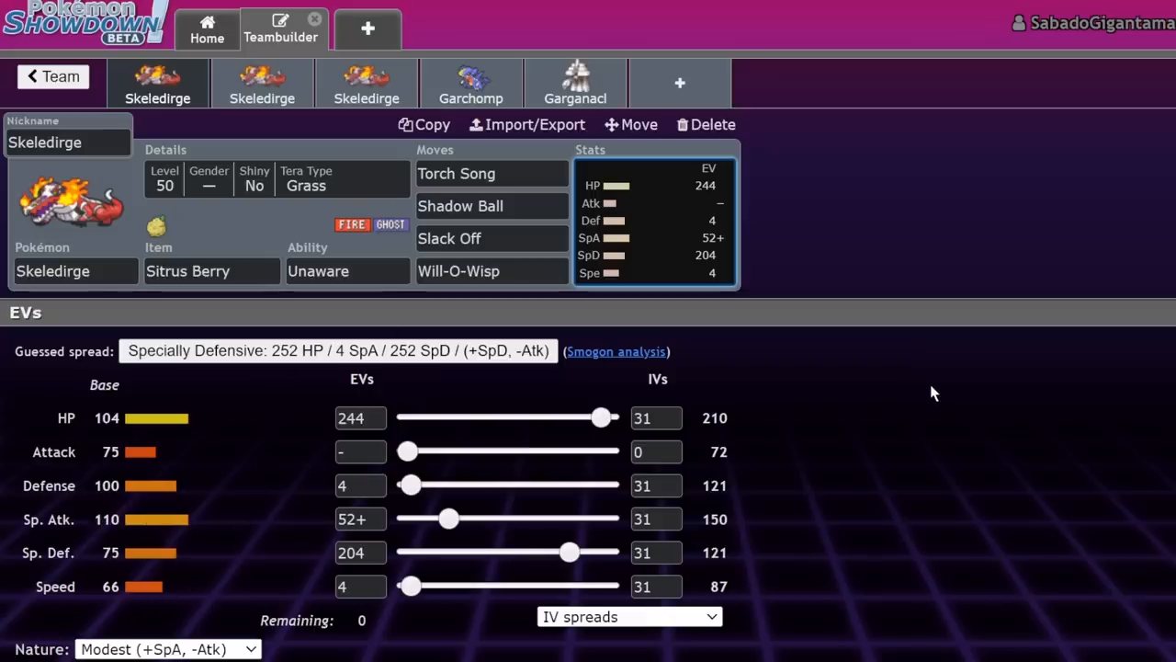
pyautogui.moveTo(136, 518)
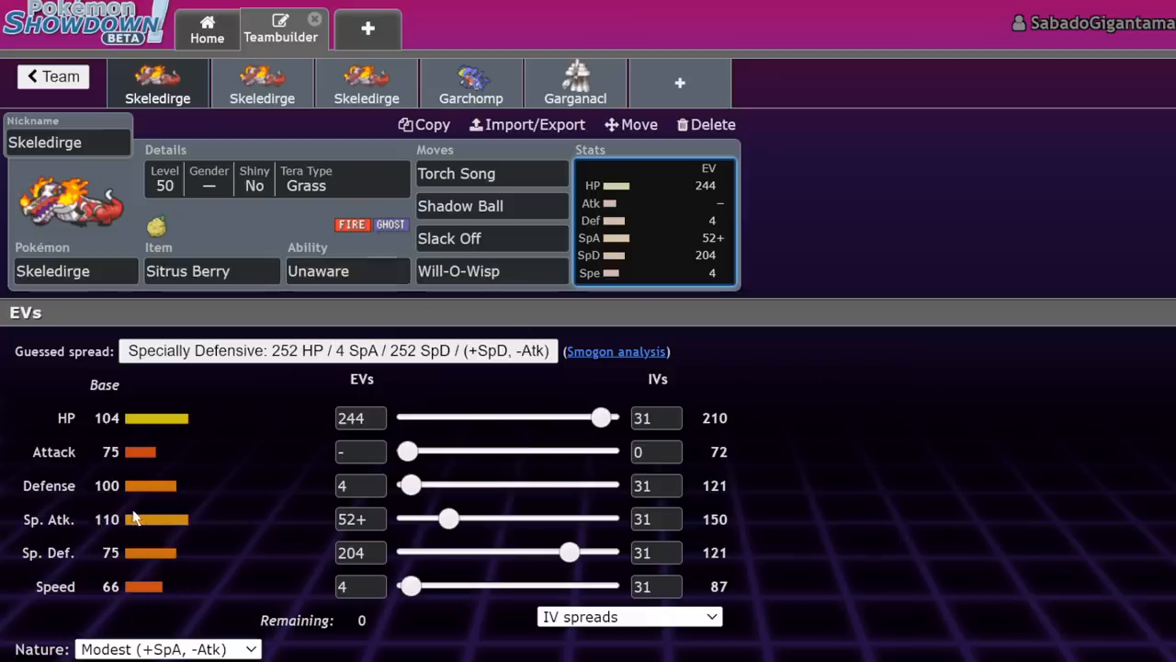
pyautogui.moveTo(96, 443)
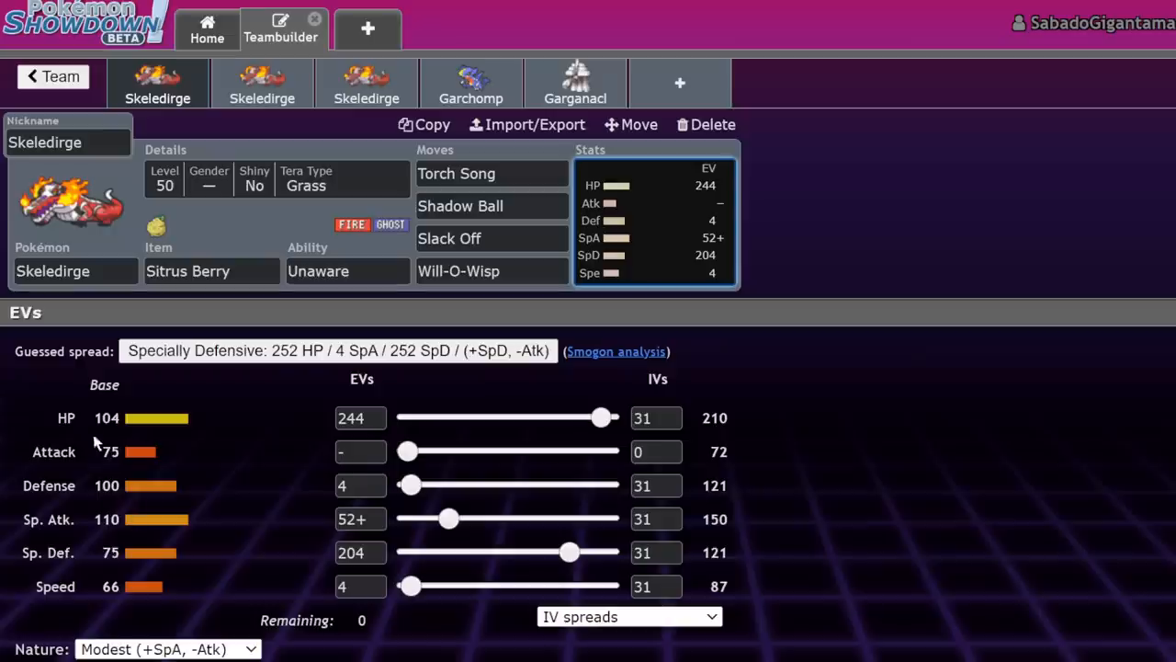
pyautogui.moveTo(110, 578)
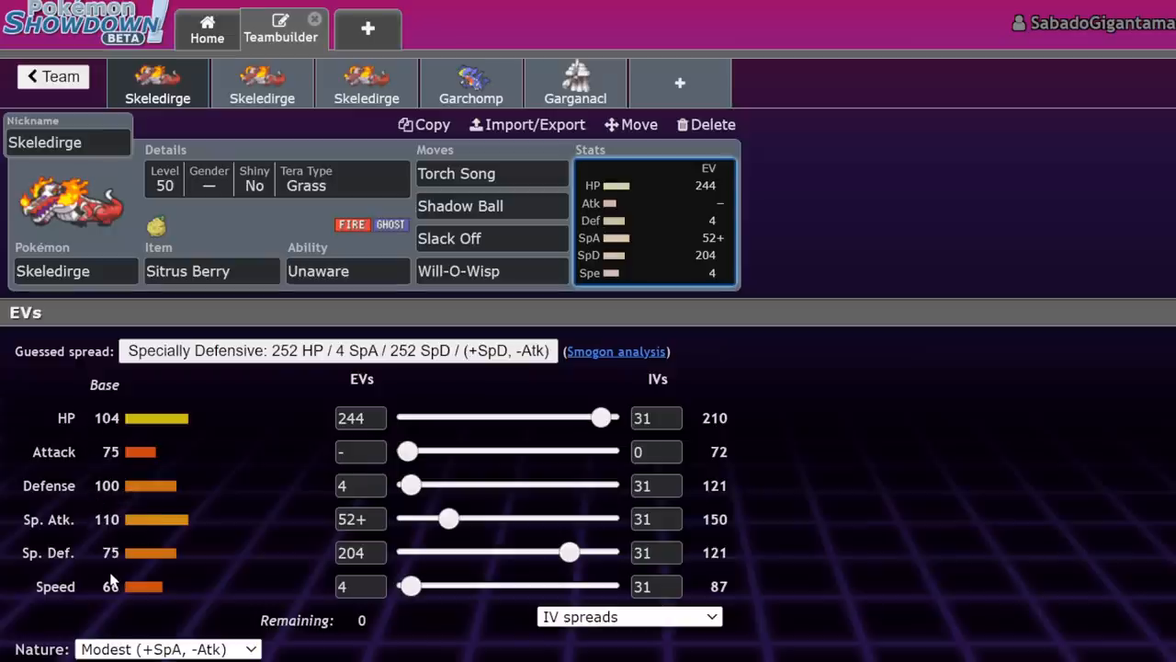
# Add Hippowdon as the sixth team member by searching 'hipp'
pyautogui.click(680, 83)
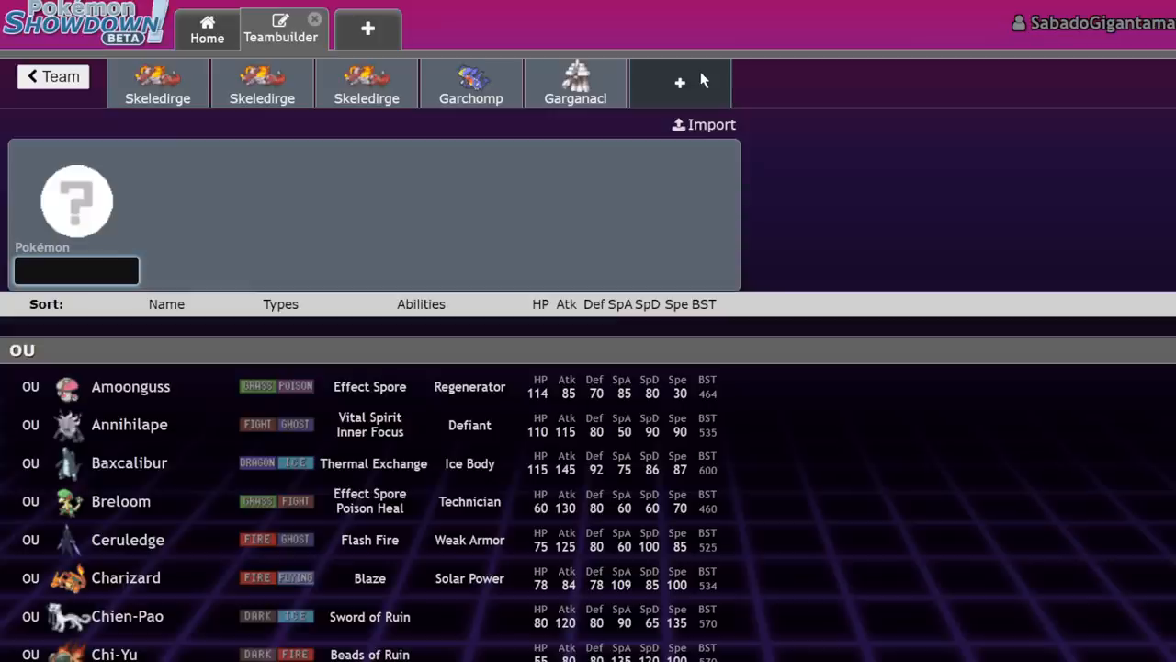
pyautogui.write('hipp')
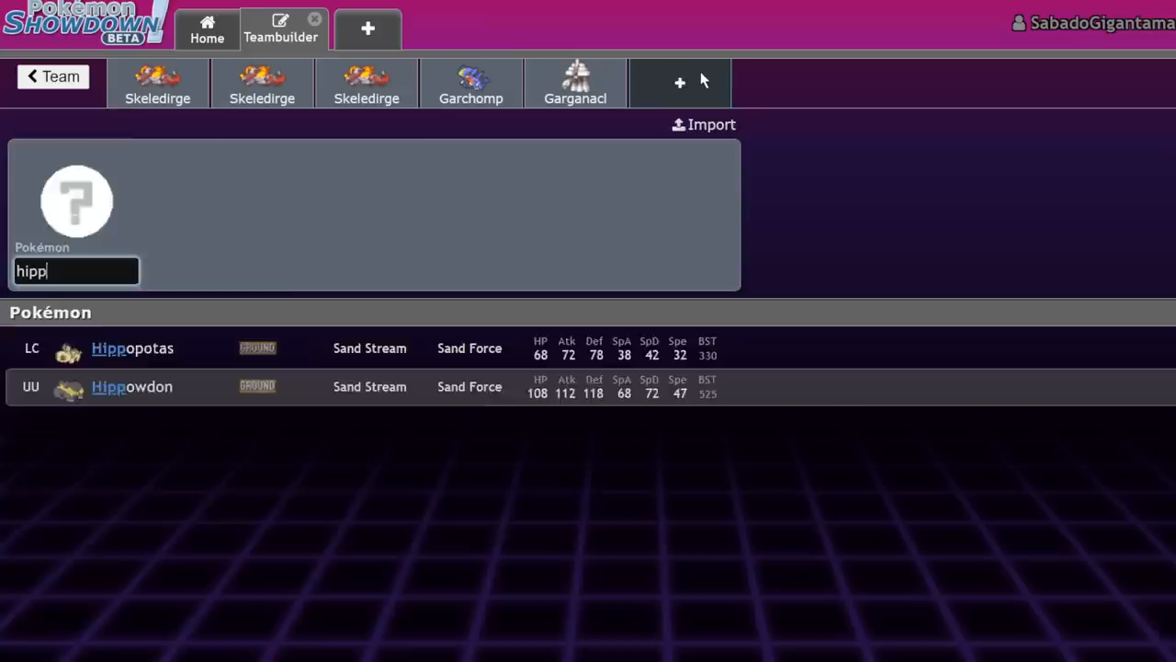
pyautogui.click(132, 386)
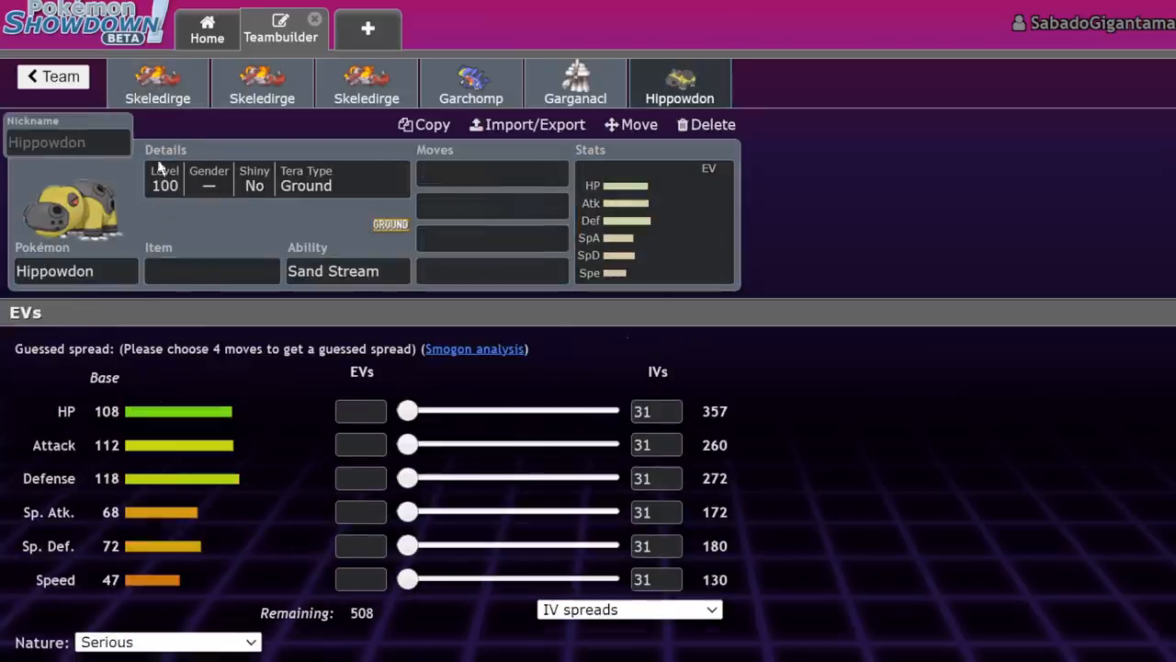
# Flip between Hippowdon's base stats and Skeledirge's EV spread to compare them
pyautogui.click(158, 83)
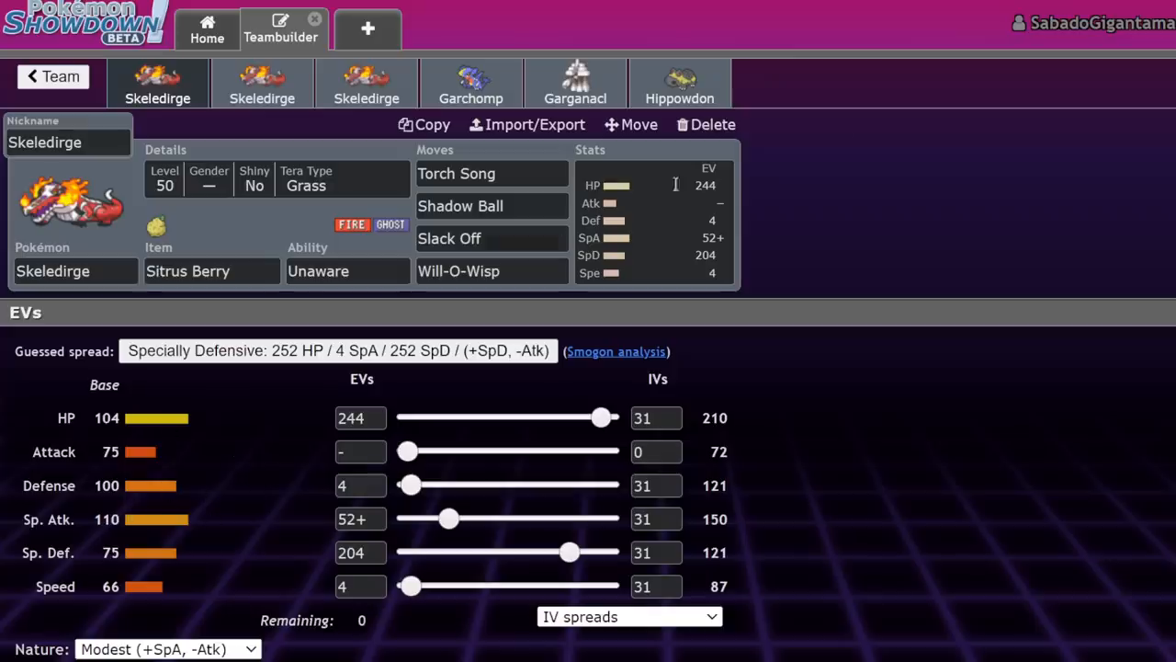
pyautogui.click(680, 82)
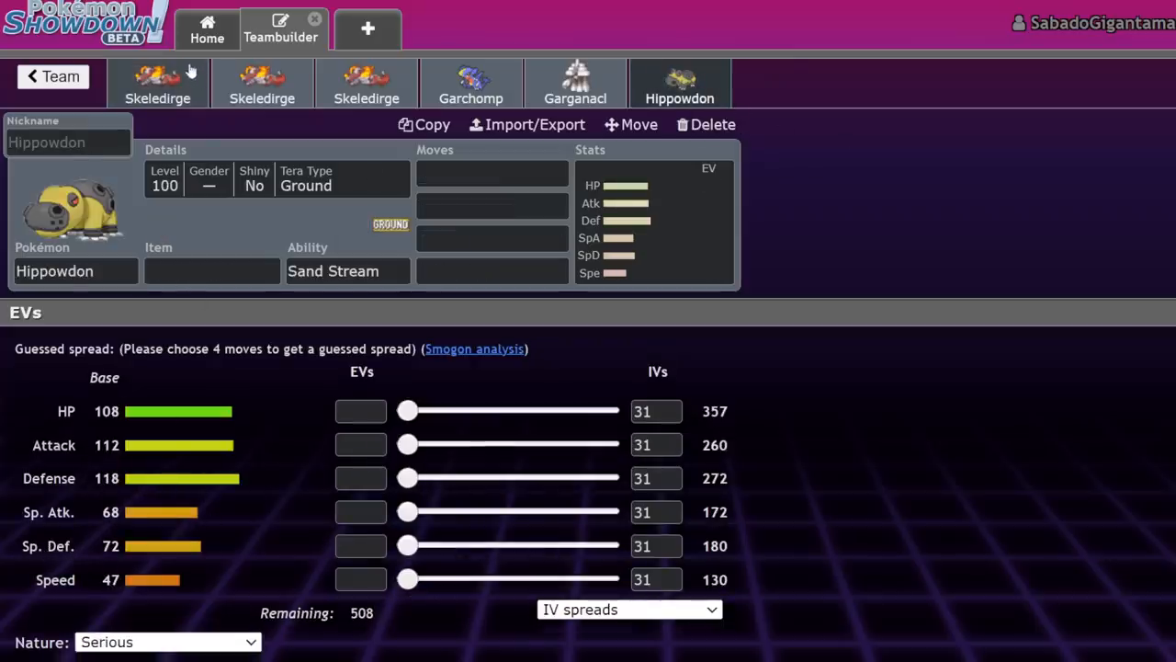
pyautogui.click(158, 82)
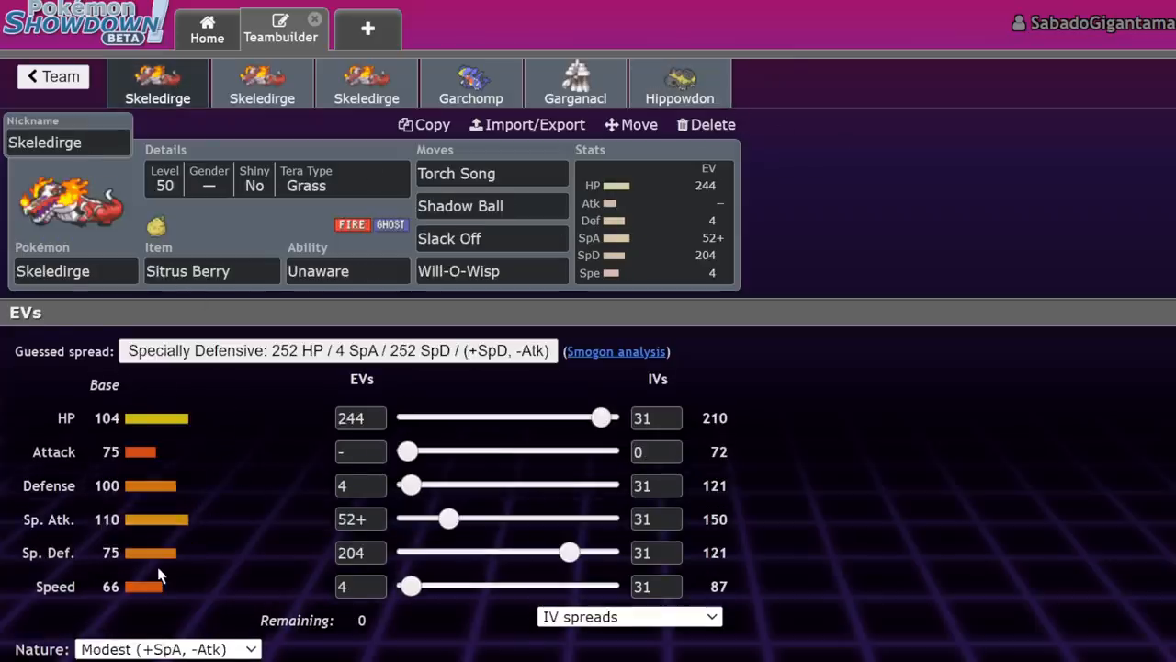
pyautogui.click(348, 271)
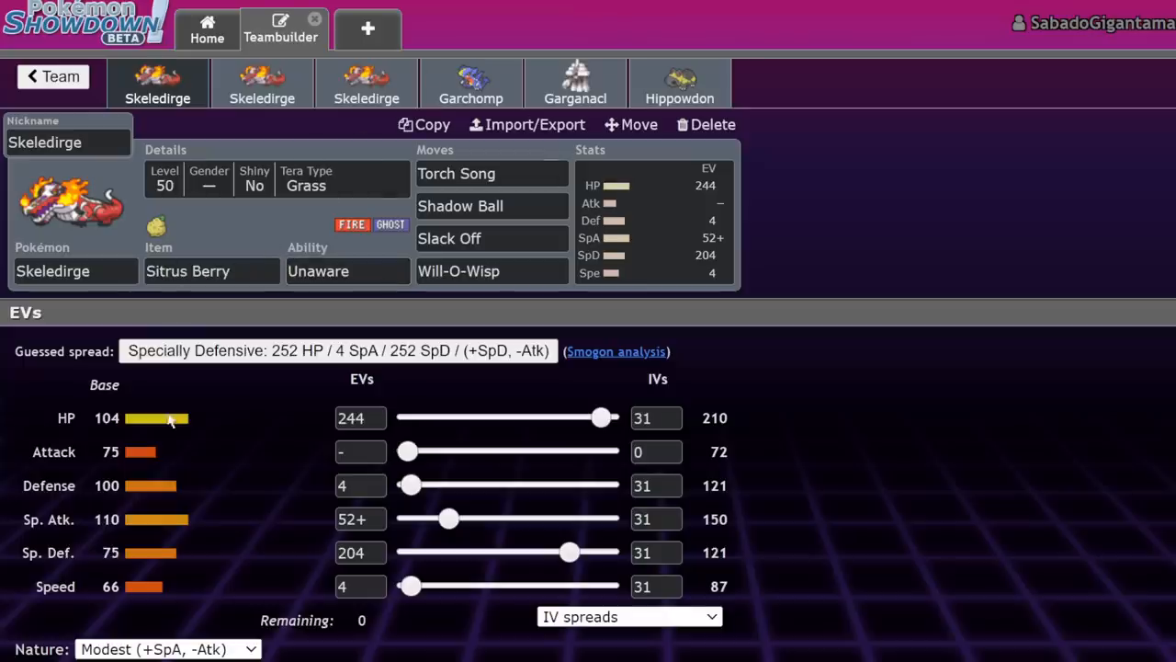
pyautogui.click(680, 83)
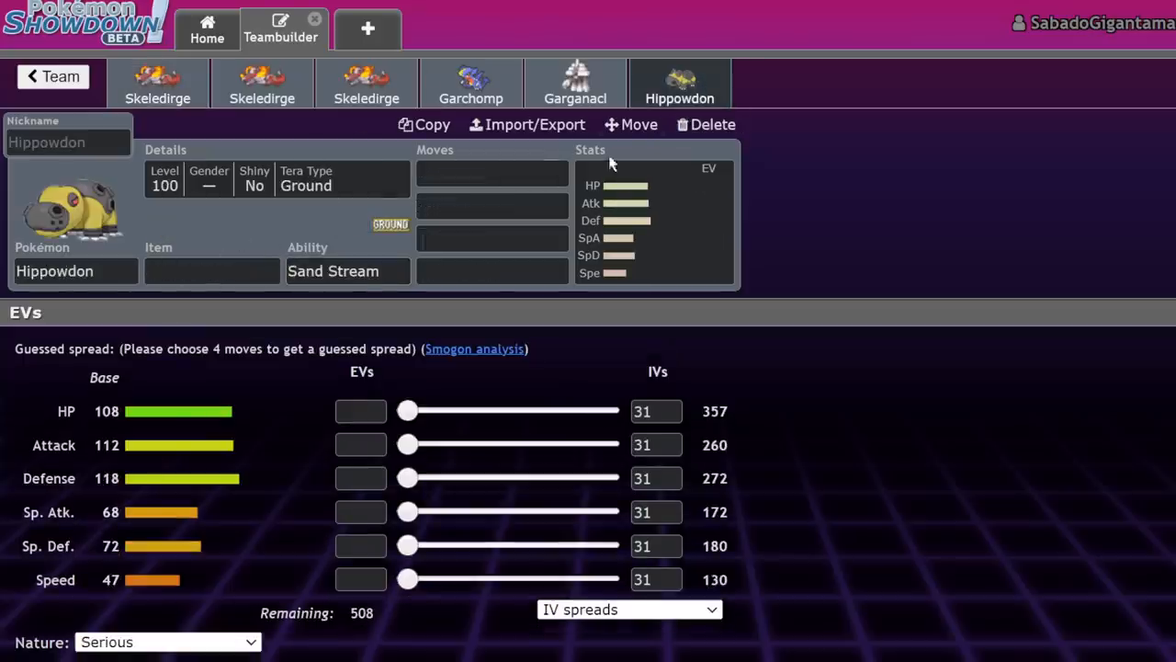
pyautogui.moveTo(140, 353)
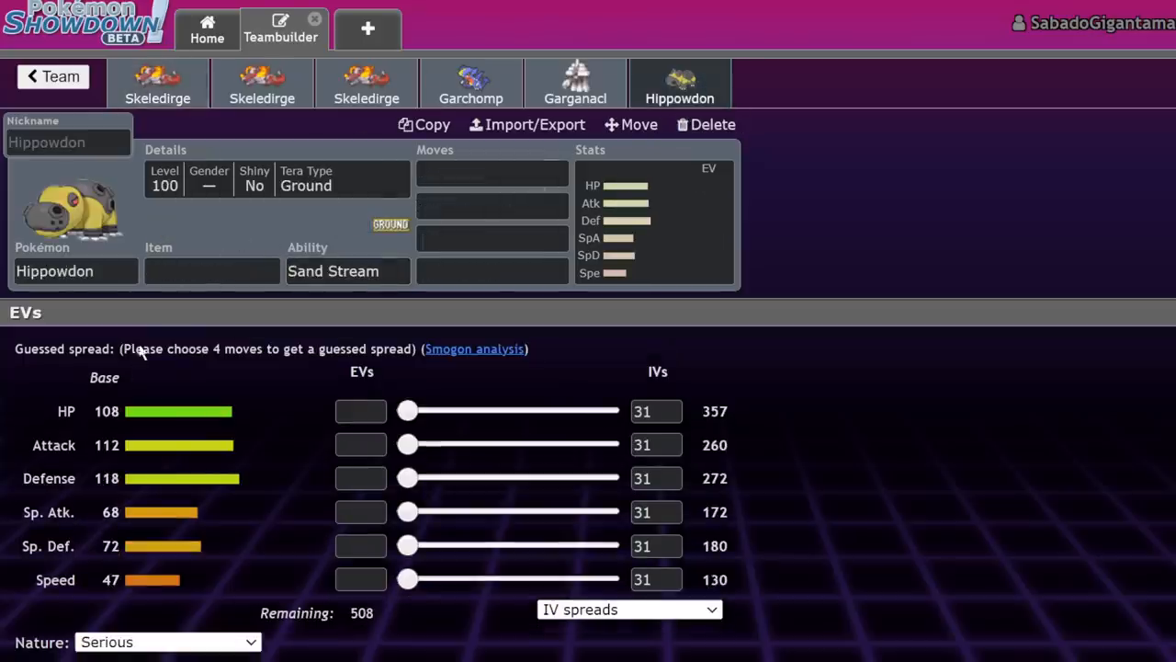
pyautogui.click(158, 83)
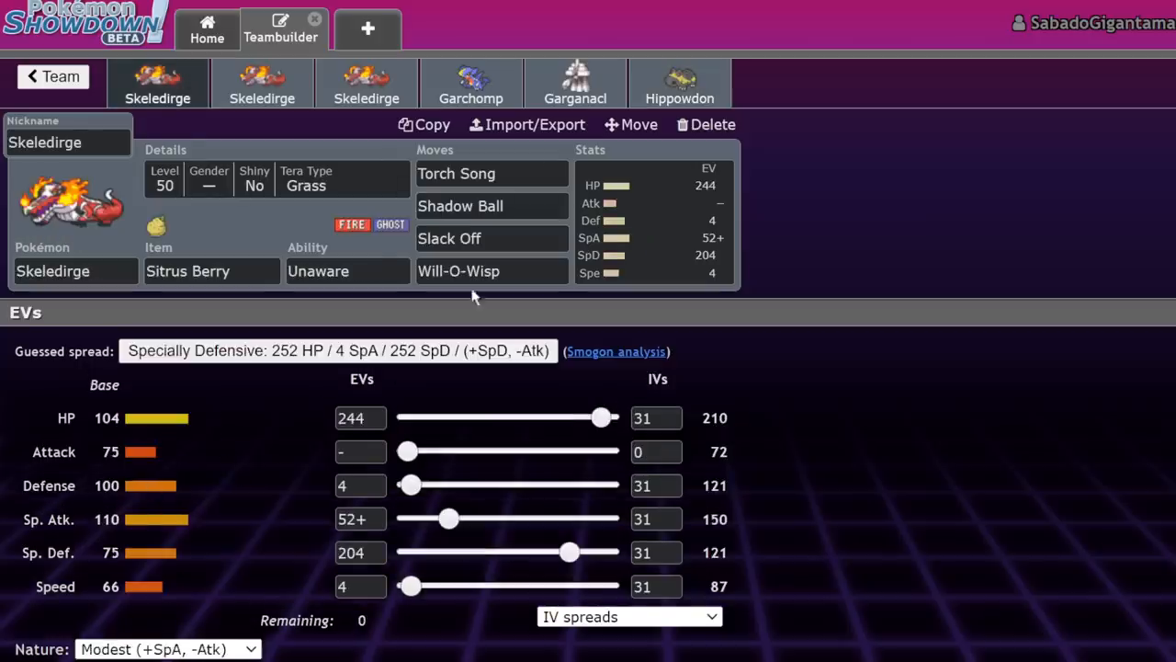
pyautogui.moveTo(125, 532)
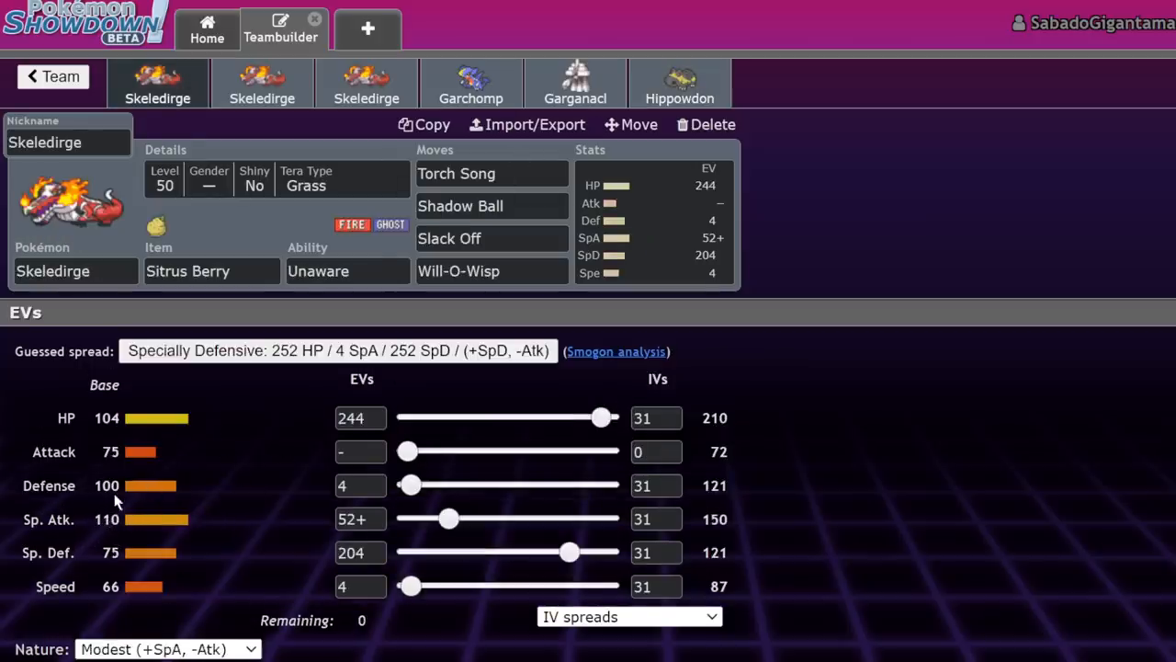
pyautogui.click(680, 83)
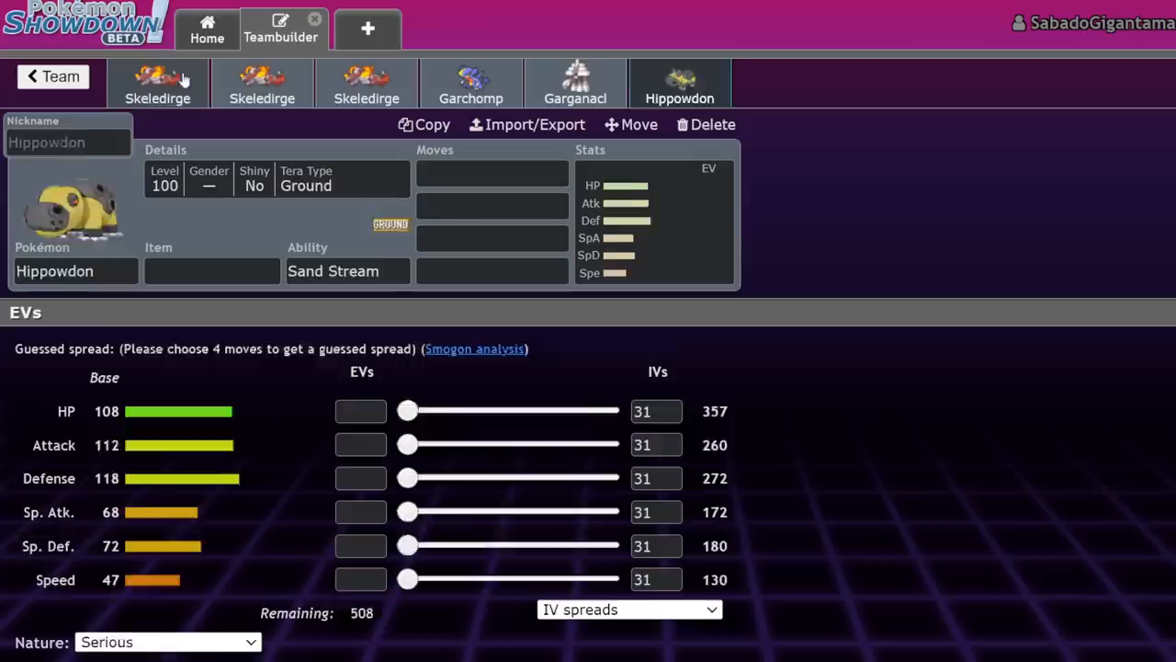
pyautogui.click(158, 83)
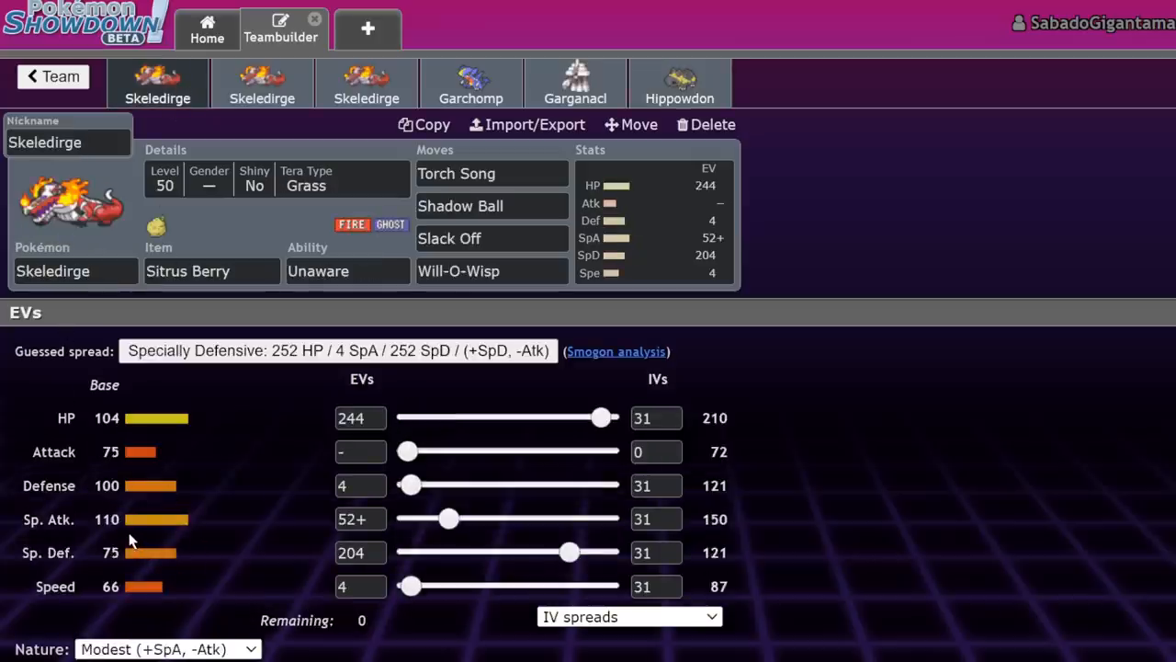
# Remove Hippowdon from the team and show Skeledirge's stat spread again
pyautogui.click(705, 125)
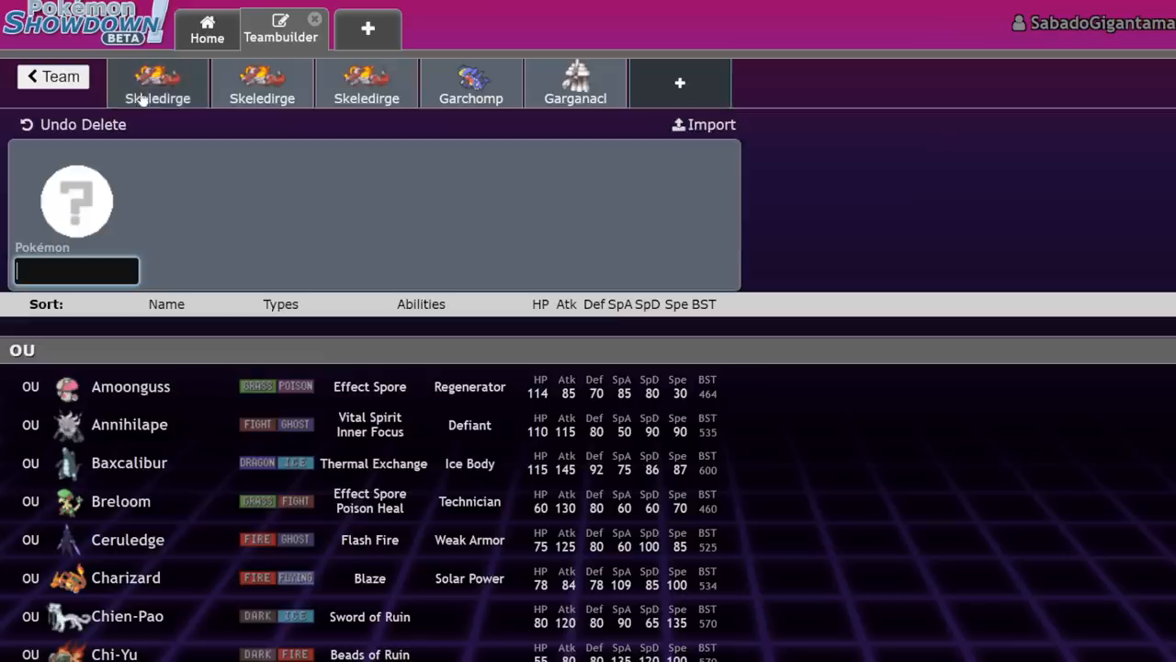
pyautogui.click(158, 82)
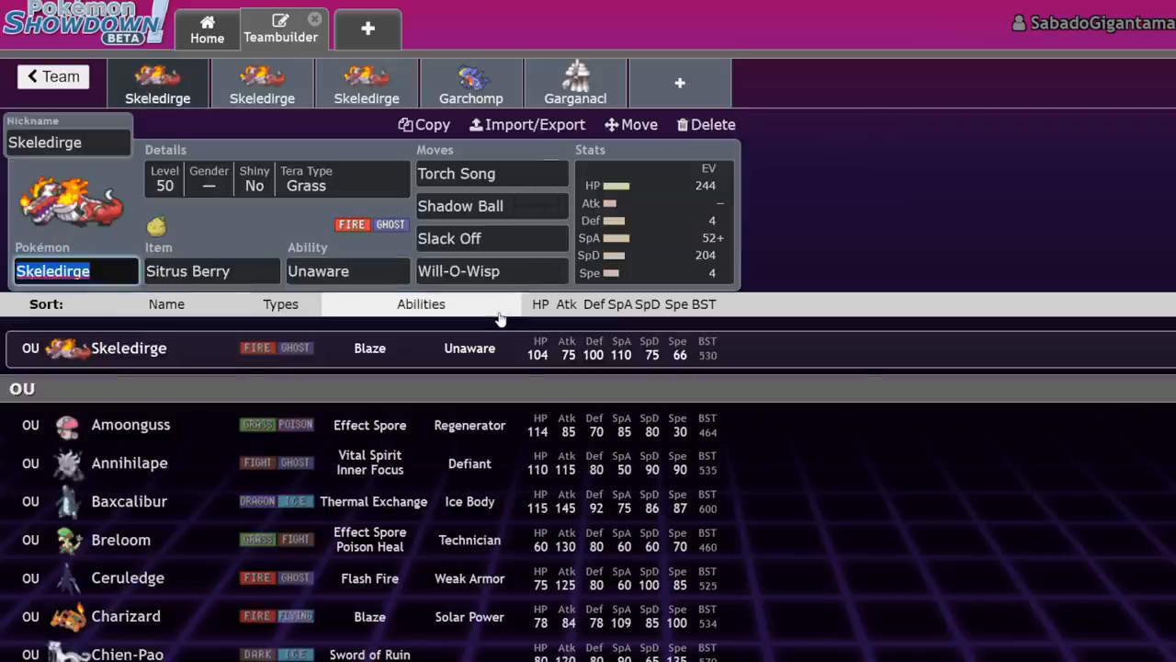
pyautogui.click(652, 221)
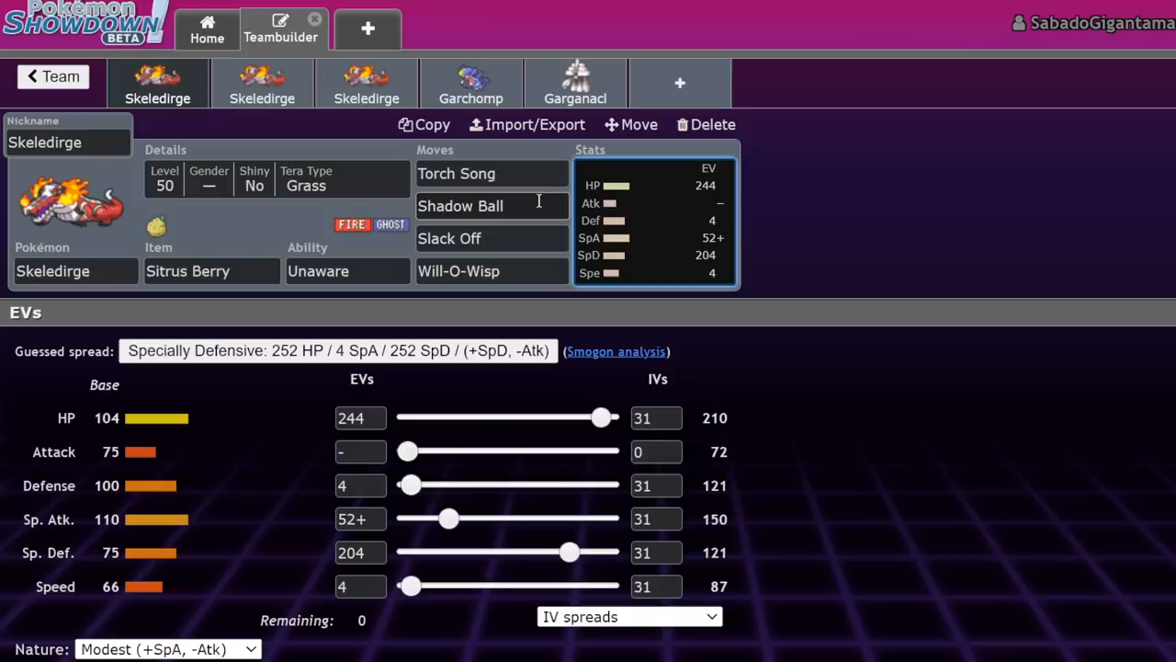
# Show Skeledirge's Torch Song move choices, searching 'fier' along the way
pyautogui.click(456, 173)
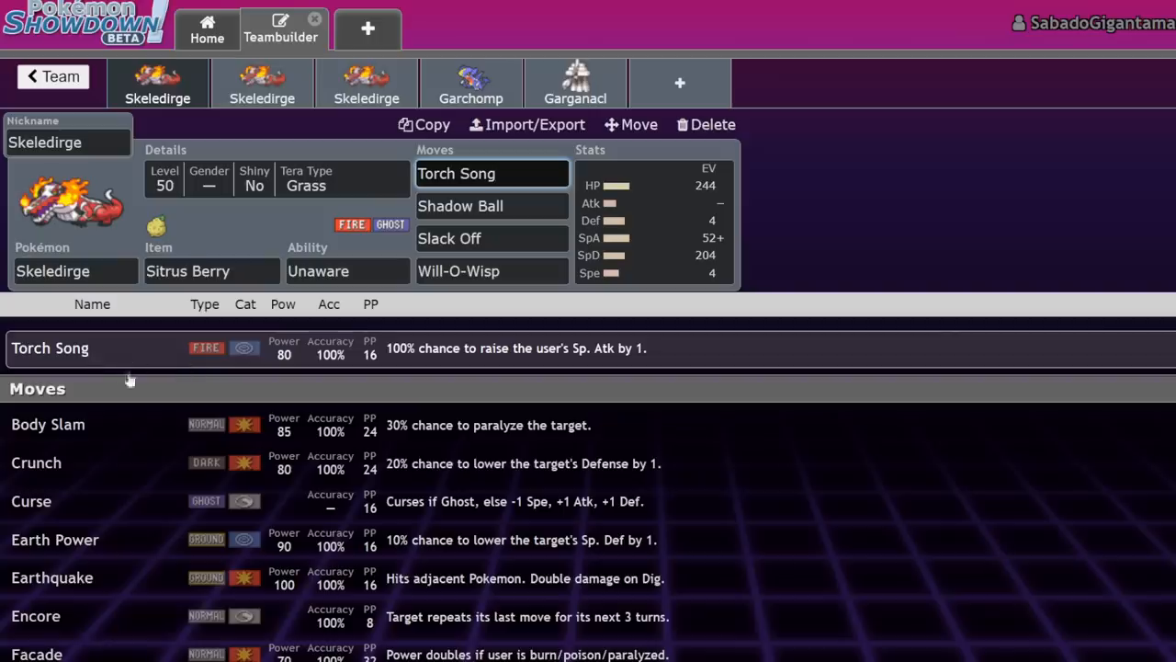
pyautogui.moveTo(414, 283)
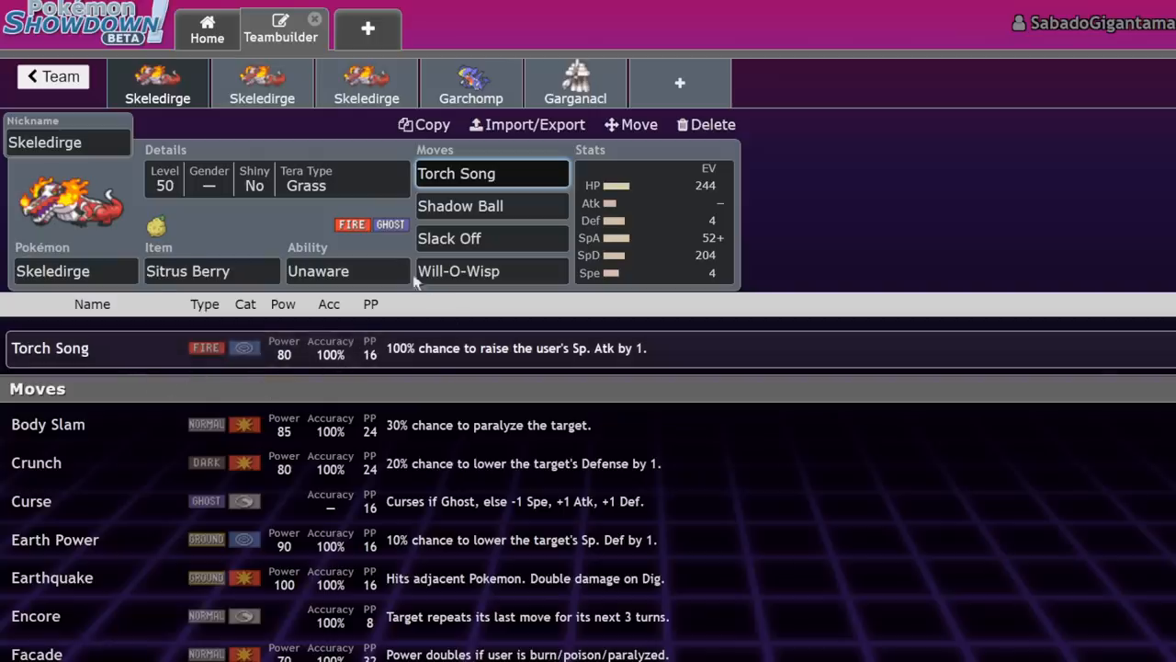
pyautogui.moveTo(372, 359)
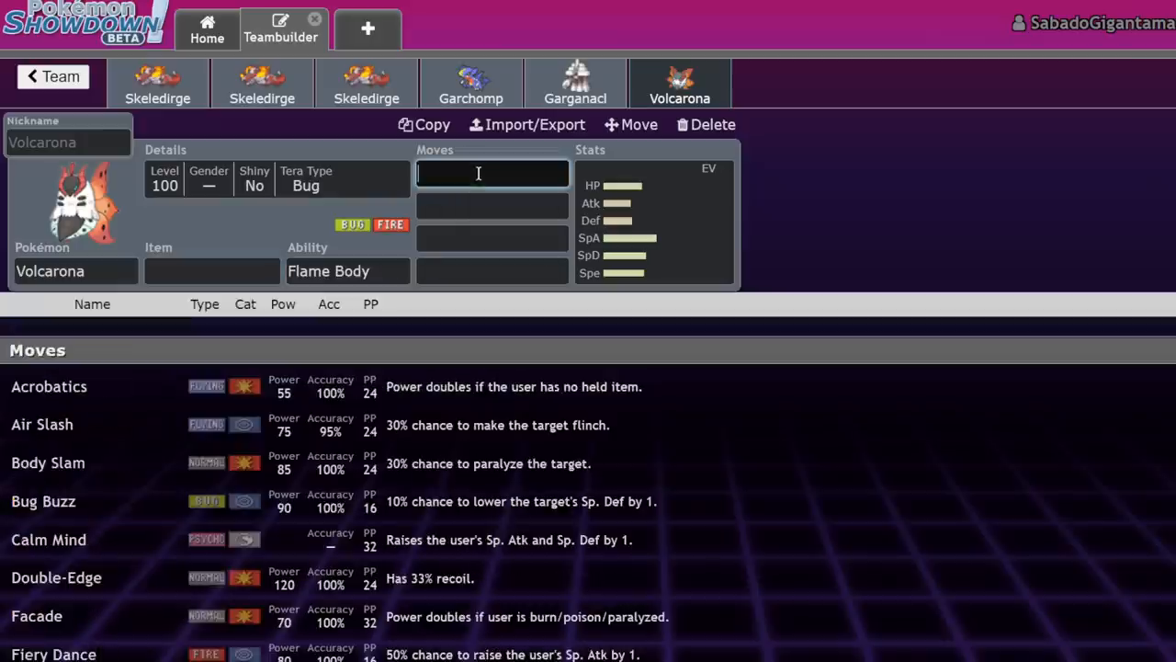
pyautogui.write('fier')
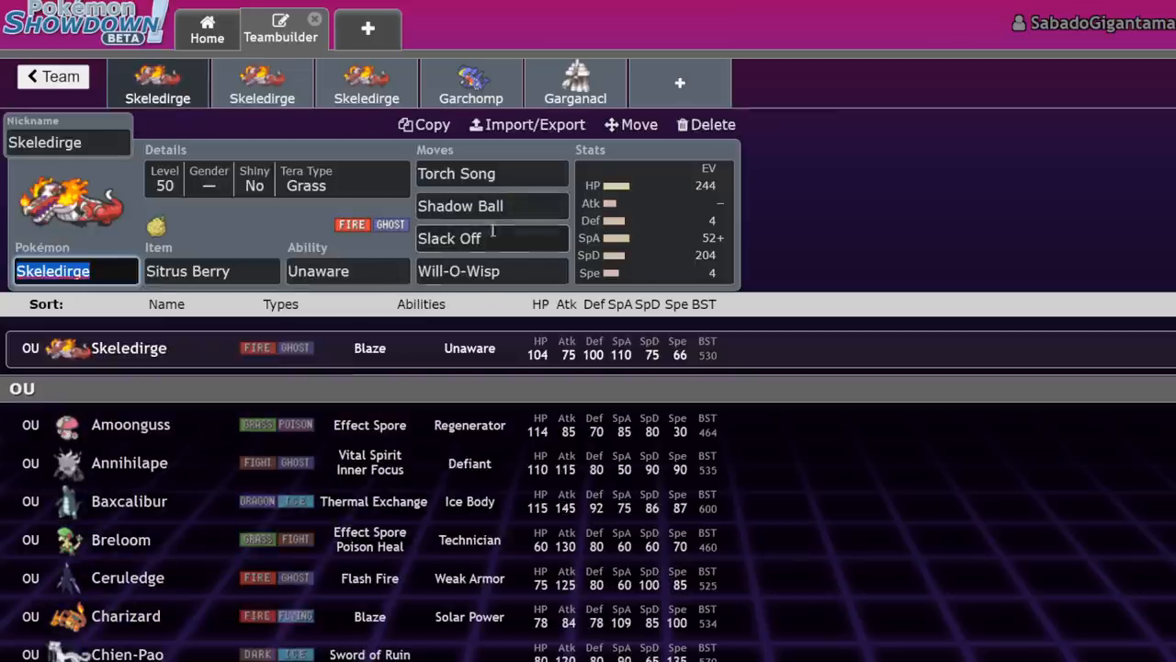
pyautogui.click(492, 173)
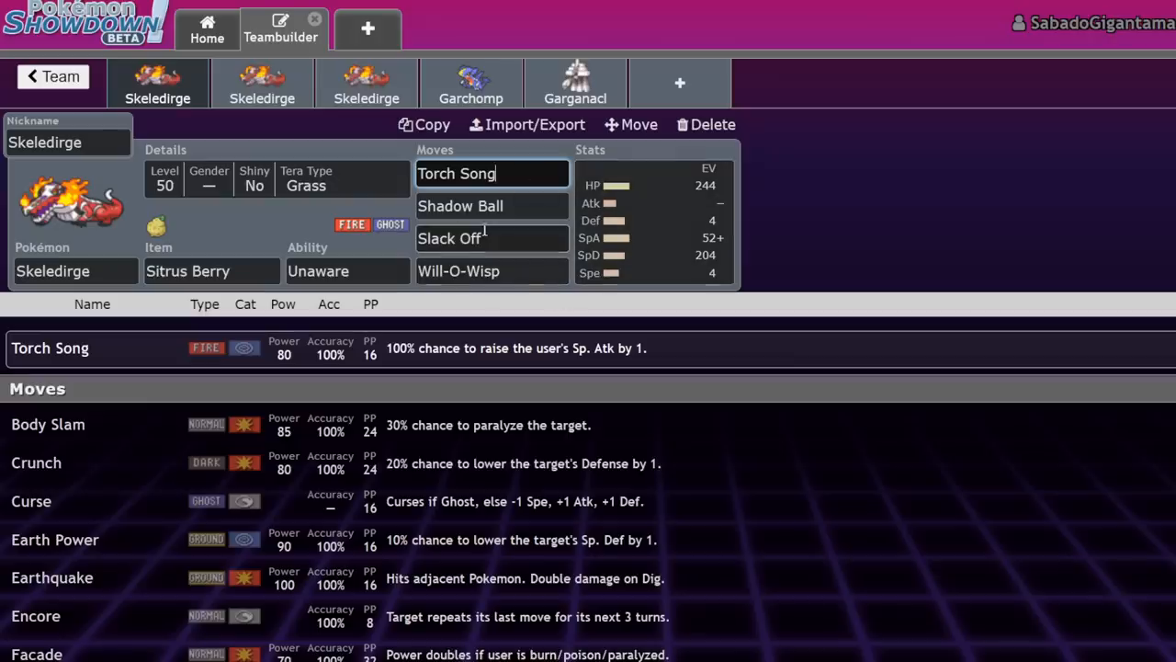
pyautogui.click(652, 220)
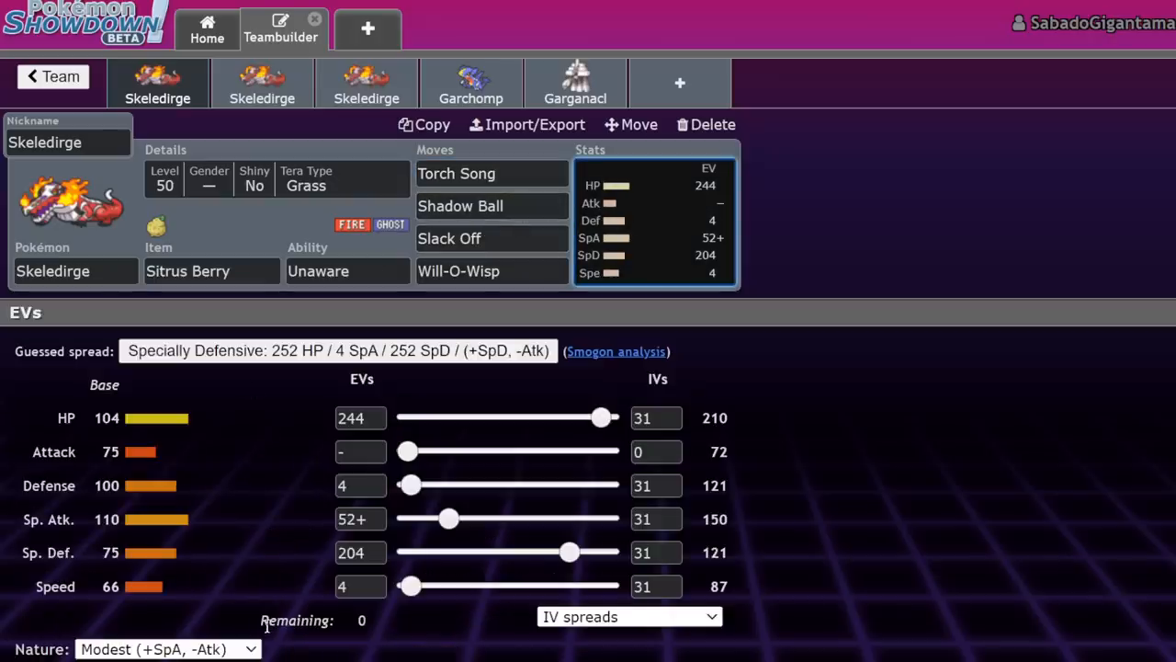
pyautogui.moveTo(164, 184)
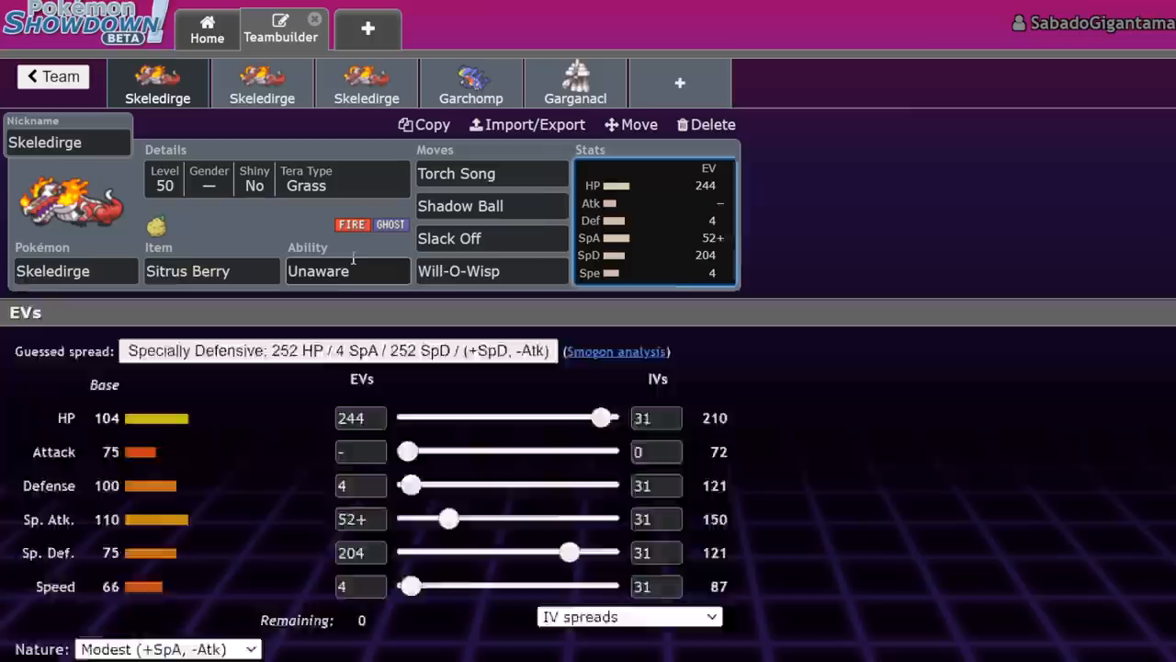
pyautogui.click(347, 270)
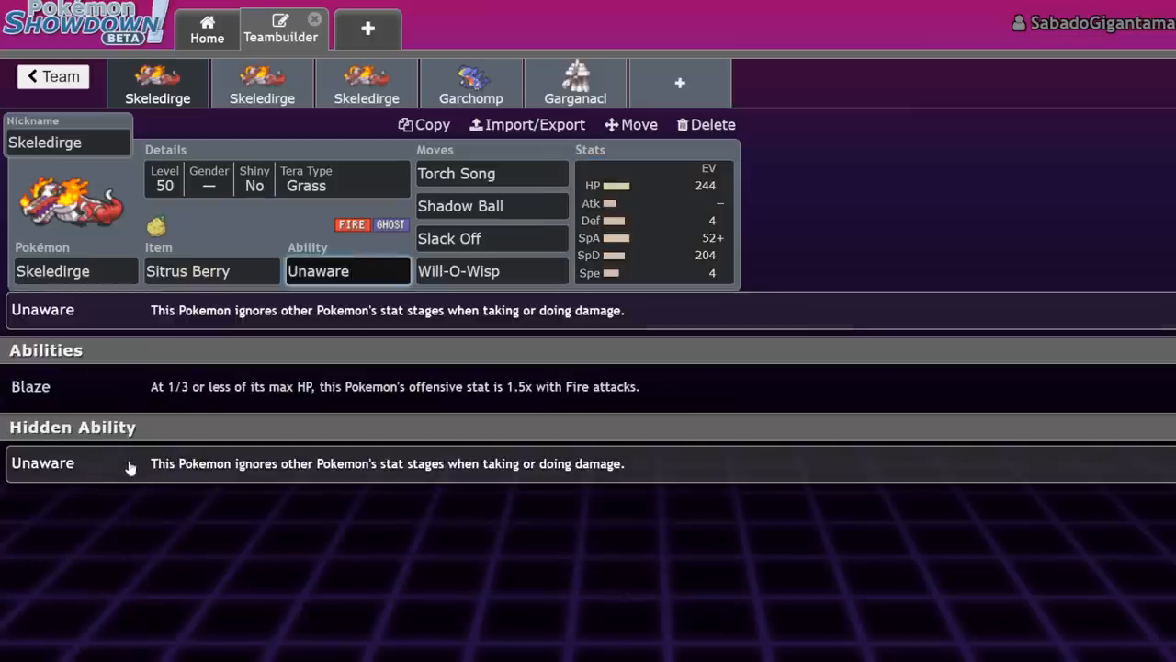
pyautogui.click(653, 221)
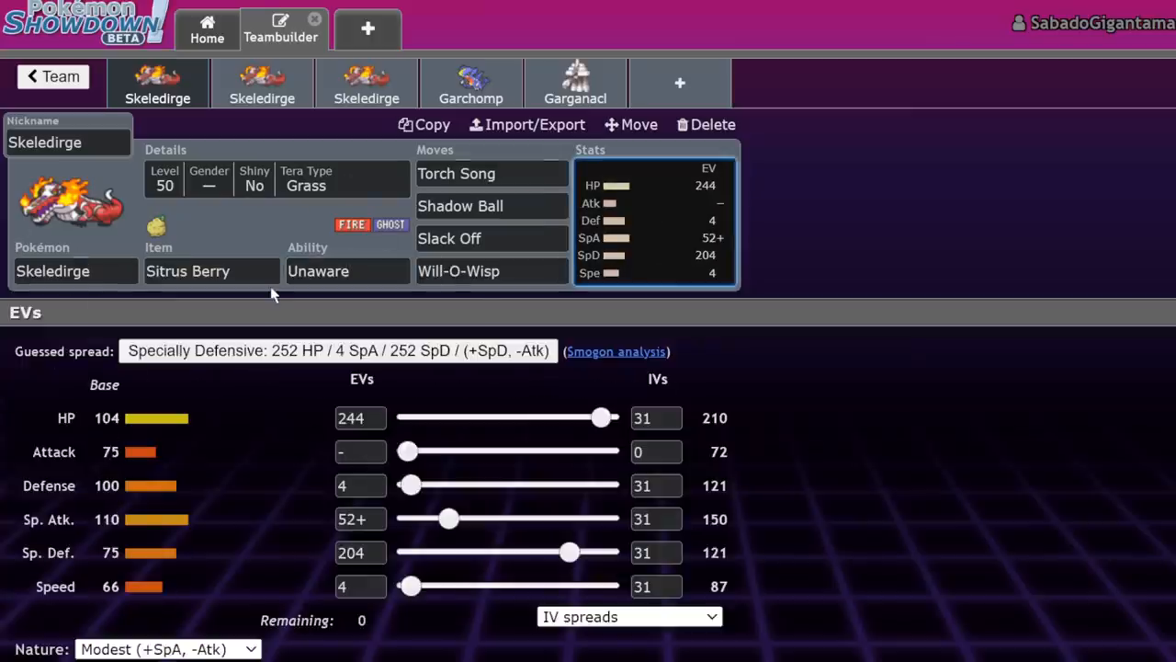
pyautogui.click(348, 270)
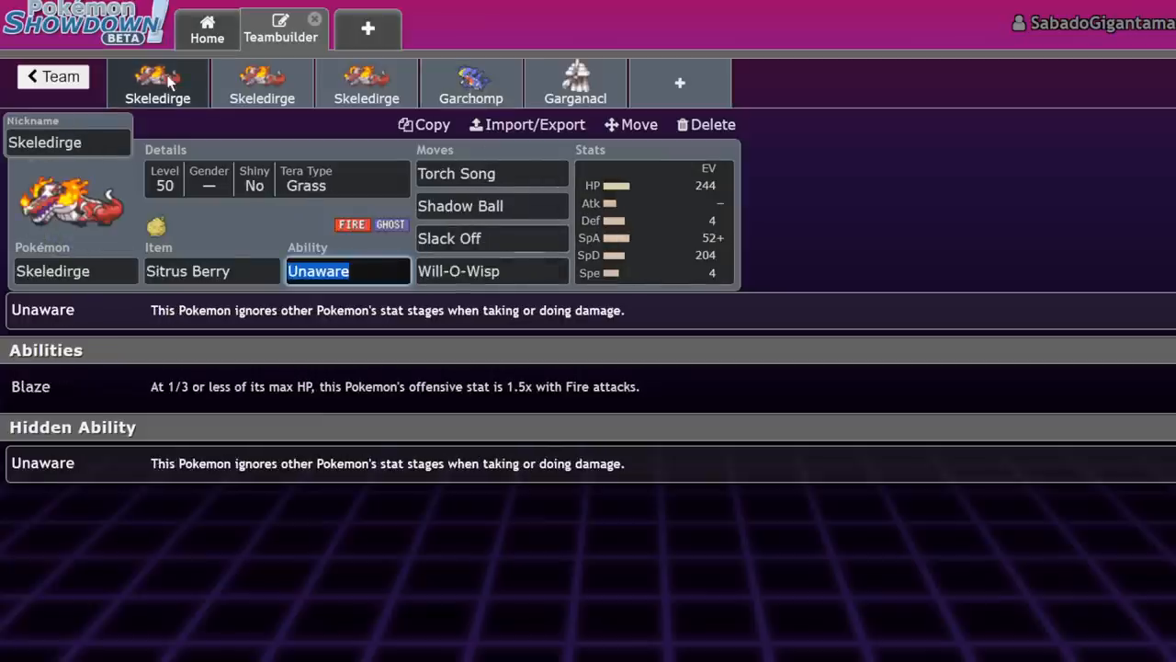
pyautogui.click(576, 82)
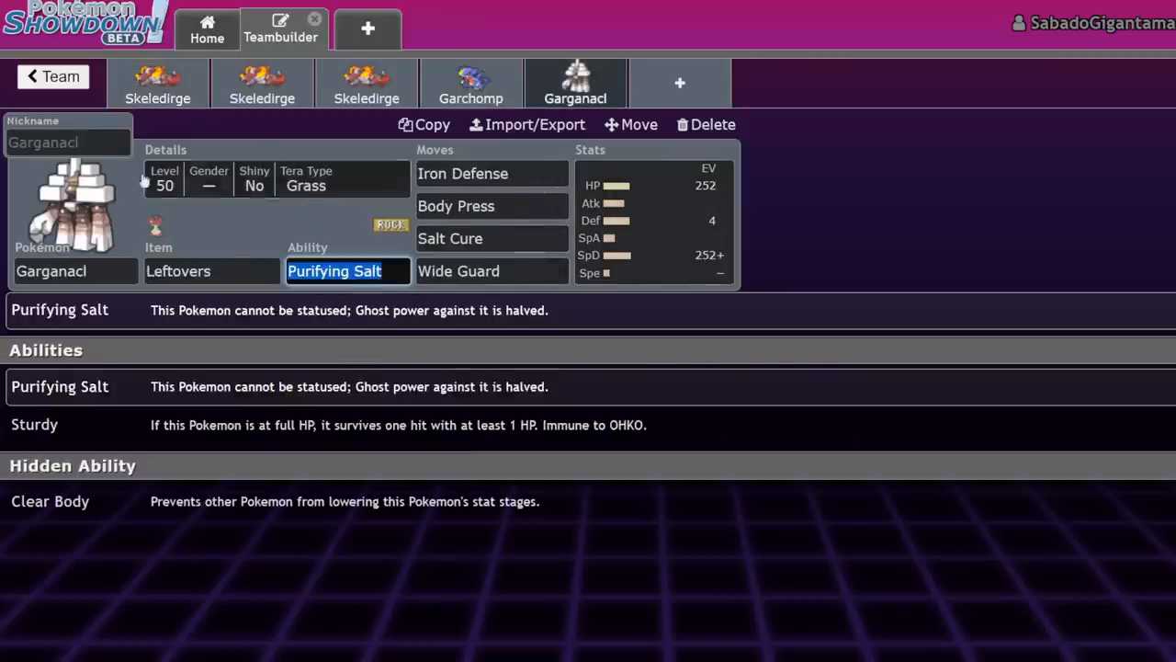
pyautogui.click(158, 83)
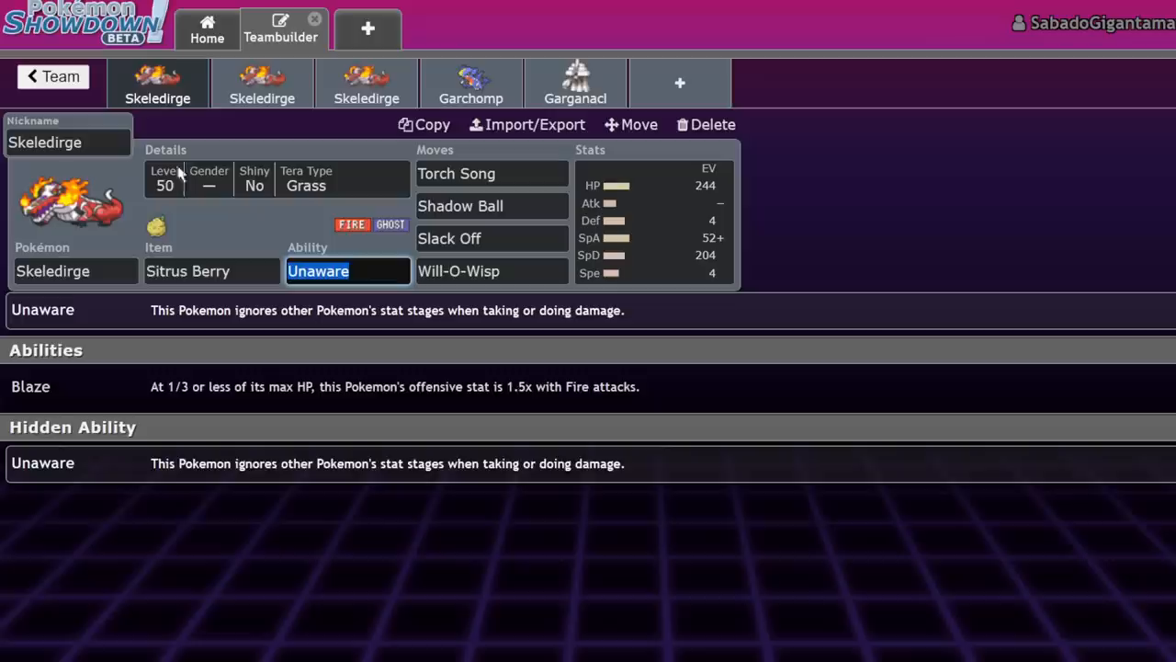
pyautogui.click(576, 83)
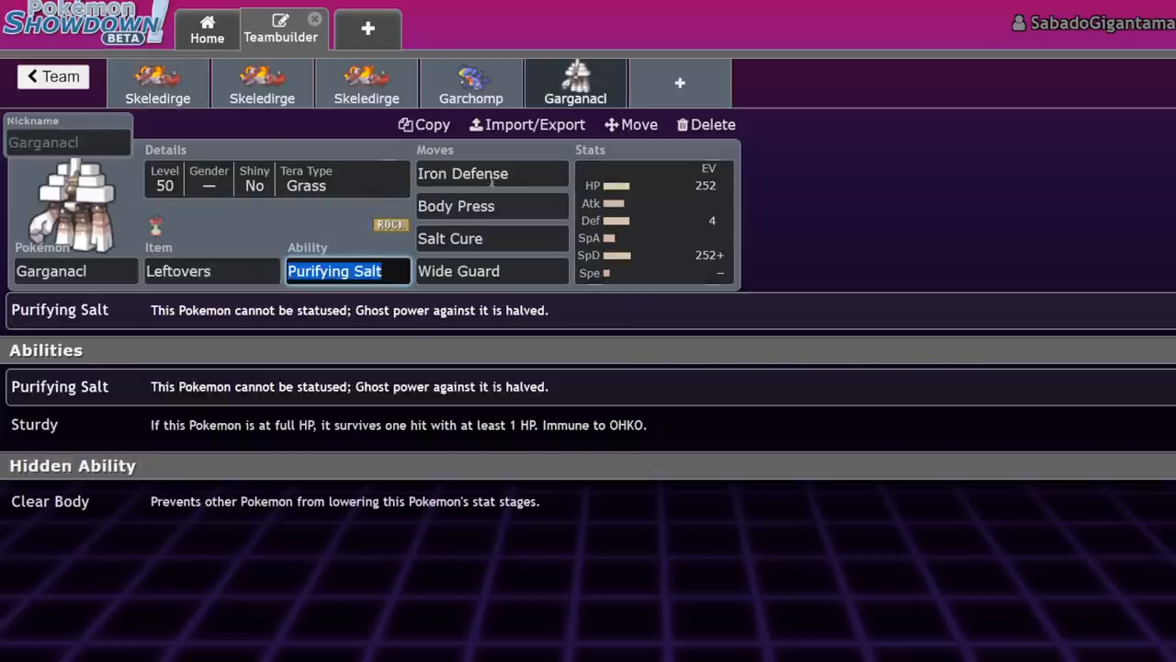
pyautogui.click(158, 83)
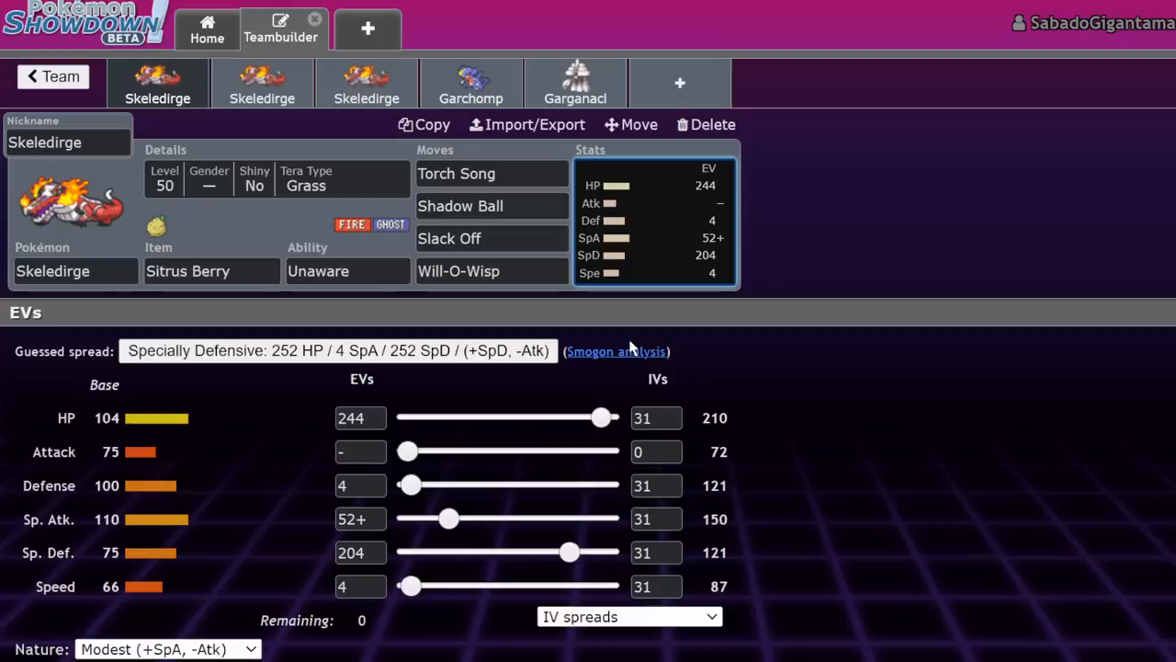
pyautogui.moveTo(682, 36)
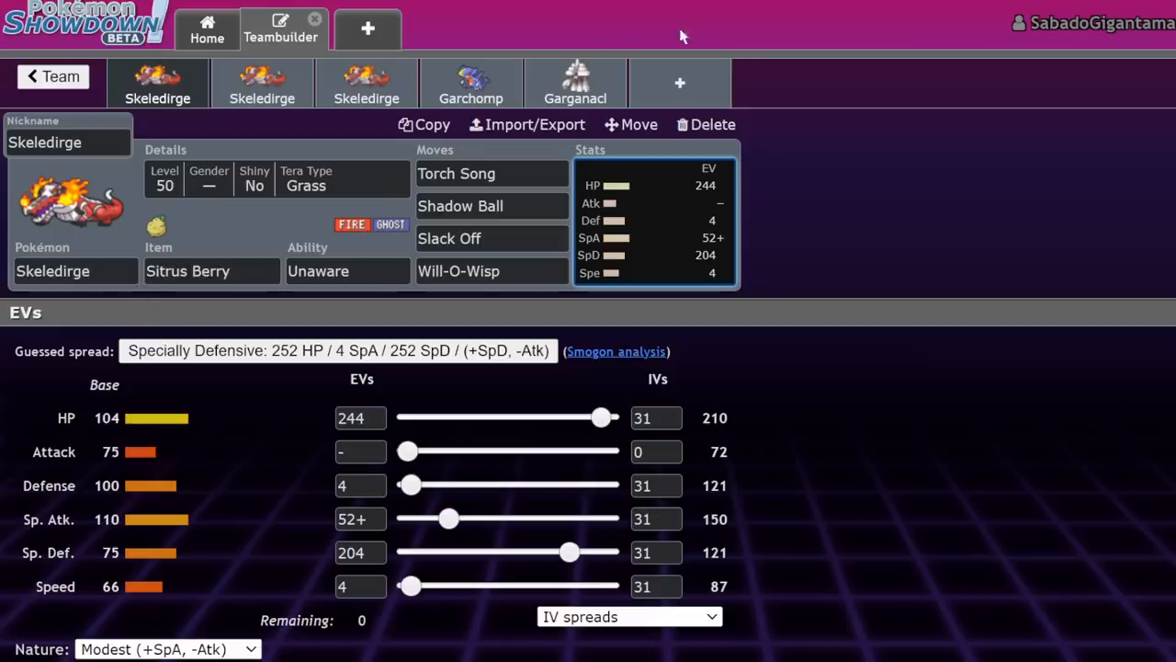
pyautogui.moveTo(256, 330)
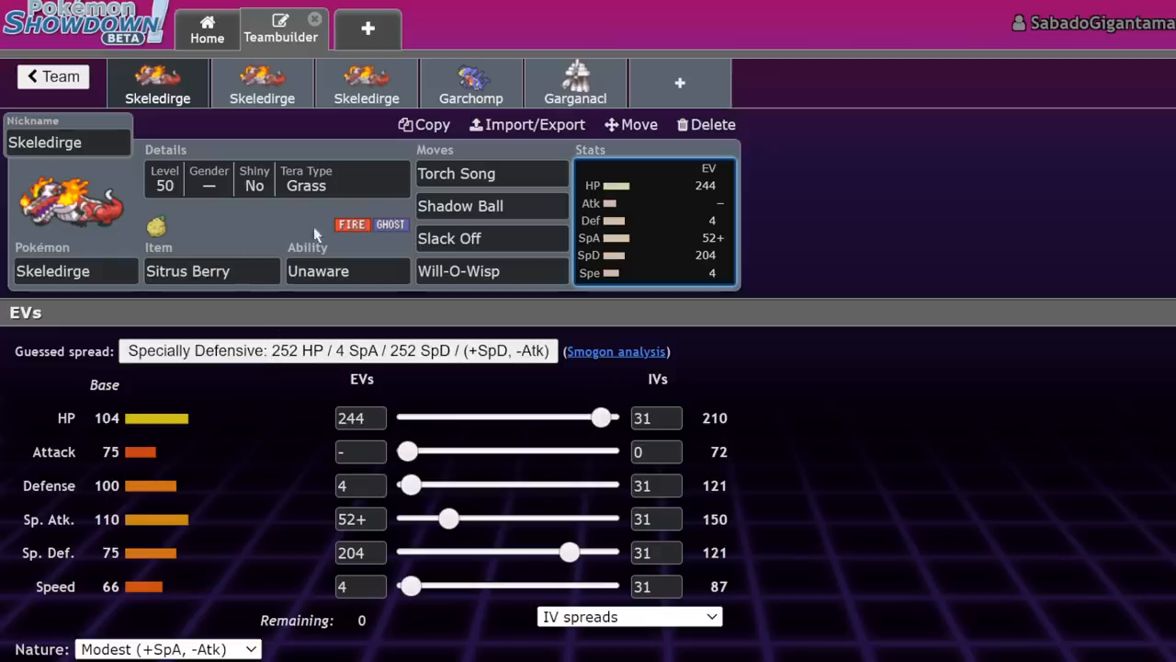
pyautogui.click(493, 173)
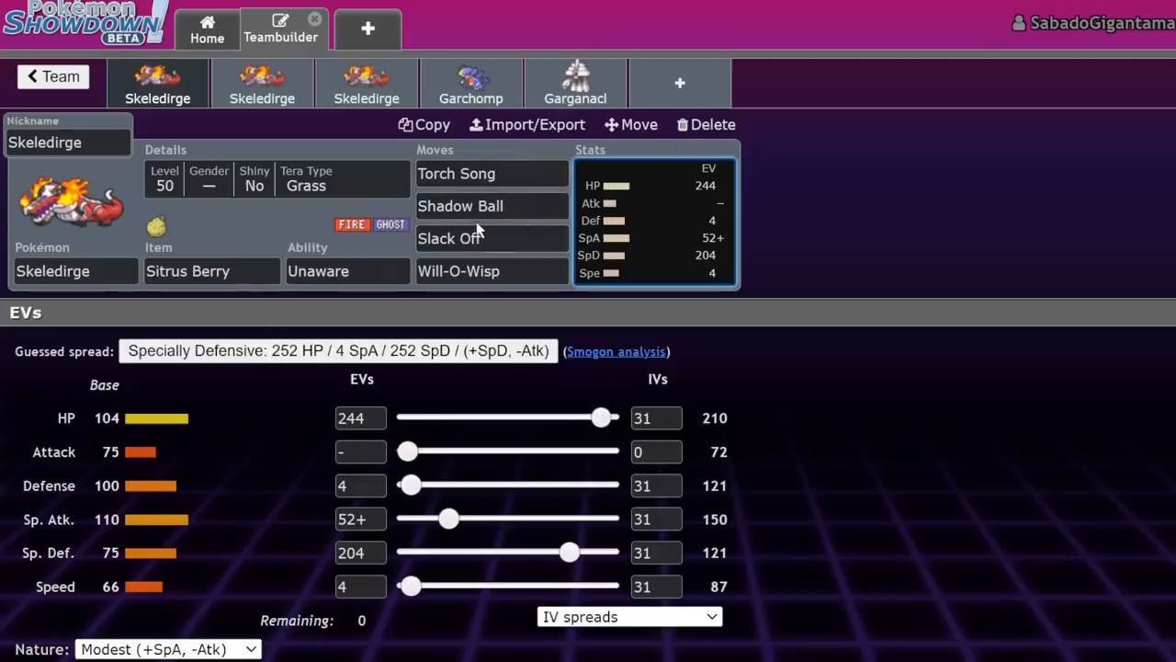
pyautogui.moveTo(248, 60)
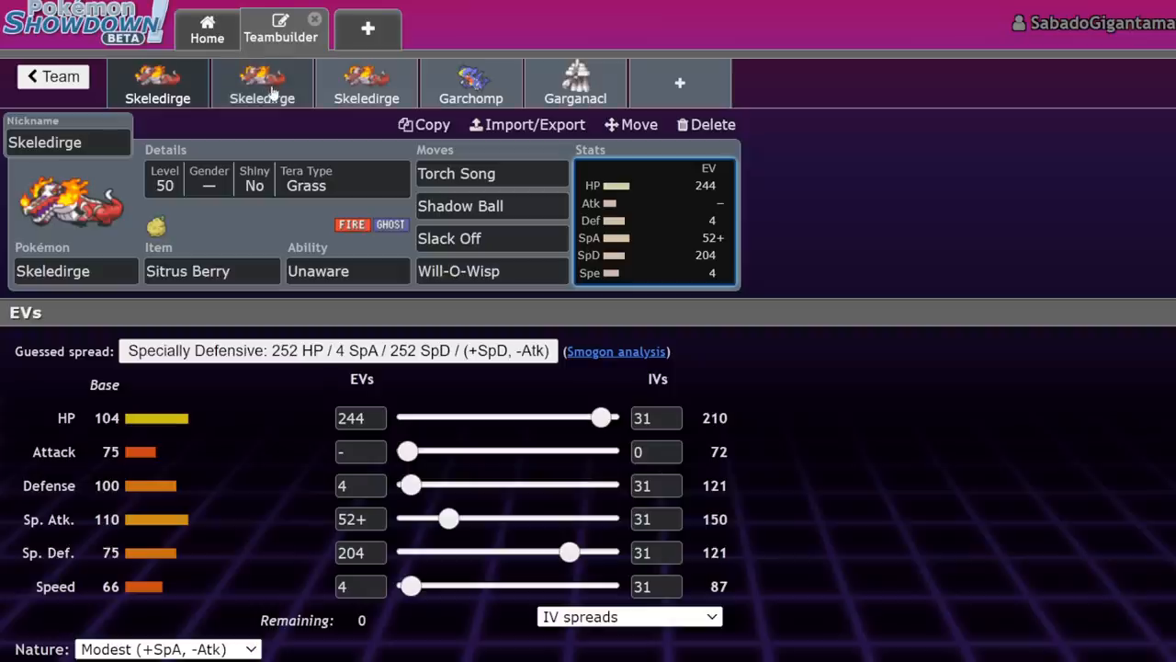
pyautogui.click(366, 83)
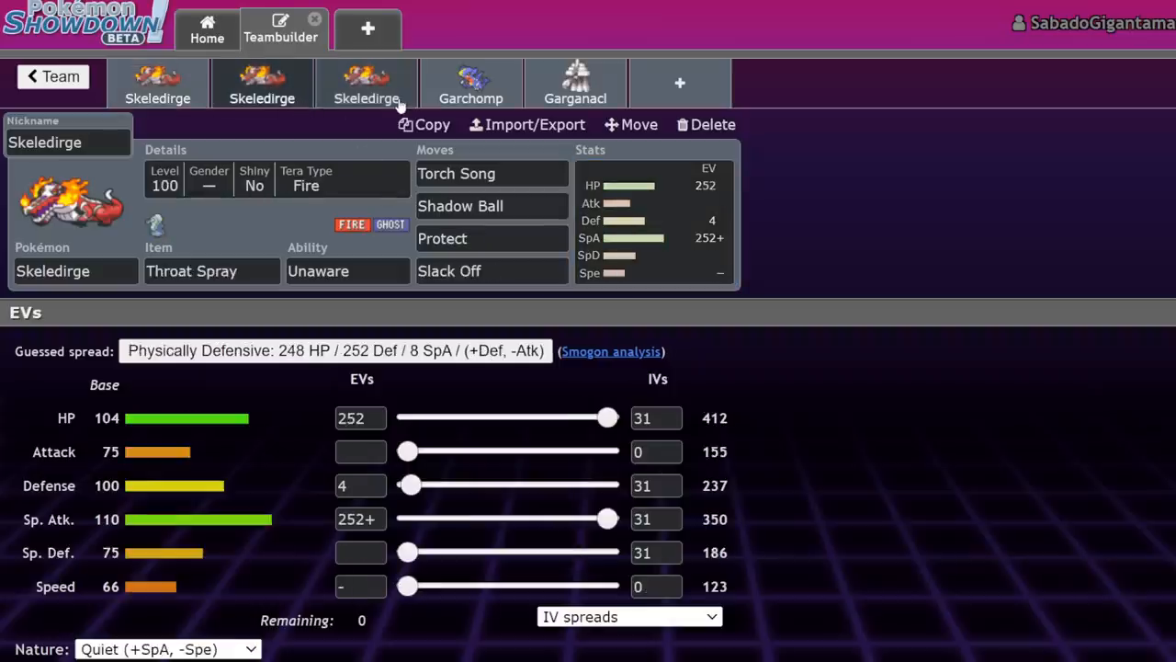
pyautogui.click(367, 83)
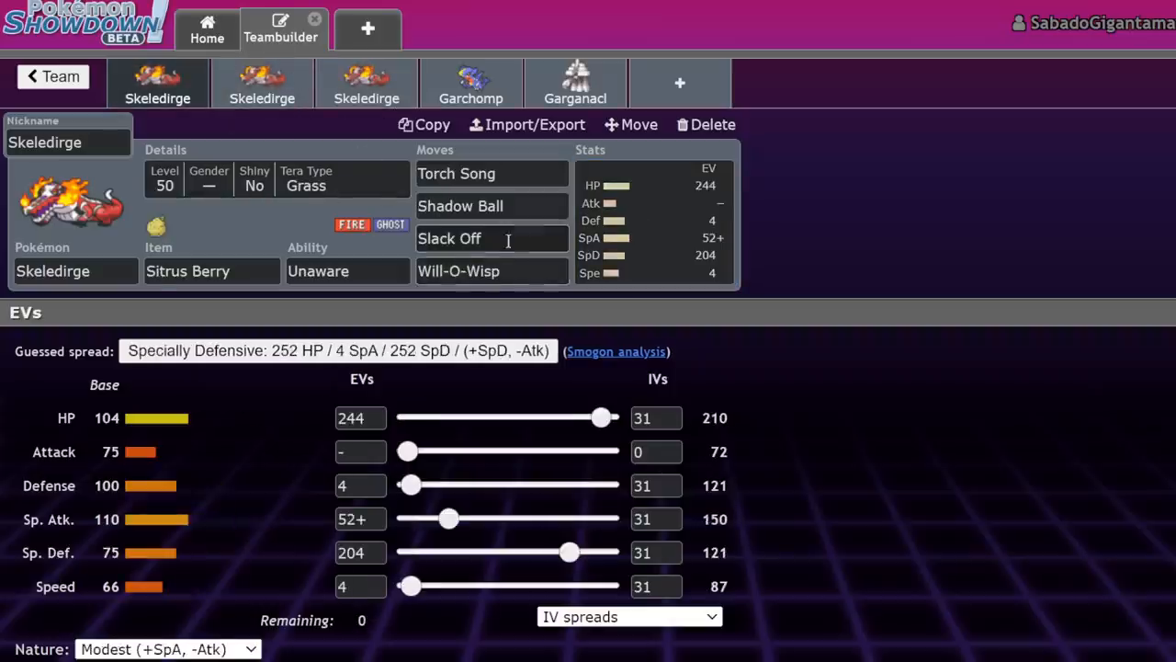
pyautogui.click(492, 239)
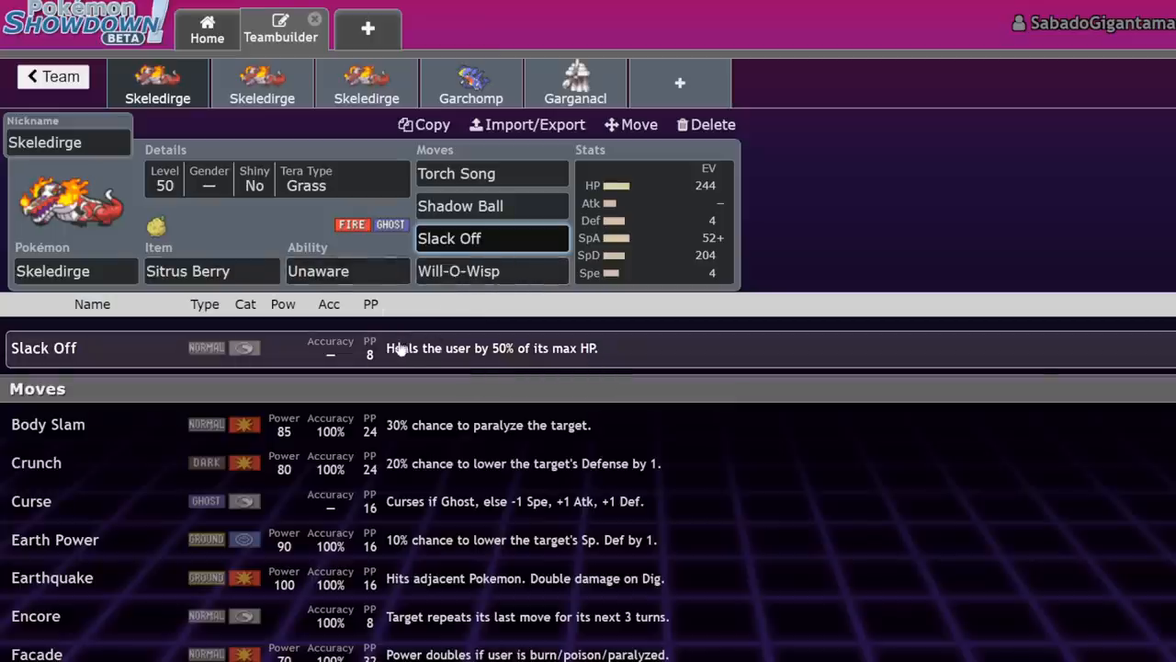
pyautogui.click(493, 239)
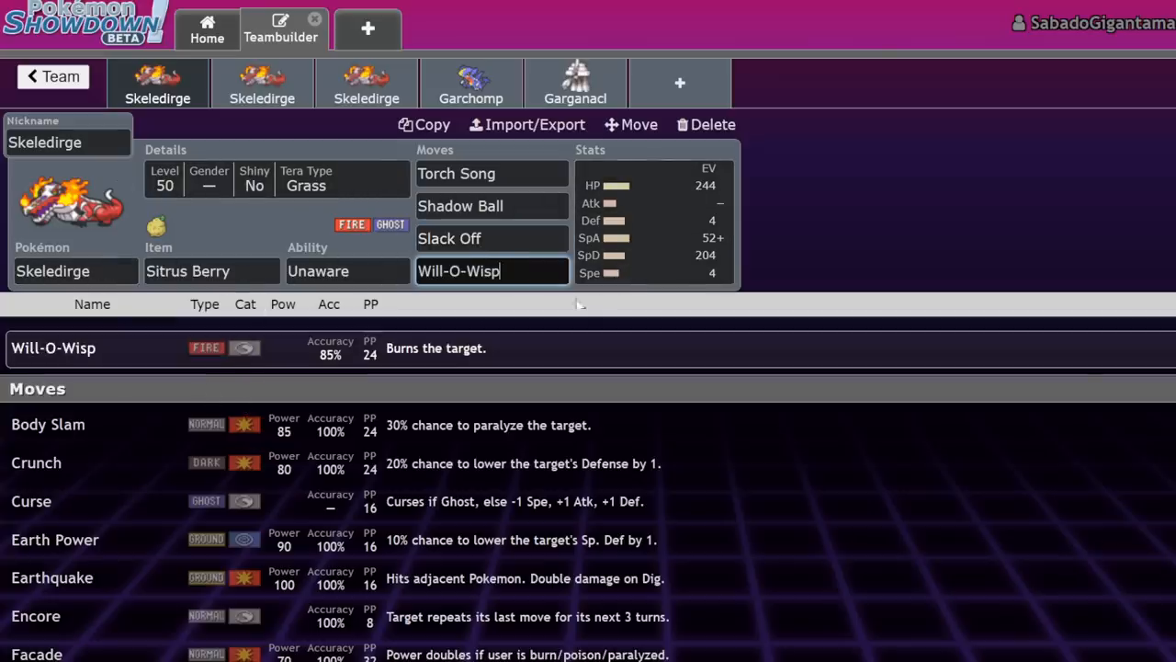
pyautogui.moveTo(500, 144)
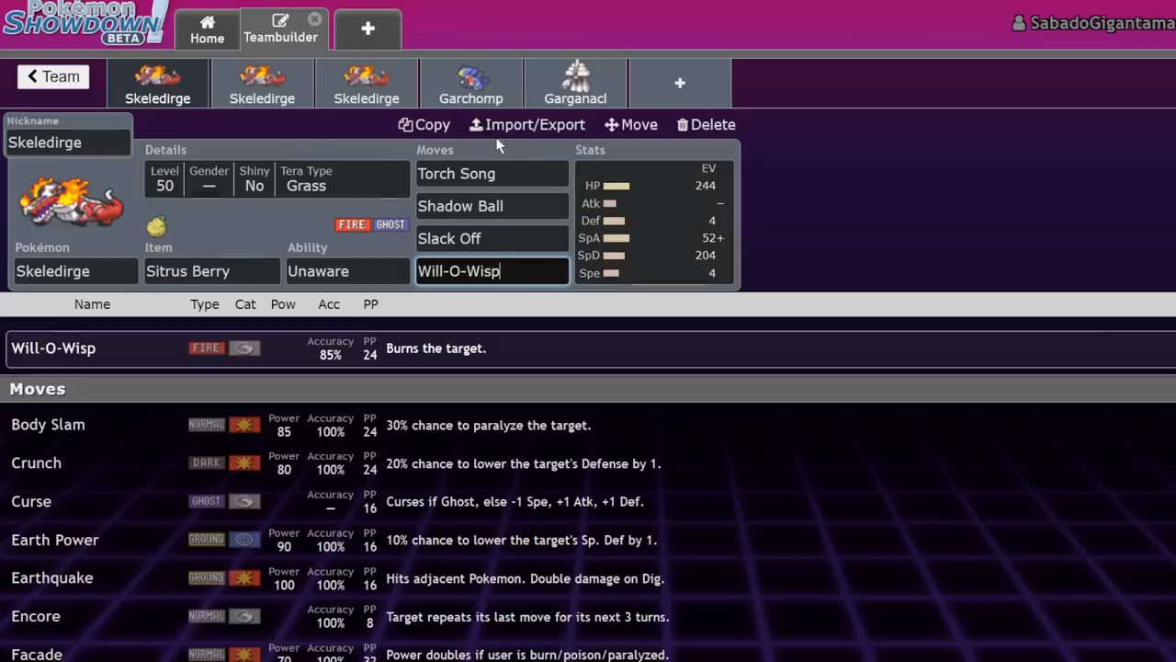
pyautogui.moveTo(489, 151)
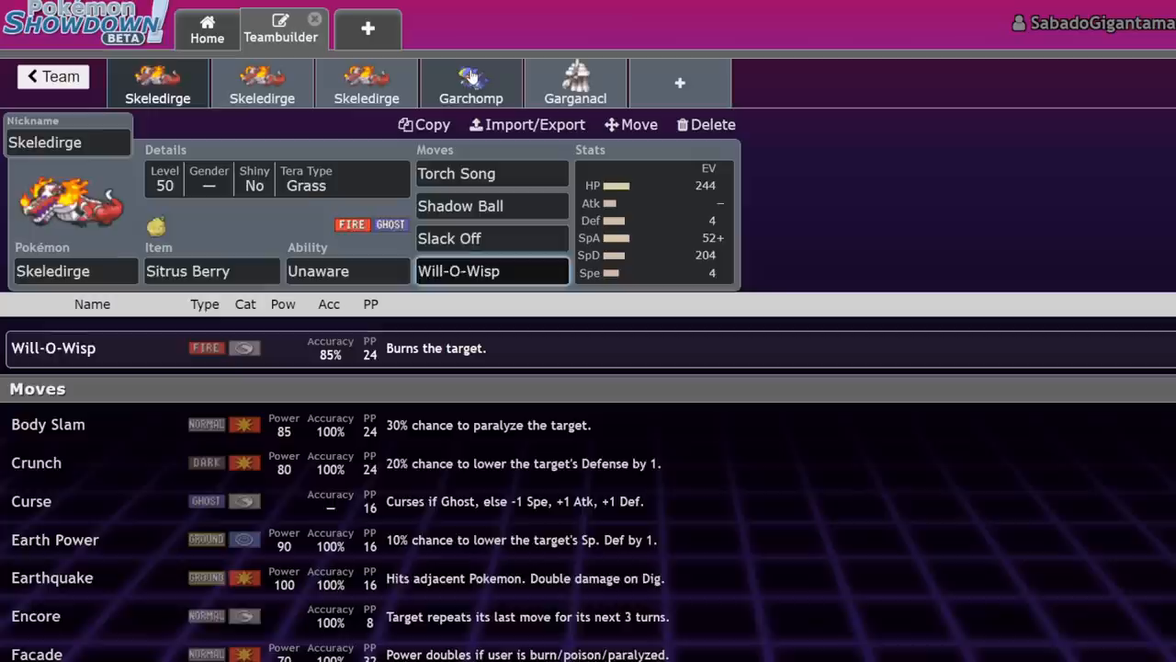
pyautogui.click(211, 270)
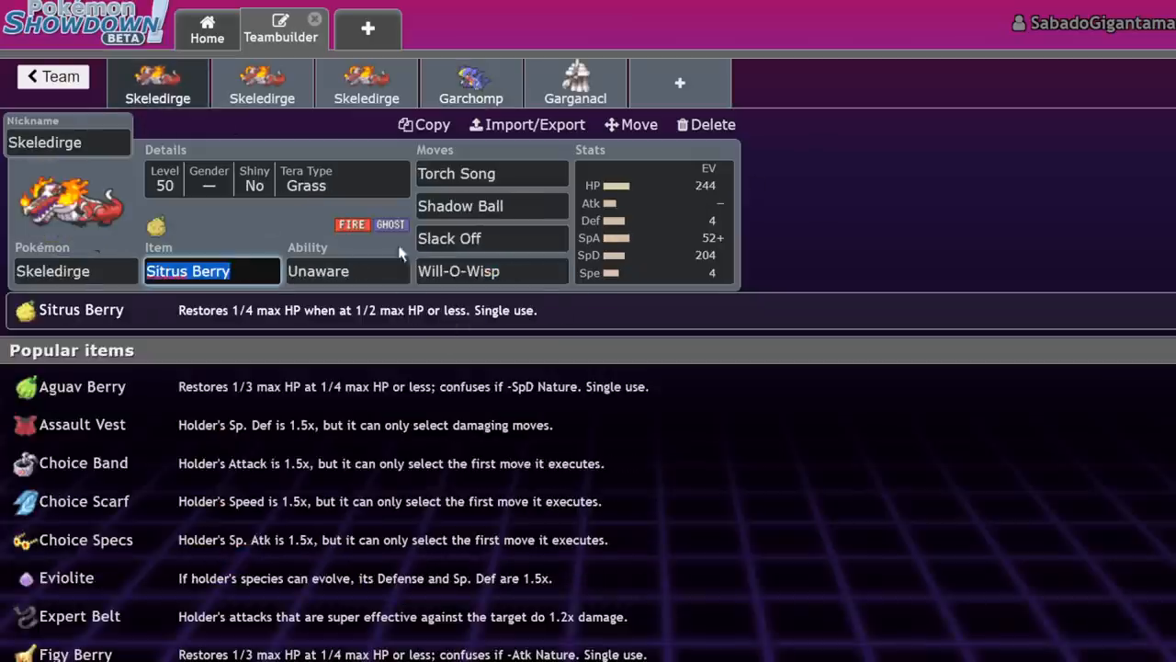
pyautogui.click(492, 270)
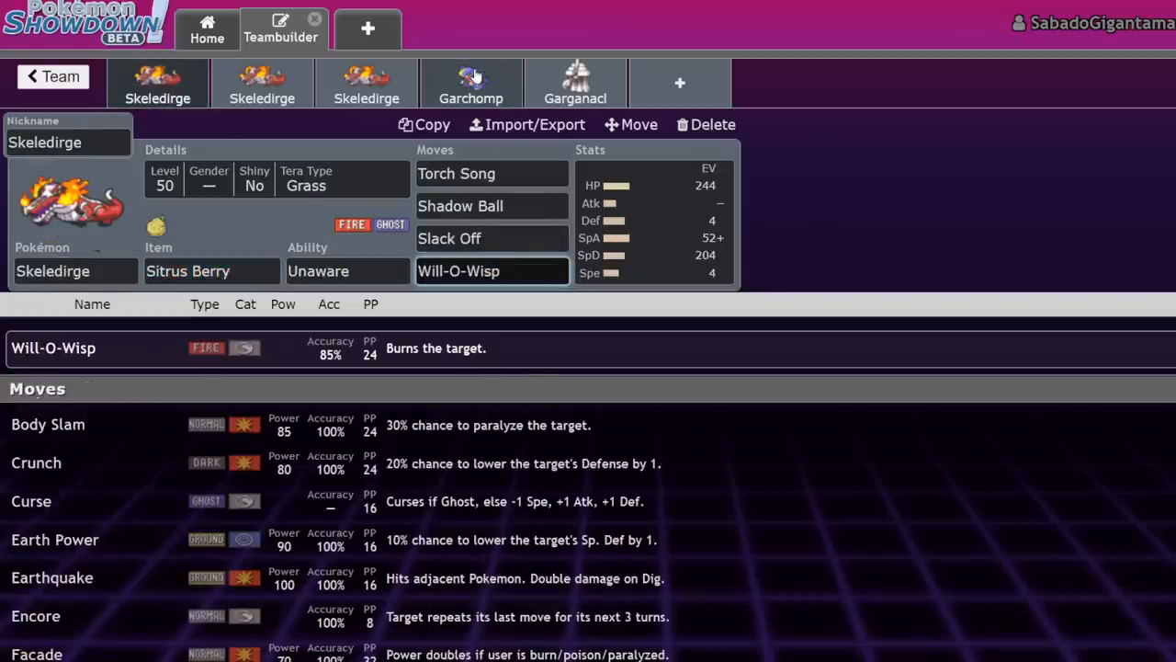
pyautogui.click(471, 82)
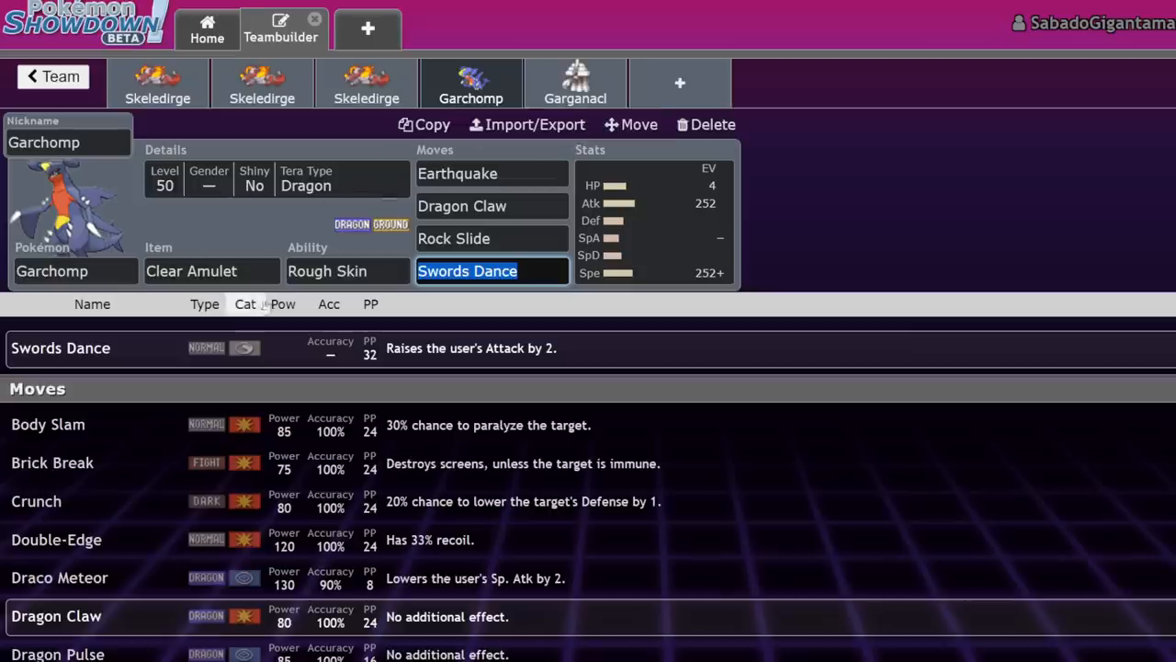
pyautogui.click(158, 83)
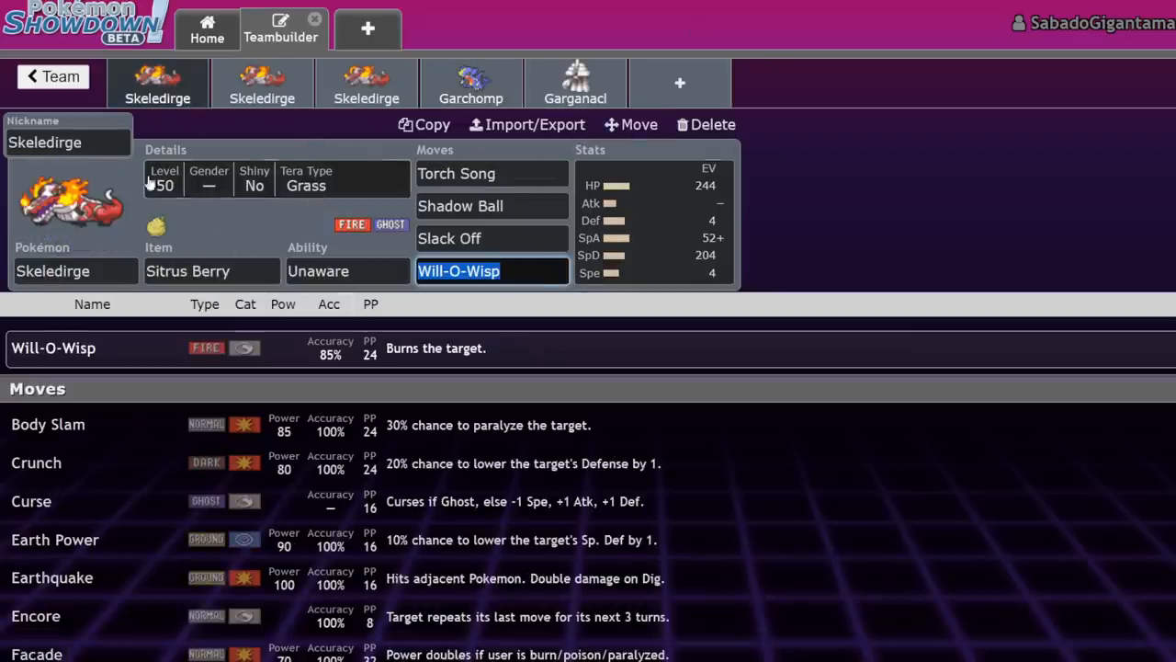
pyautogui.click(470, 83)
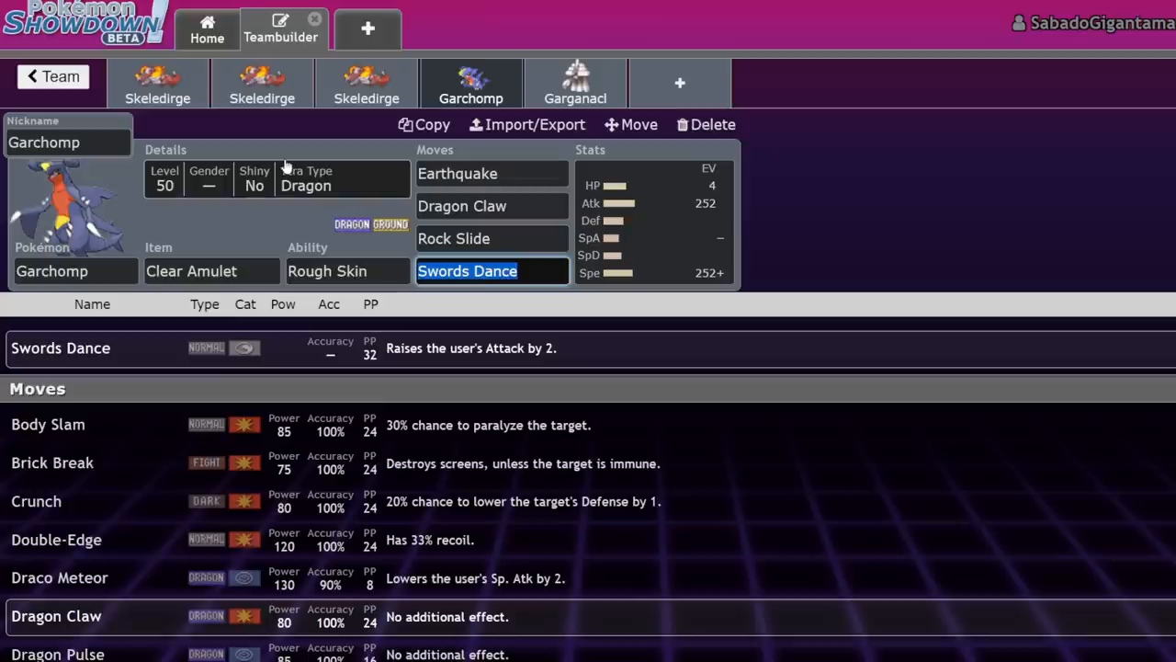
pyautogui.click(261, 83)
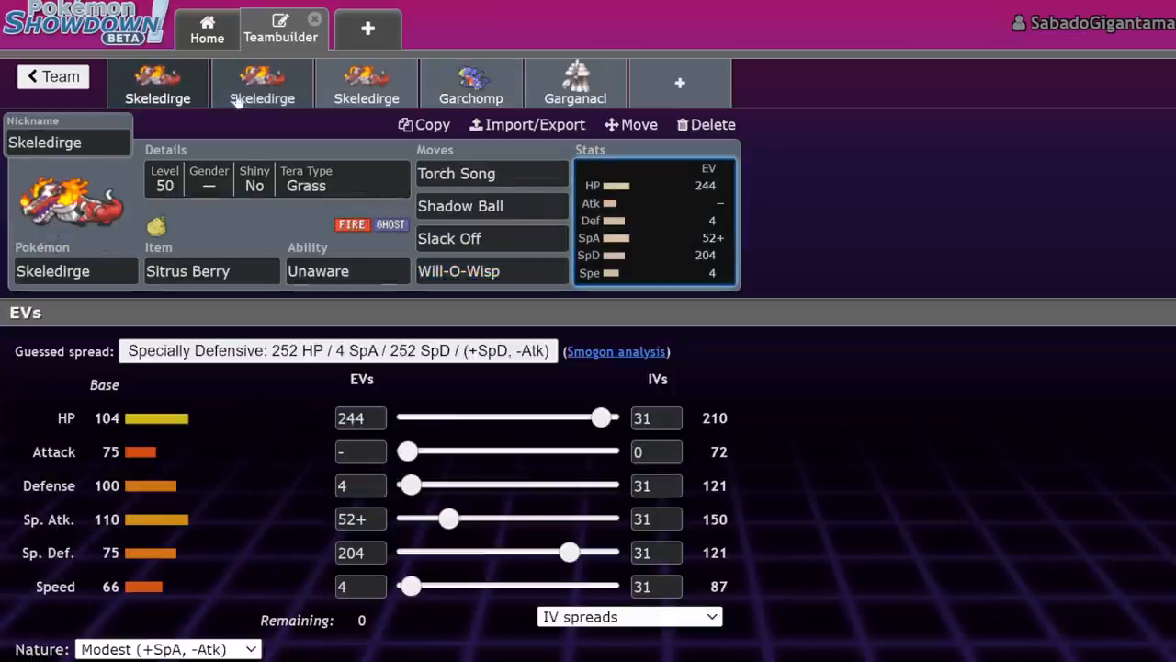
pyautogui.moveTo(470, 83)
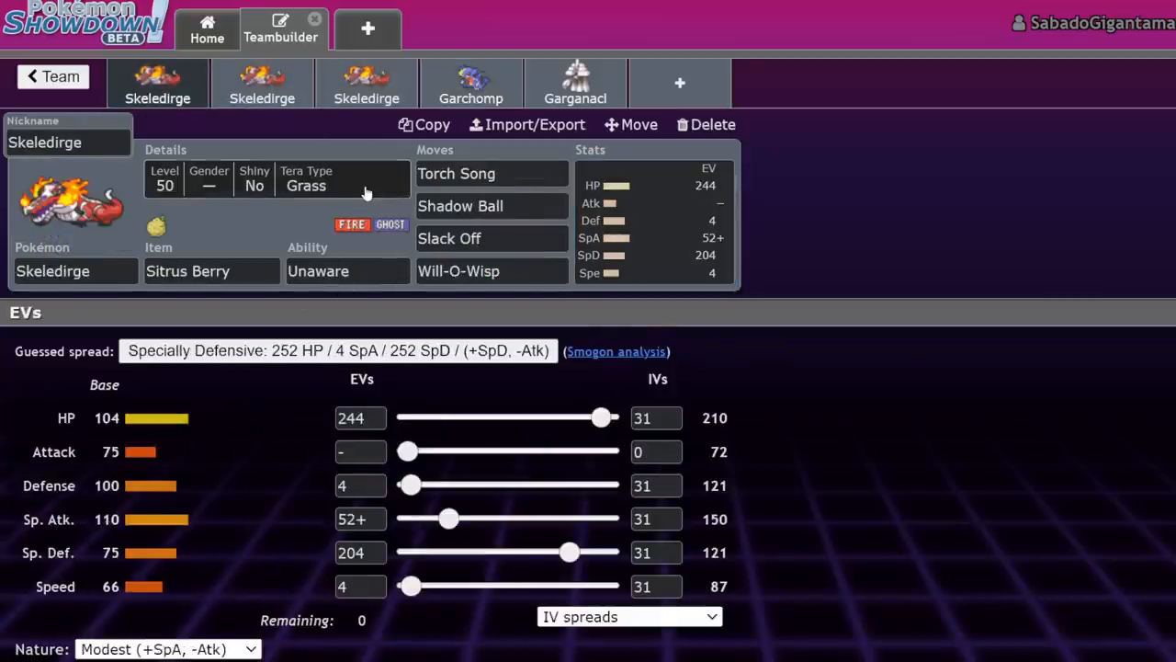
pyautogui.click(275, 180)
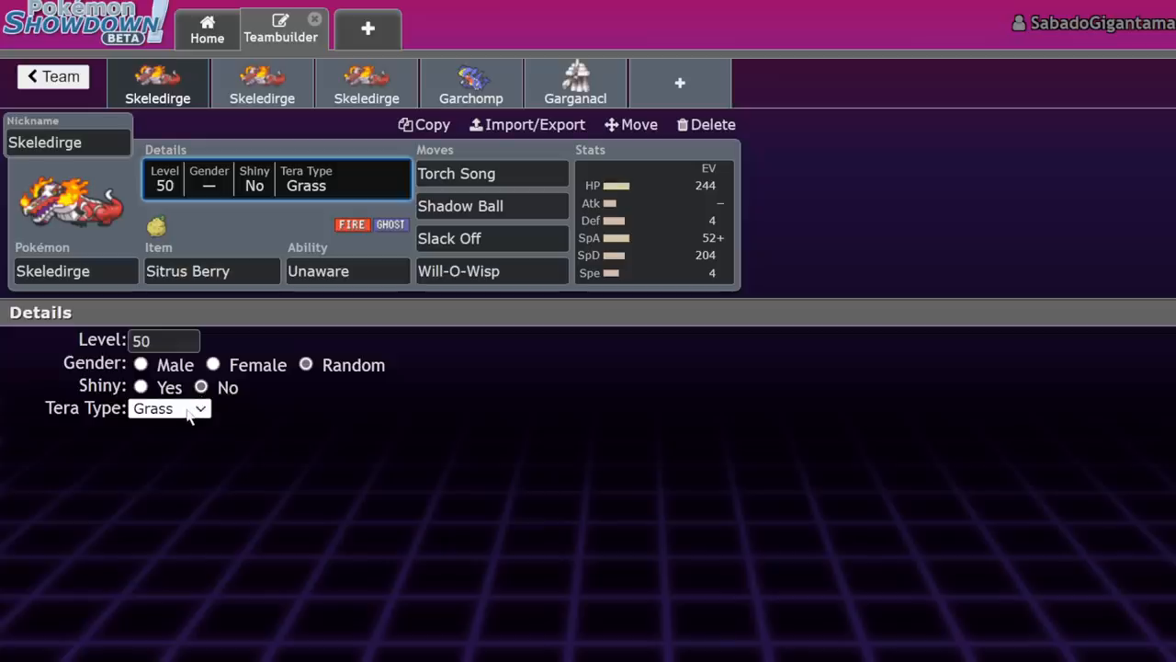
pyautogui.moveTo(261, 83)
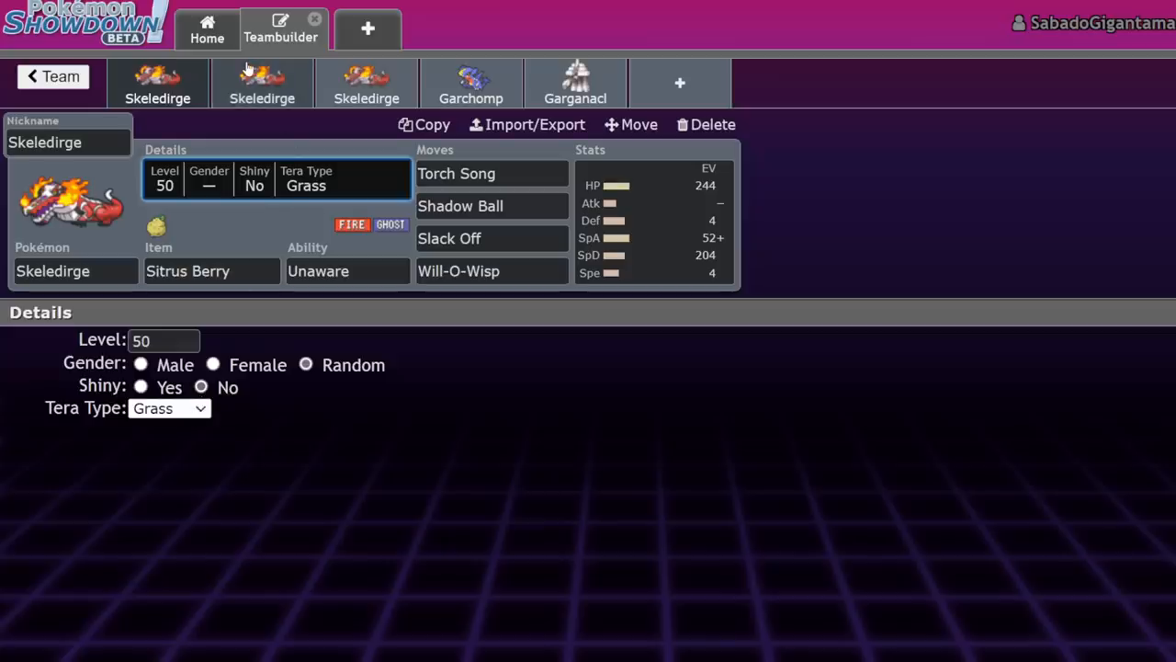
pyautogui.moveTo(985, 224)
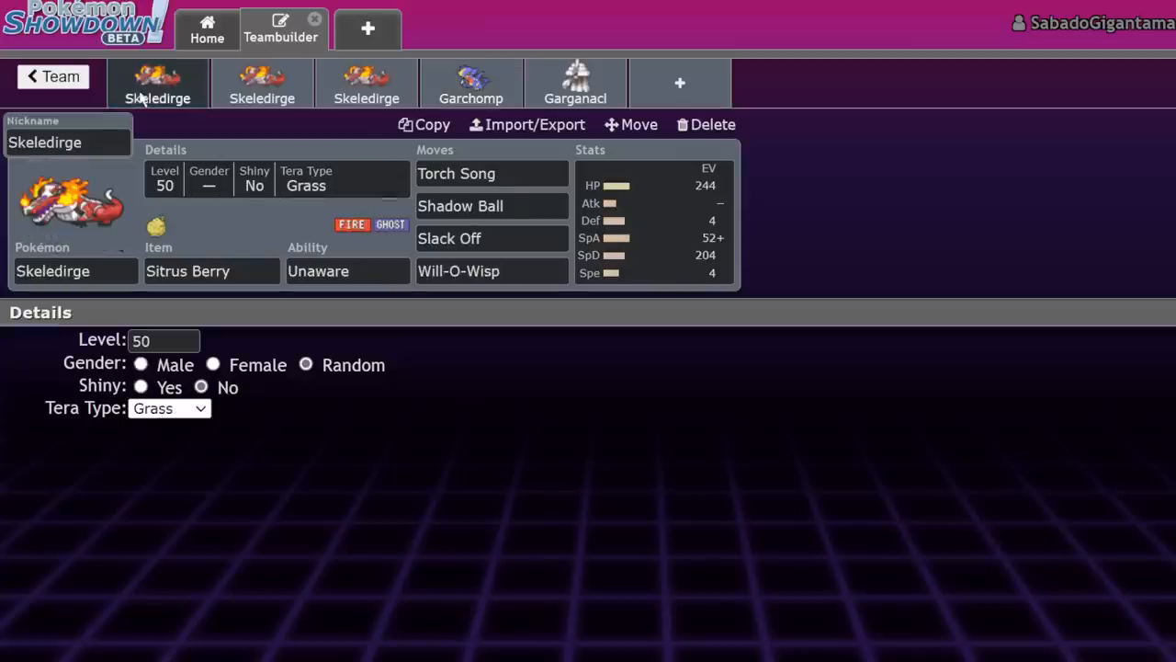
pyautogui.moveTo(241, 73)
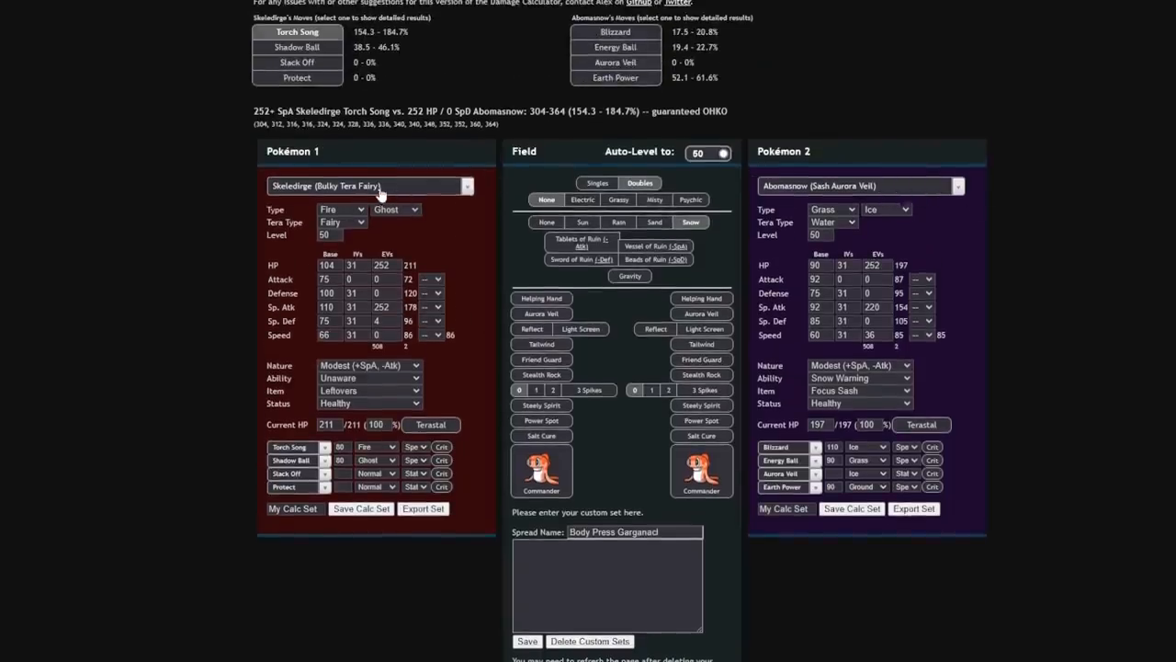
# Load the saved Skeledirge (Tera Grass Bulk) set into the calculator
pyautogui.click(369, 186)
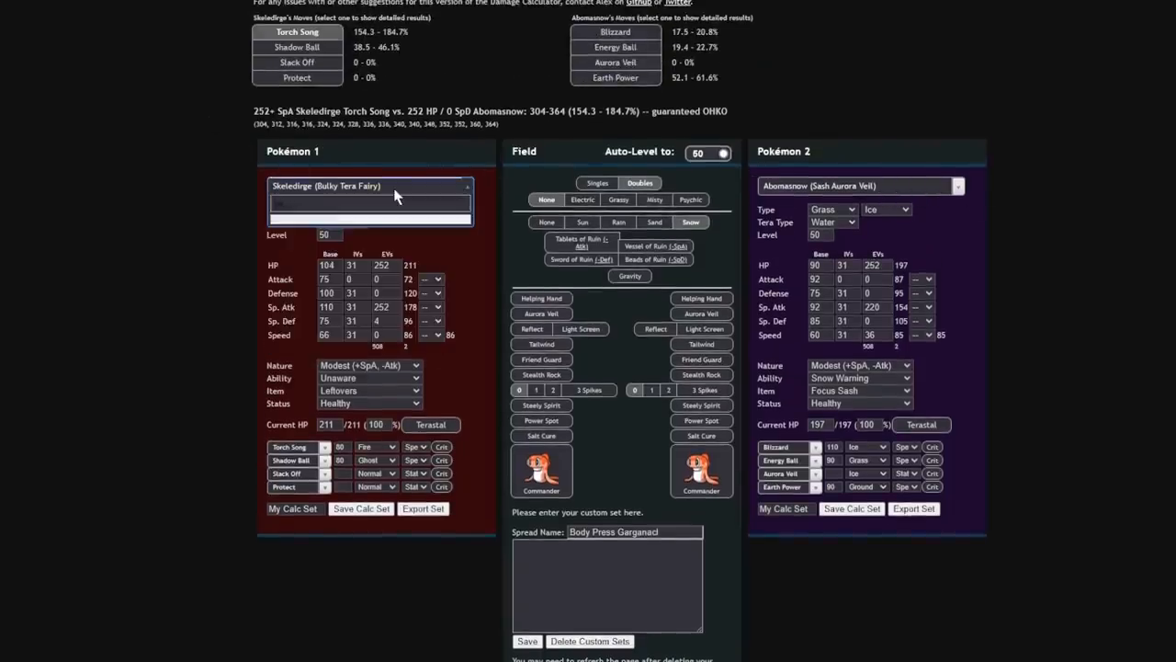
pyautogui.click(371, 185)
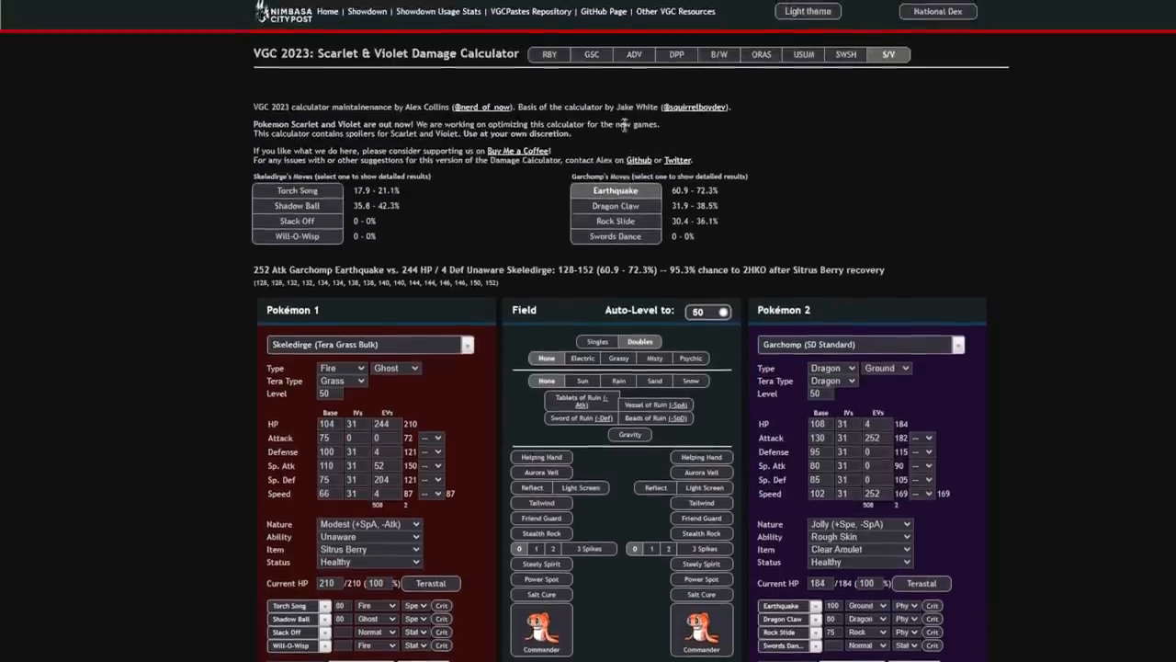
pyautogui.scroll(-3)
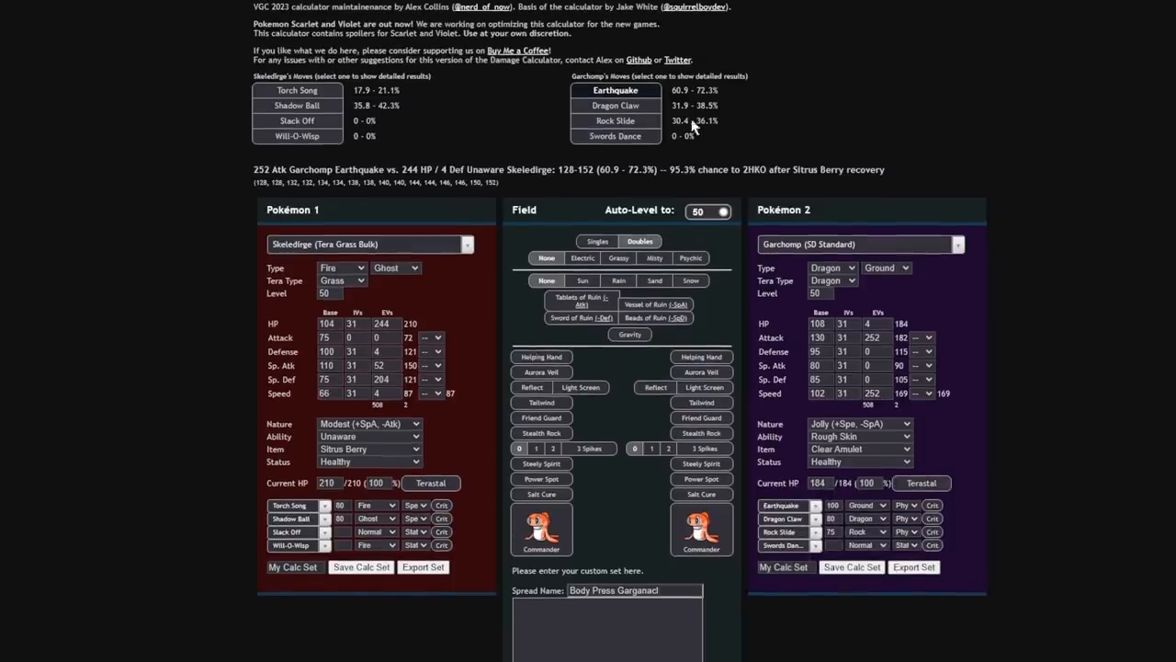
pyautogui.moveTo(209, 156)
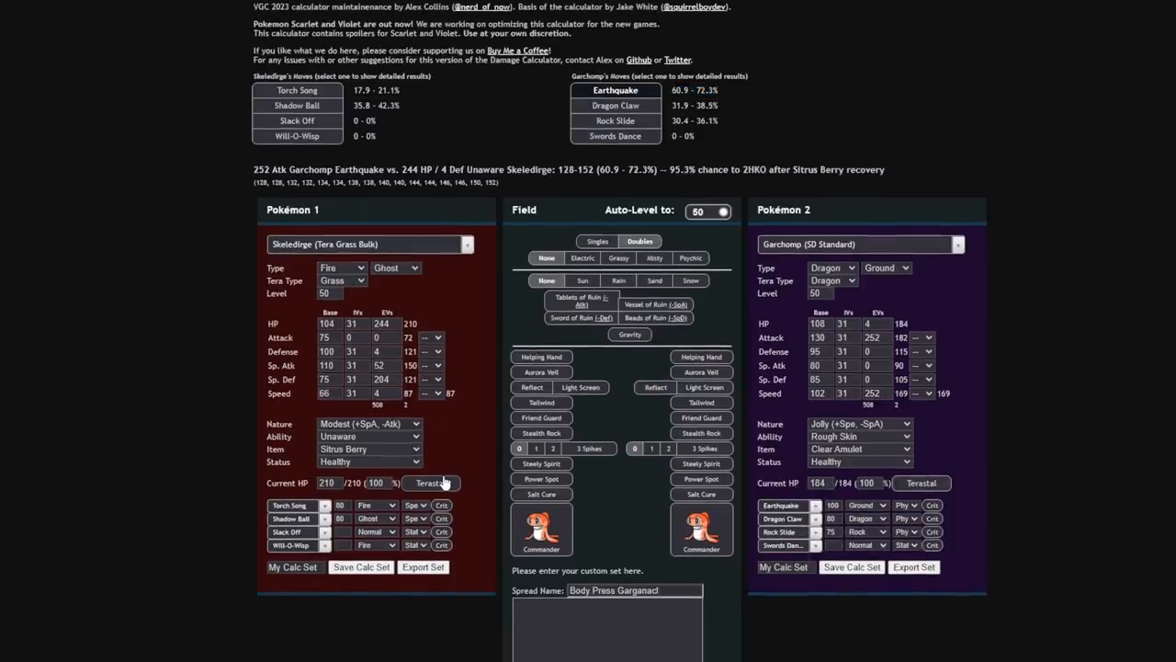
# Check Garchomp's Earthquake roll into terastallized Skeledirge with Garchomp burned
pyautogui.click(430, 481)
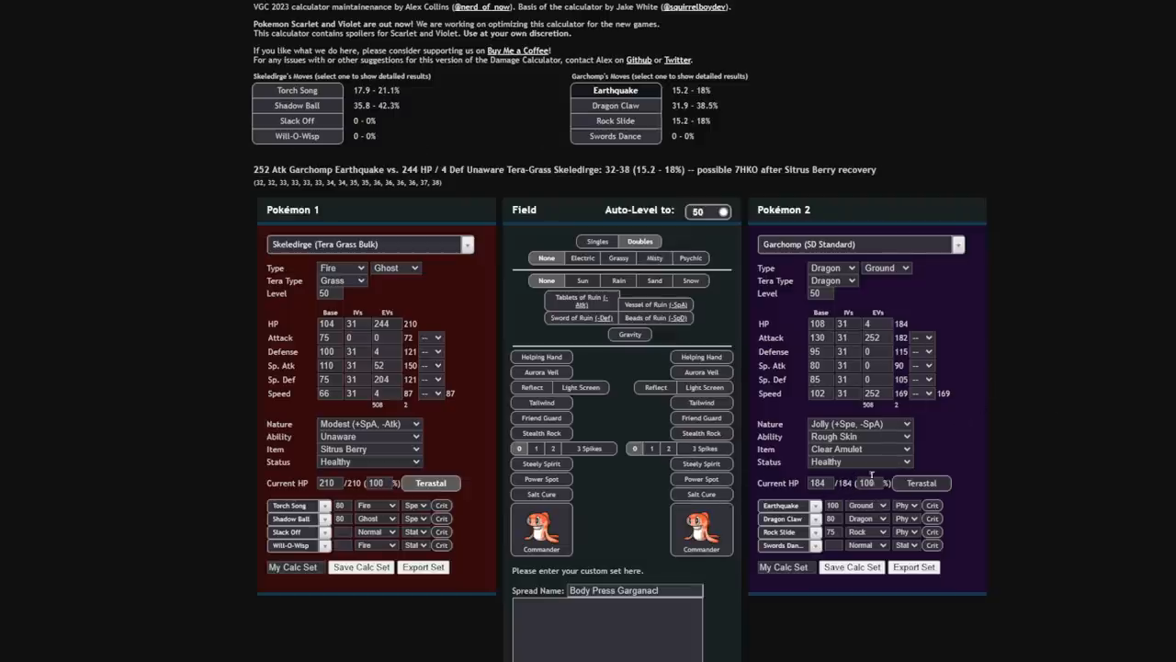
pyautogui.click(860, 461)
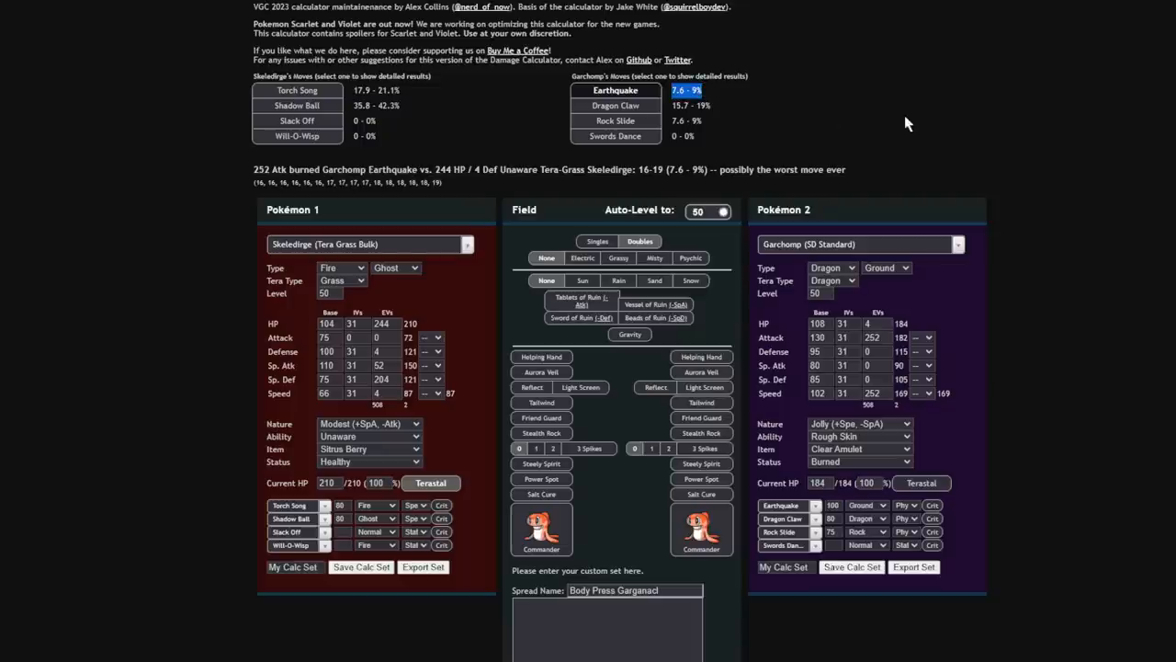
pyautogui.click(614, 105)
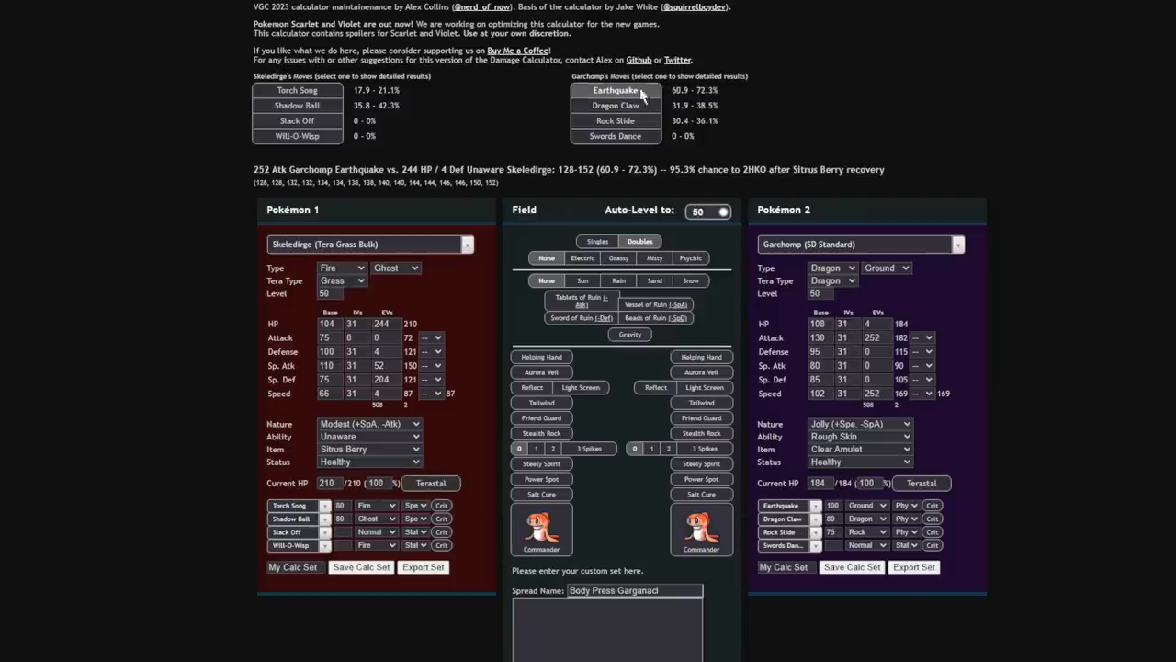
pyautogui.click(616, 104)
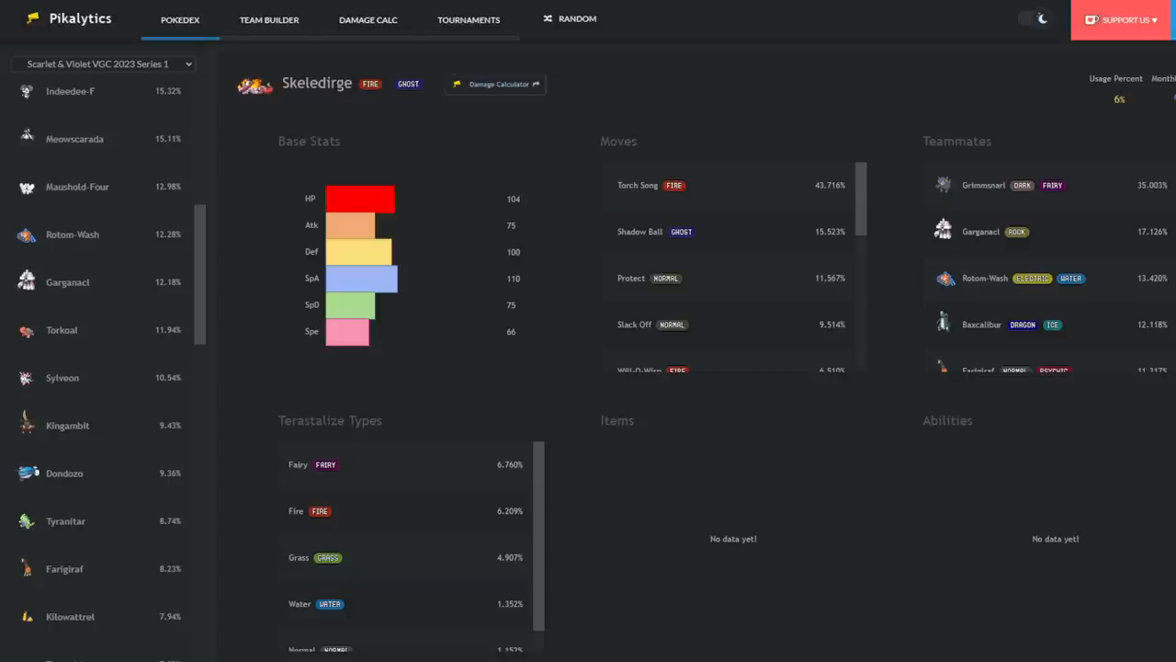
# Show Meowscarada's usage statistics page on Pikalytics
pyautogui.scroll(3)
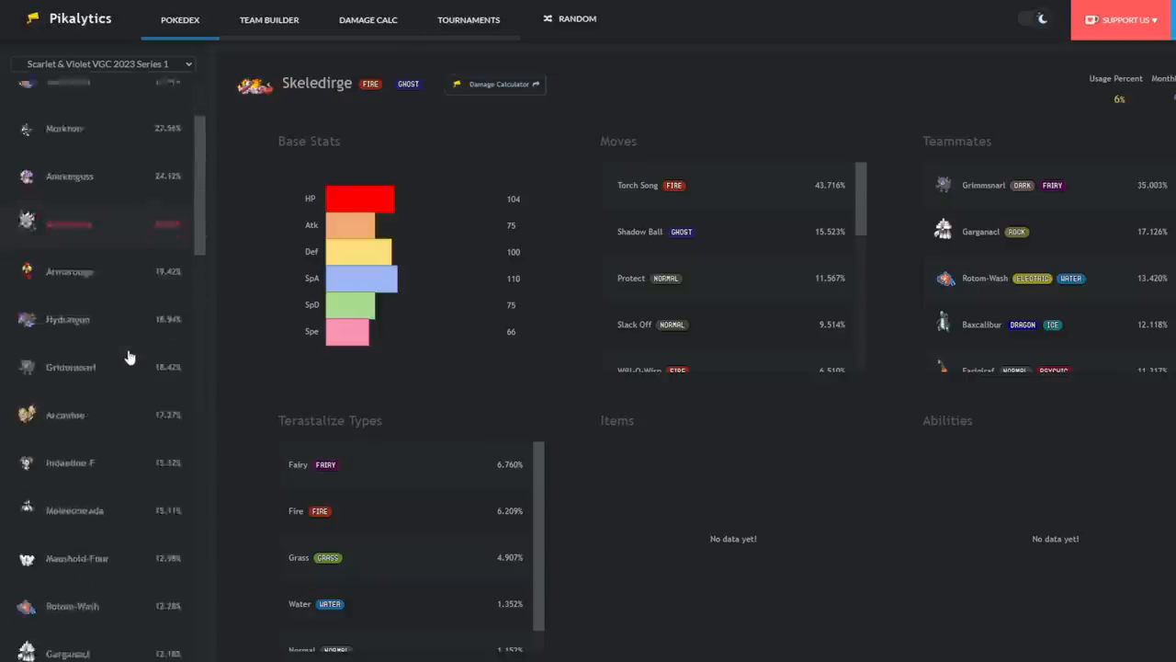
pyautogui.click(74, 401)
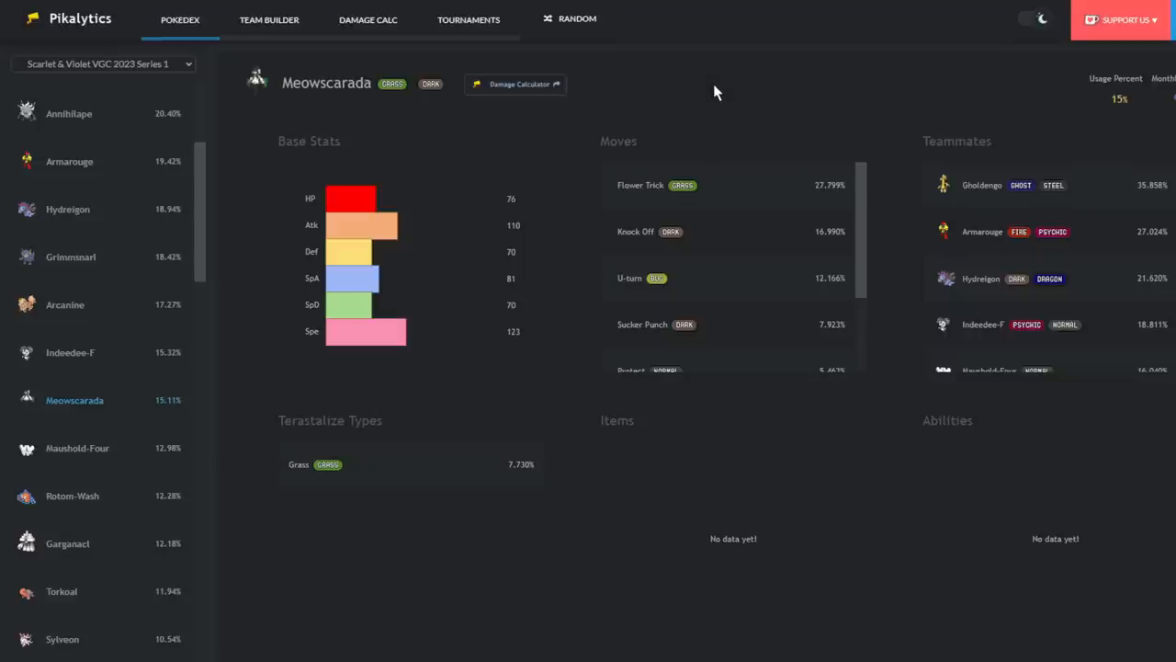
pyautogui.moveTo(717, 250)
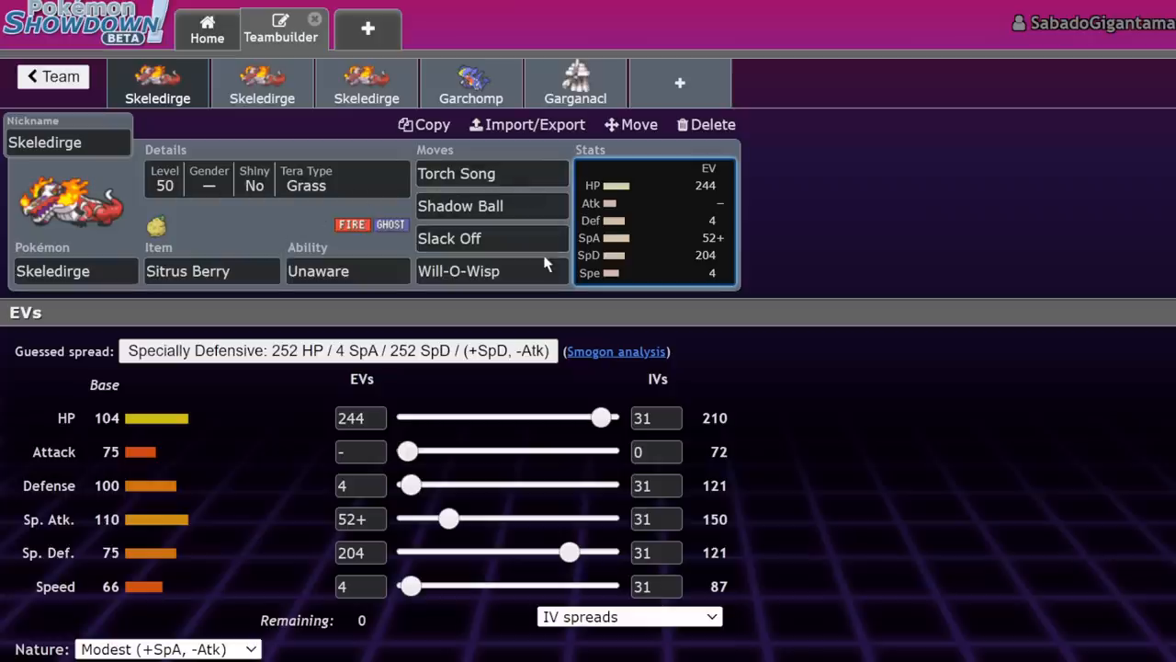
# Review the second Skeledirge and Garganacl sets, then return to the first Skeledirge
pyautogui.click(261, 82)
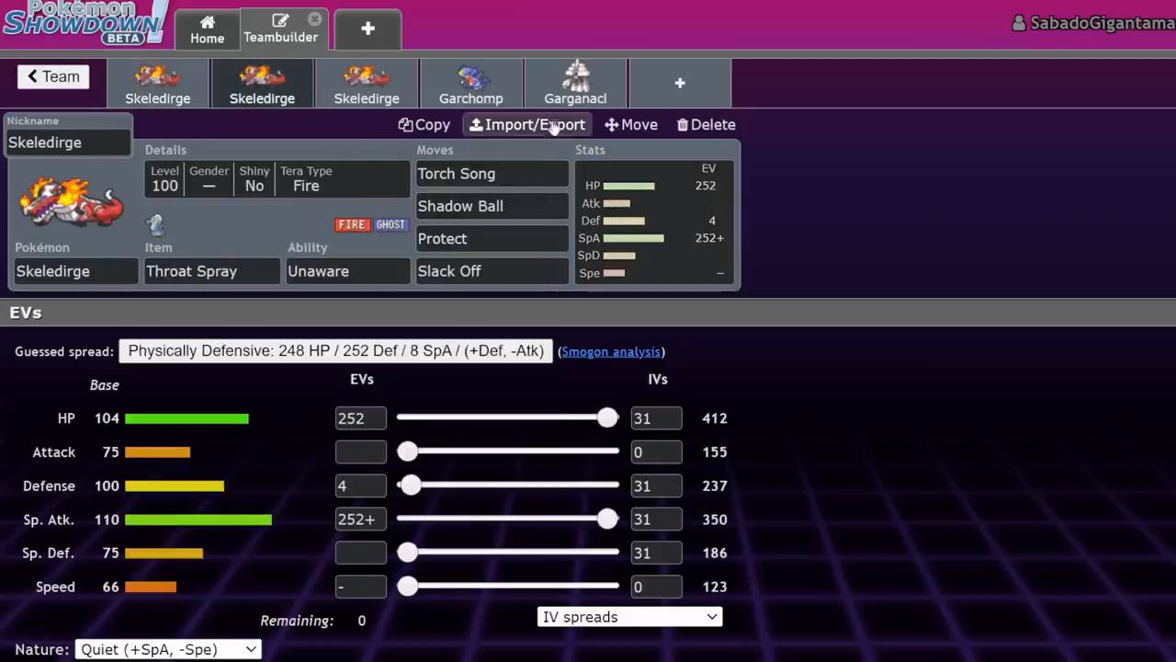
pyautogui.click(575, 83)
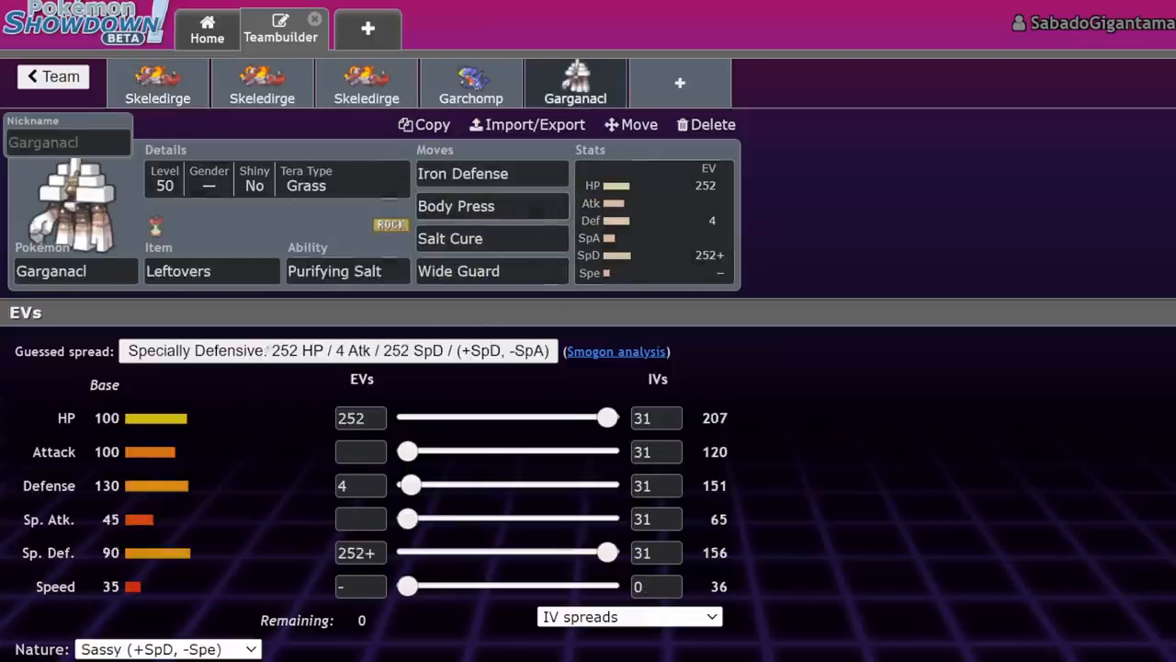
pyautogui.click(158, 83)
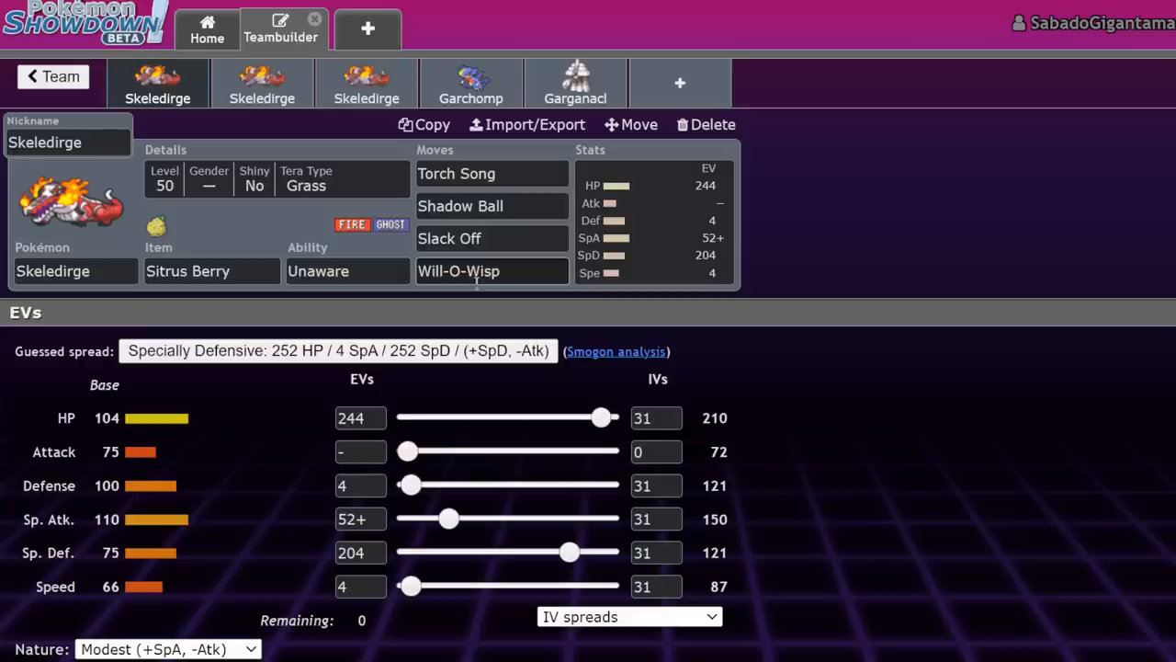
# Revisit the Garganacl set and bring up Garganacl's usage page
pyautogui.click(575, 83)
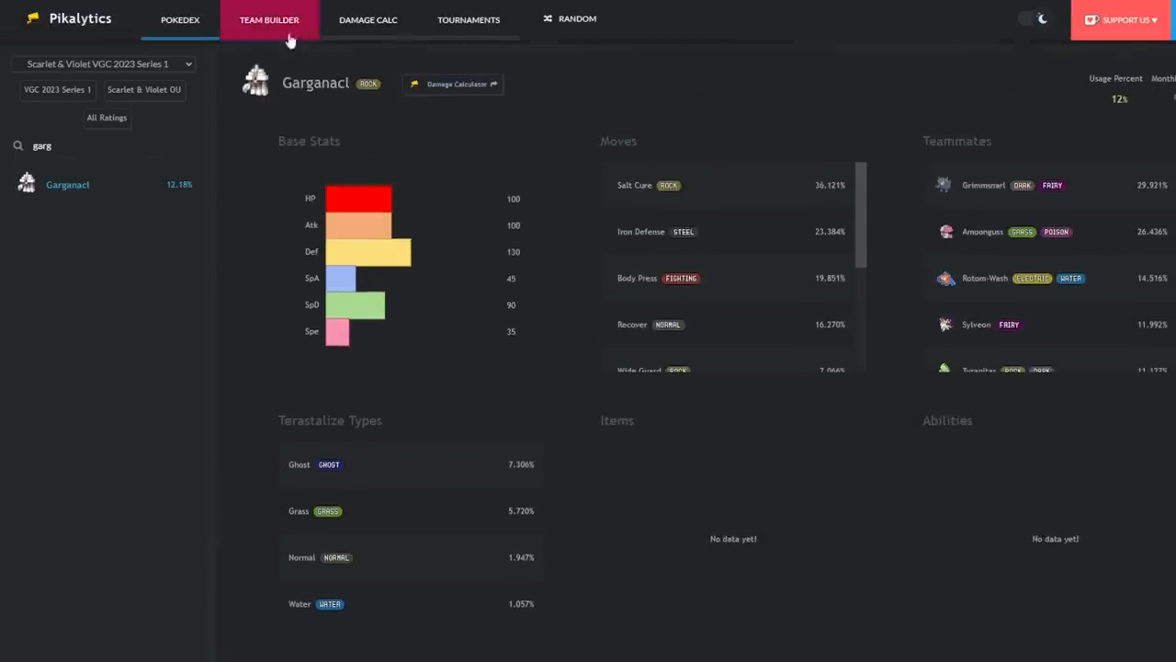
pyautogui.click(456, 85)
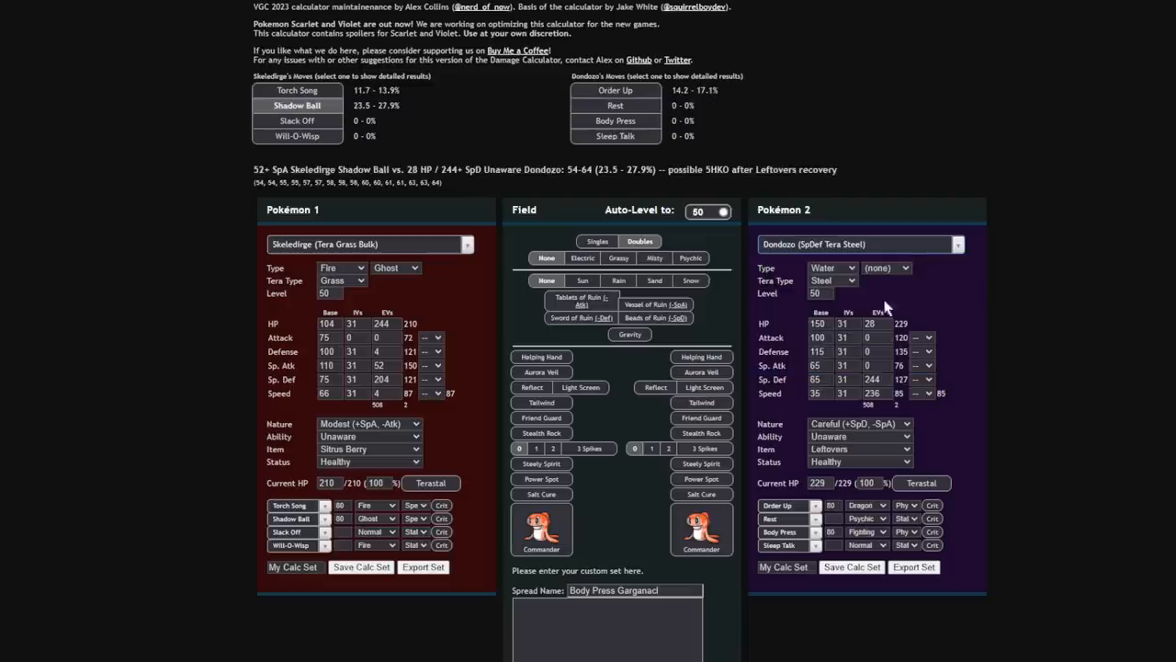
pyautogui.moveTo(941, 397)
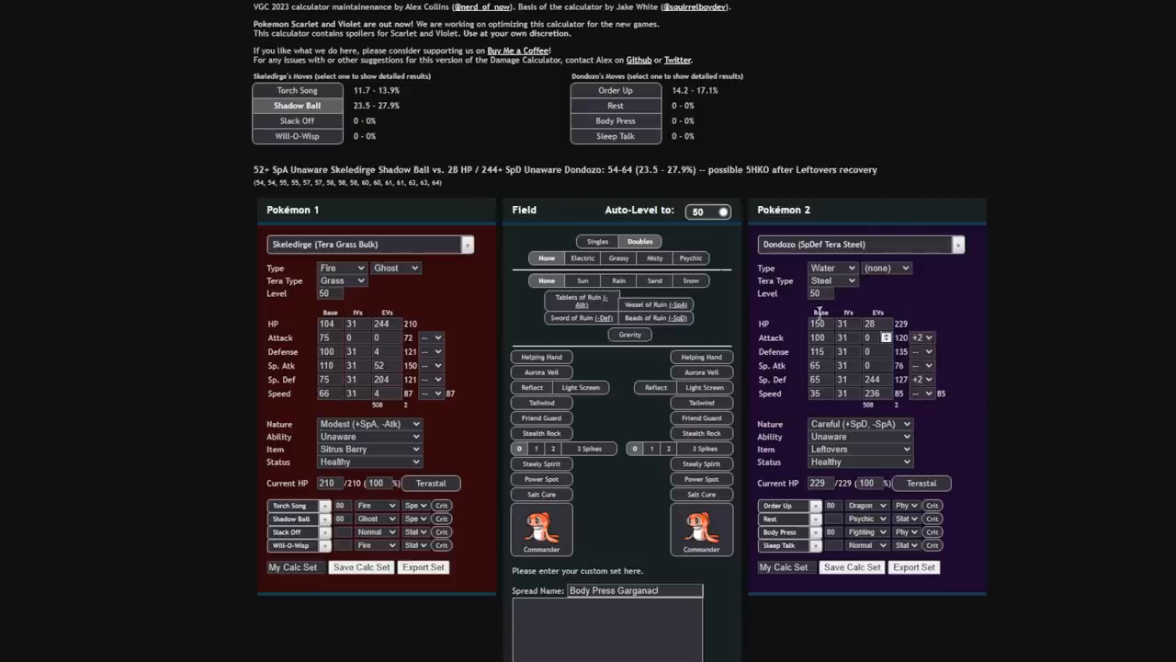
# Compare Dondozo's Order Up into Skeledirge with Skeledirge's Torch Song and Shadow Ball into Dondozo
pyautogui.click(614, 90)
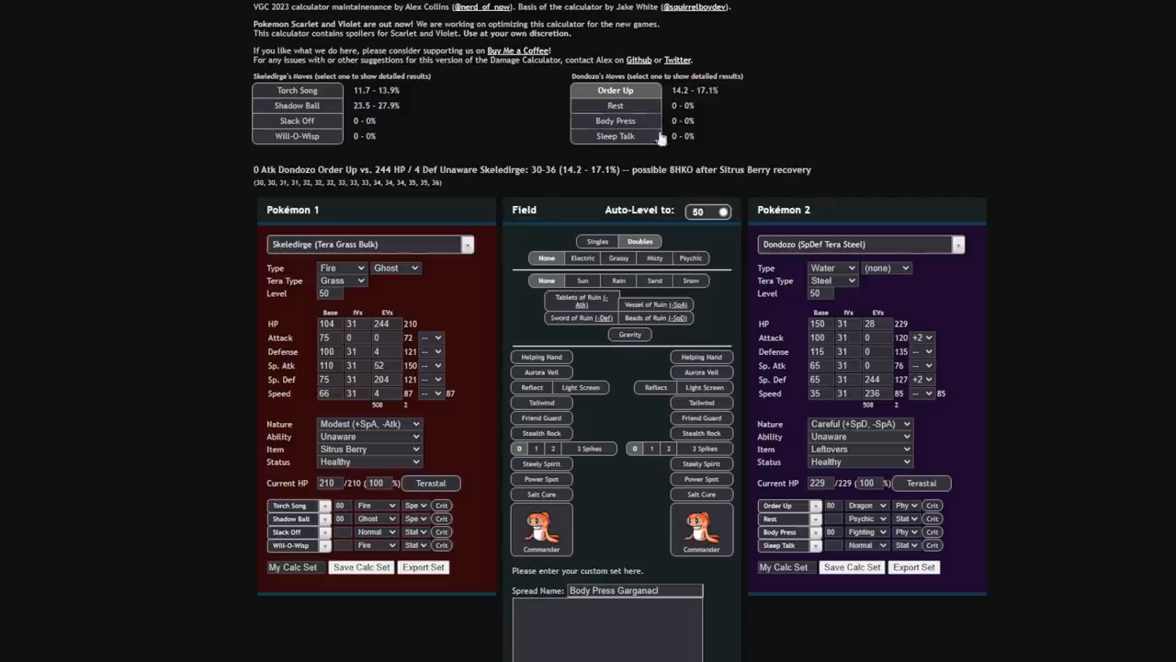
pyautogui.moveTo(724, 118)
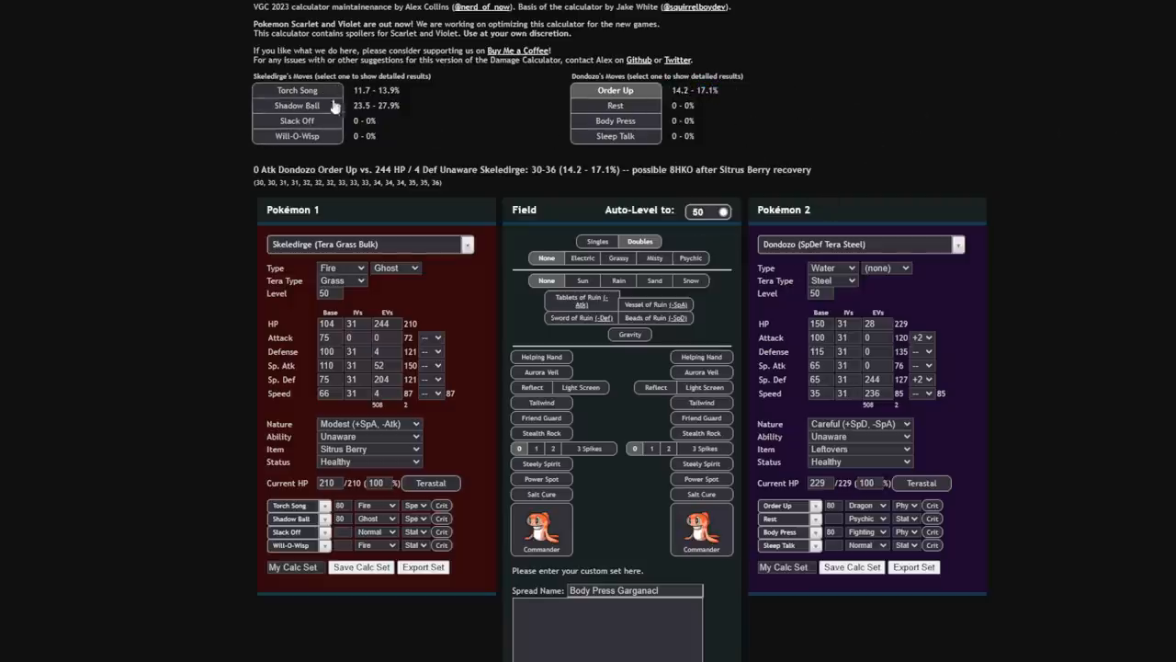
pyautogui.click(298, 90)
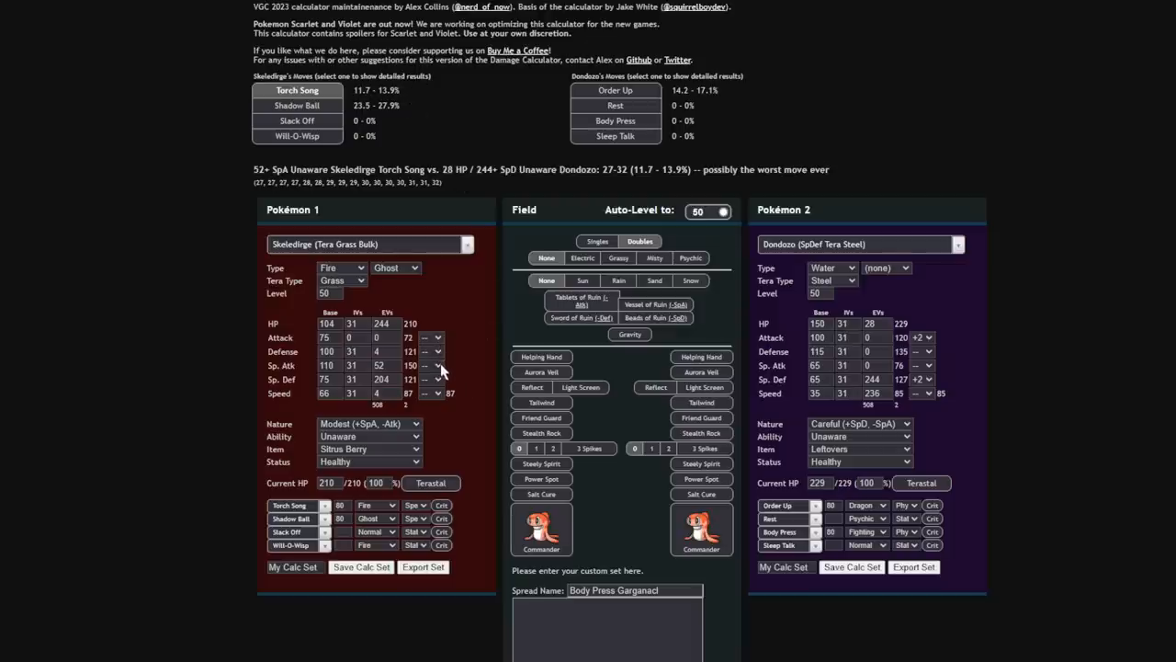
pyautogui.click(297, 105)
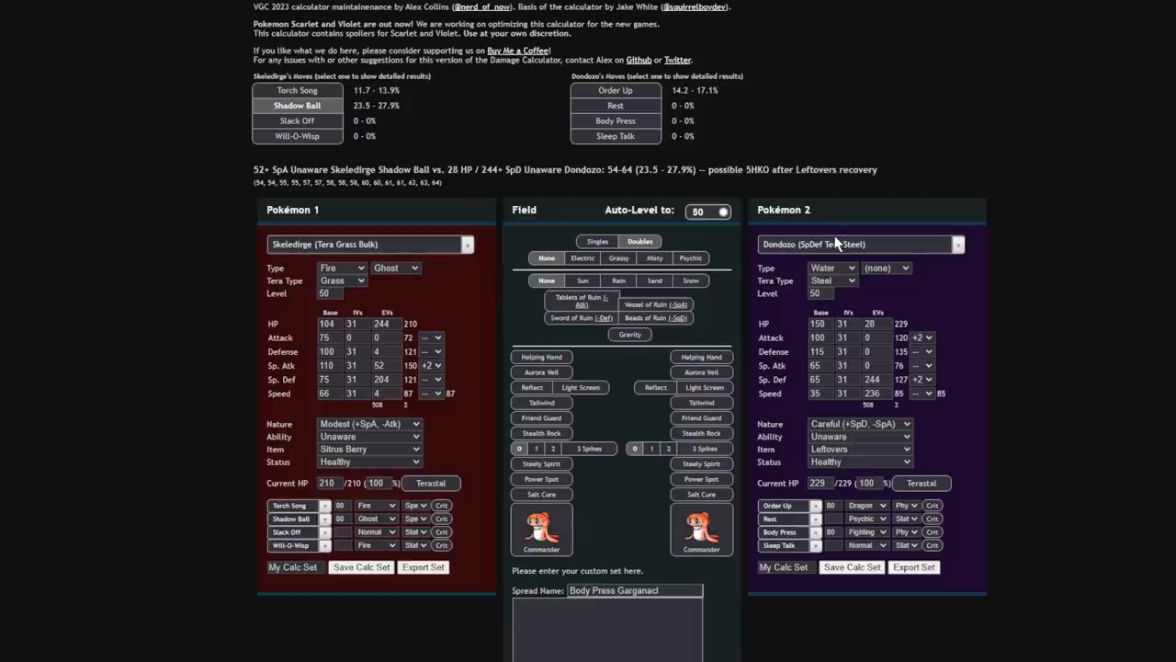
# Check the +2 Sp. Atk boosted Shadow Ball roll against Dondozo
pyautogui.click(860, 435)
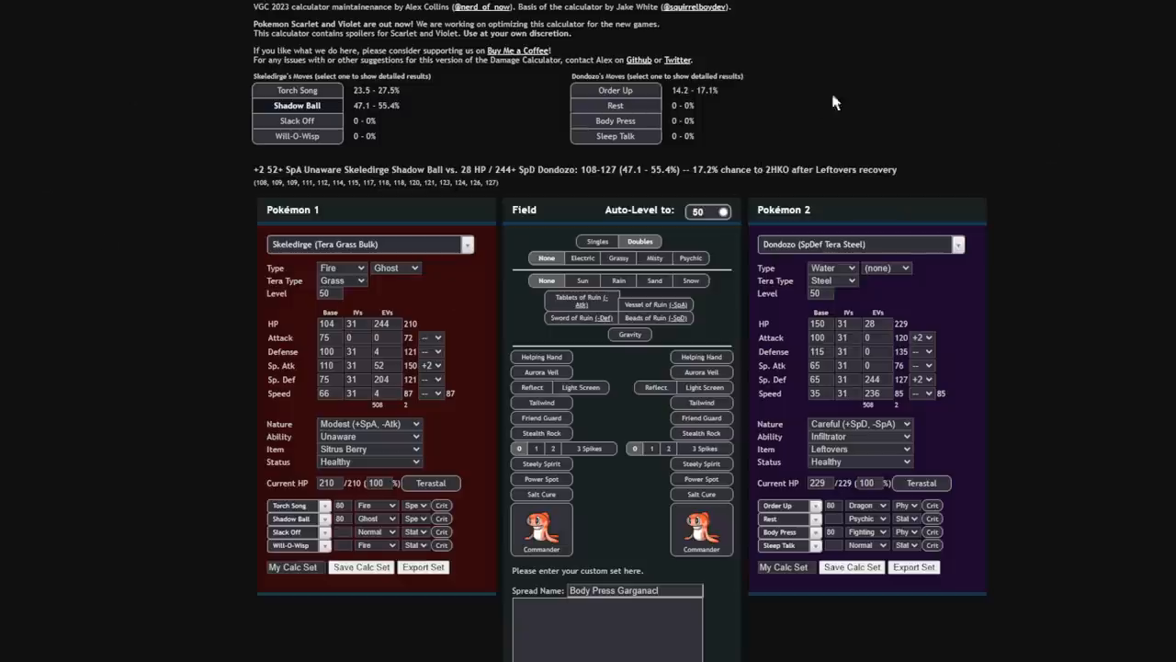
pyautogui.moveTo(566, 154)
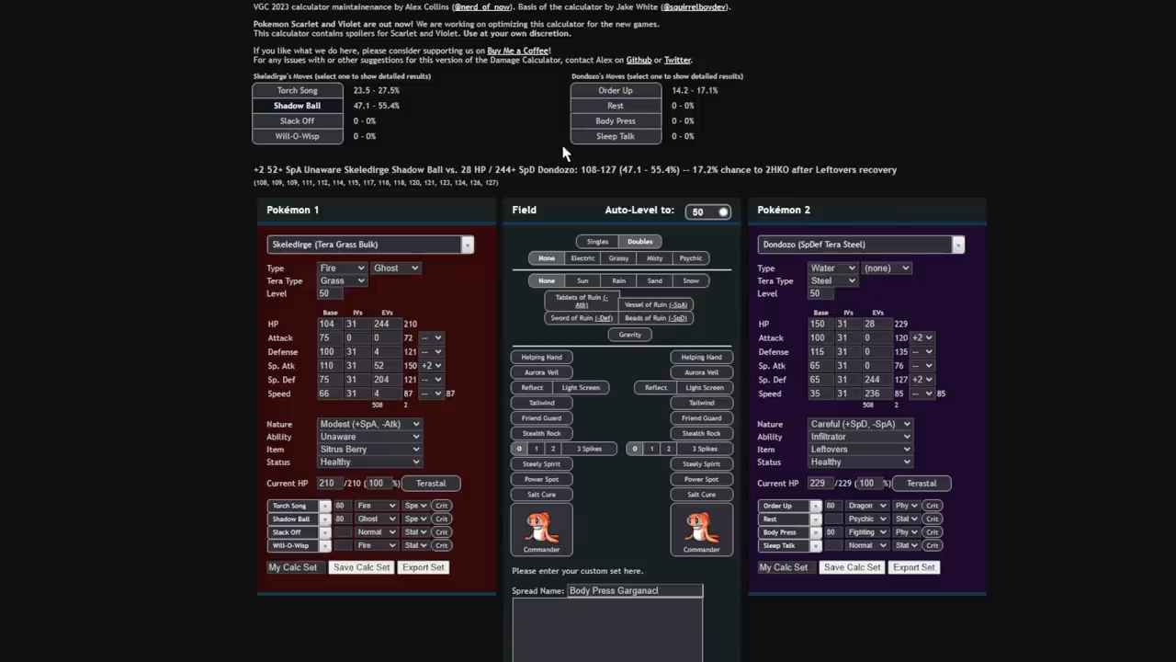
pyautogui.moveTo(545, 144)
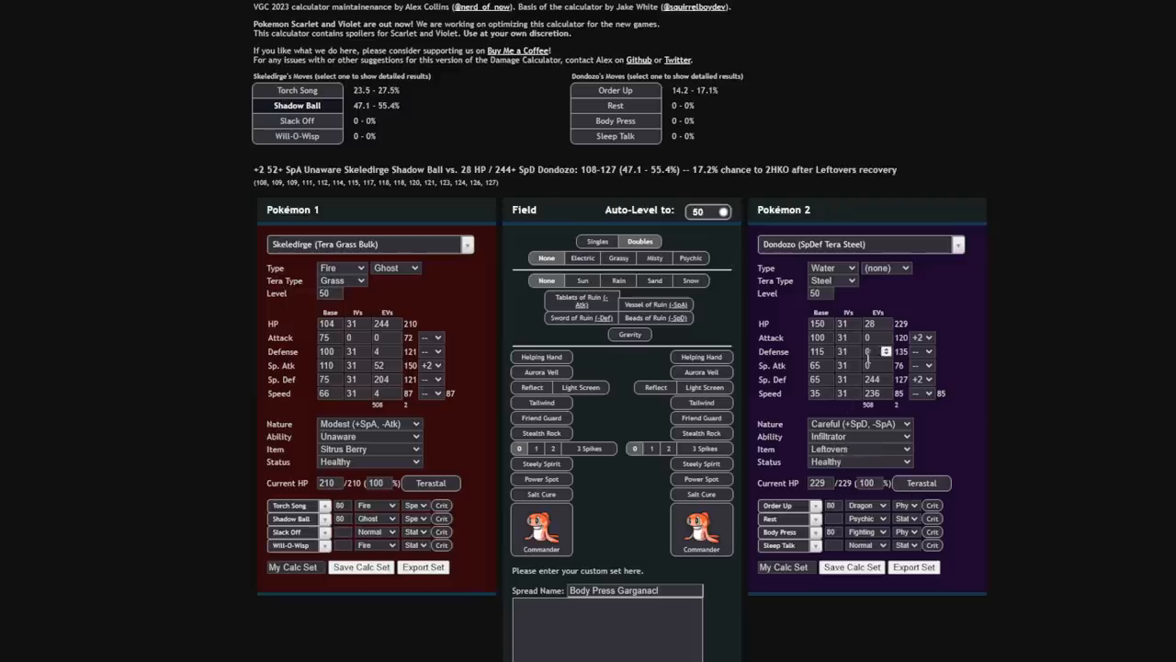
pyautogui.click(787, 544)
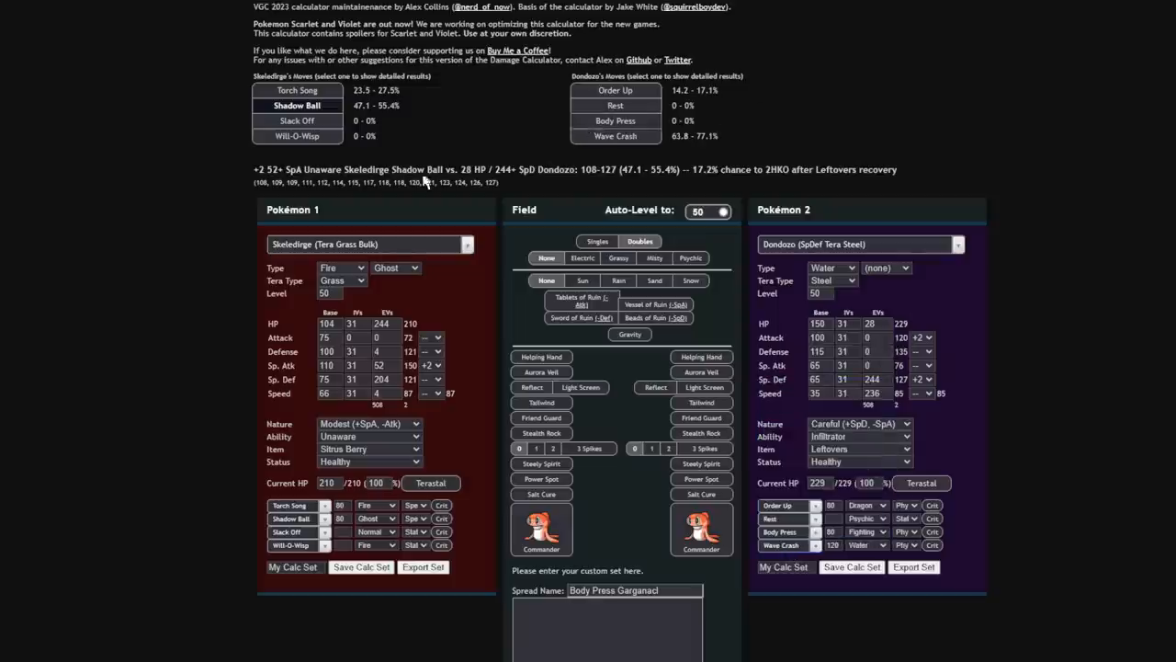
pyautogui.click(616, 136)
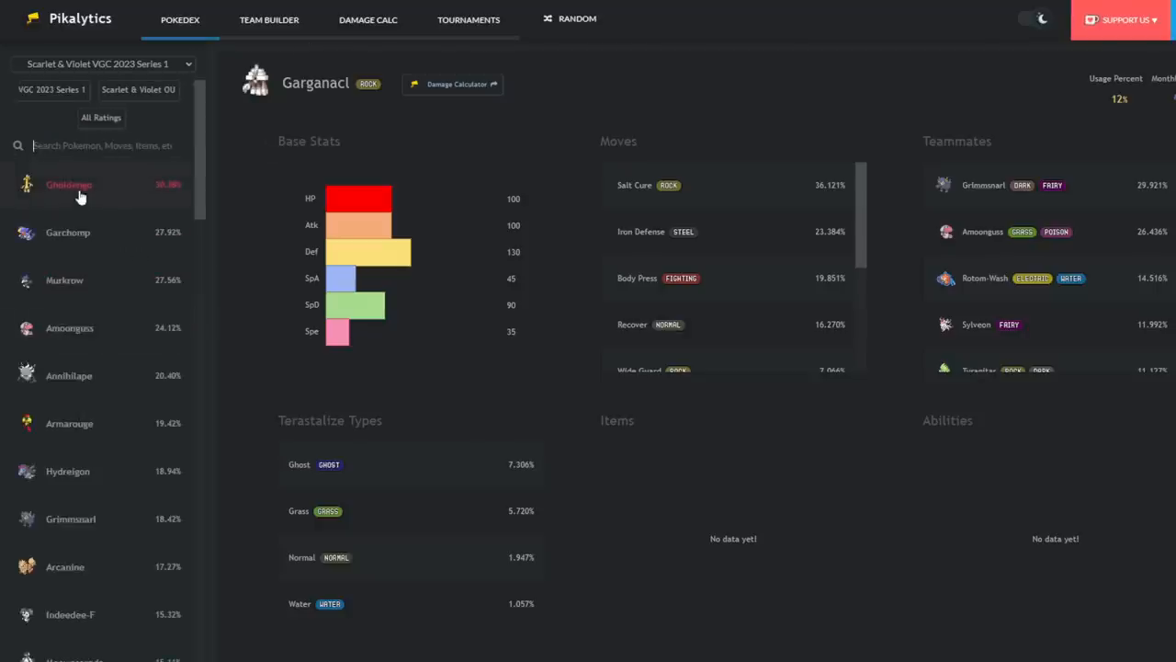
pyautogui.moveTo(135, 187)
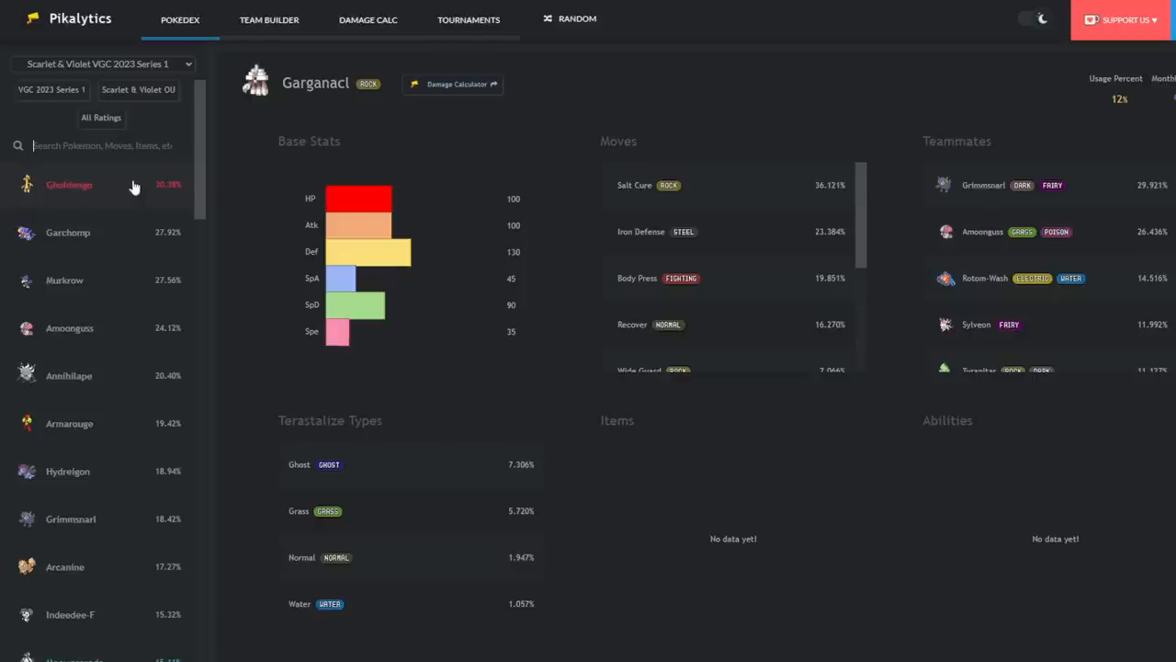
pyautogui.moveTo(103, 423)
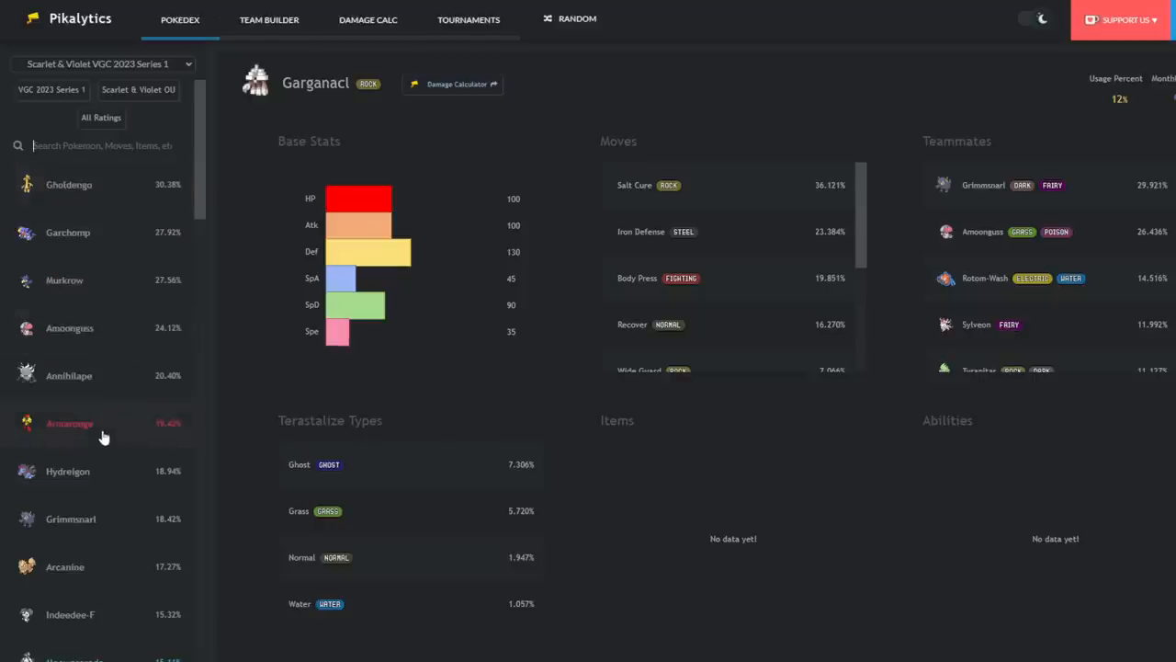
pyautogui.moveTo(92, 432)
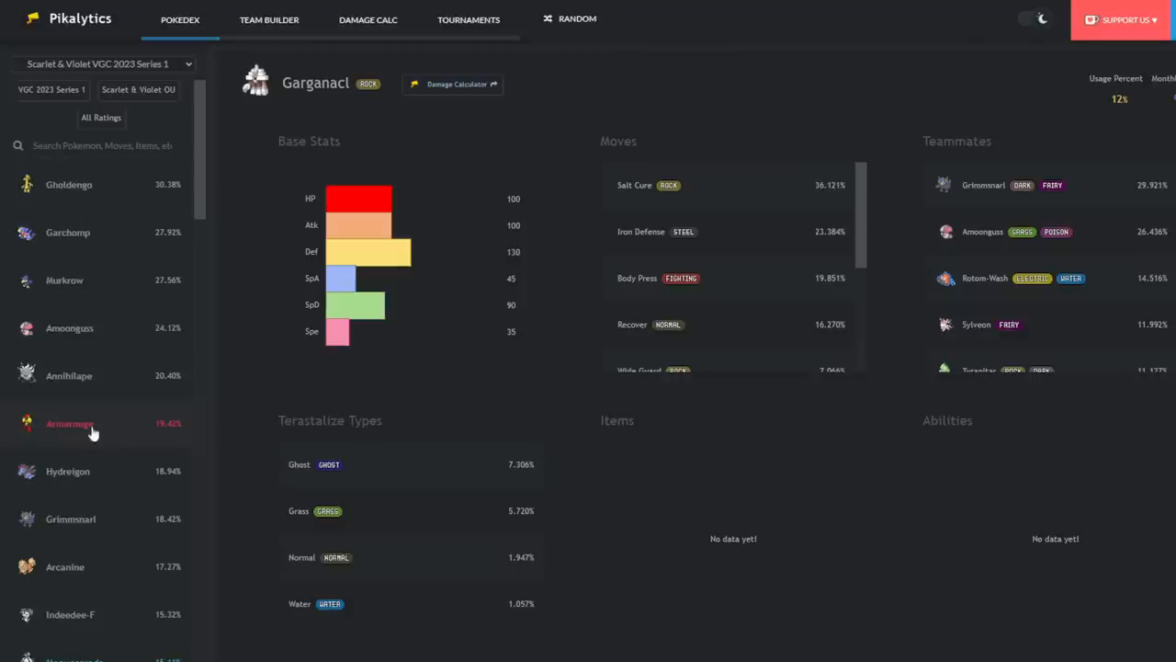
pyautogui.moveTo(103, 382)
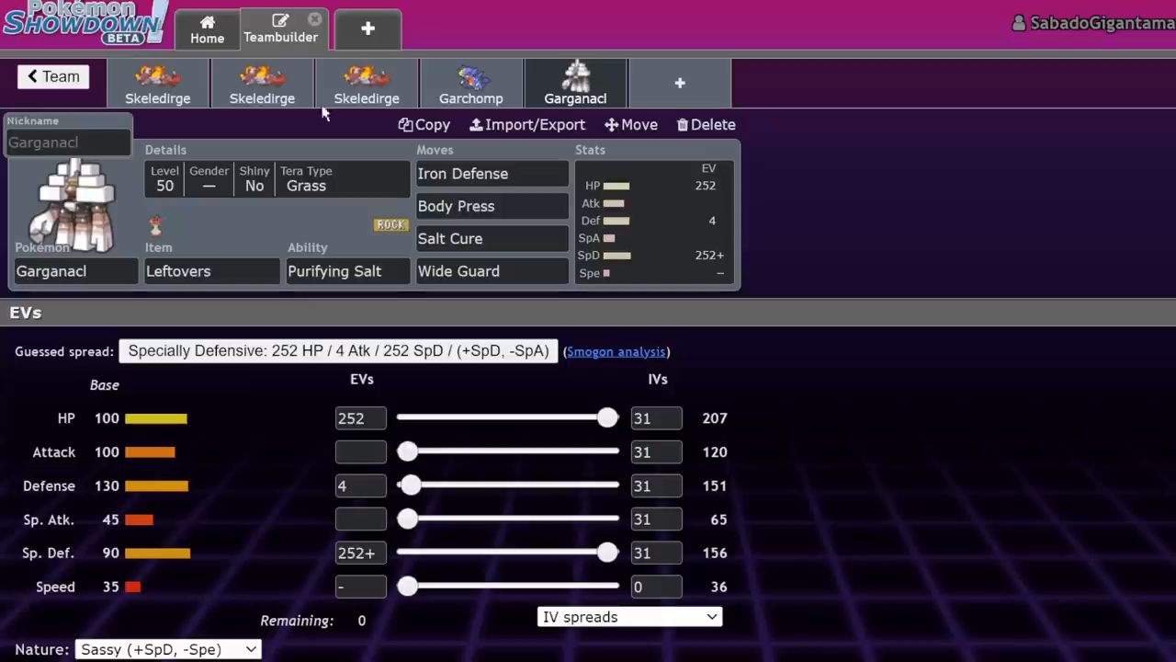
# Show Rotom-Wash's usage page with its common moves and teammates
pyautogui.click(158, 82)
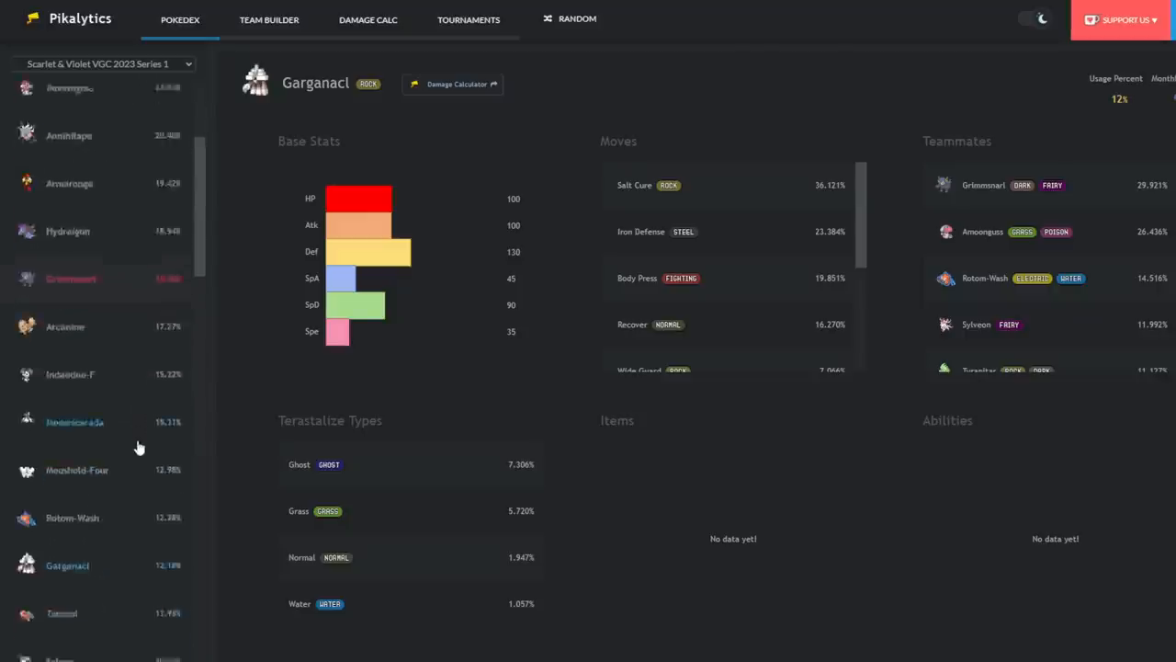
pyautogui.scroll(-3)
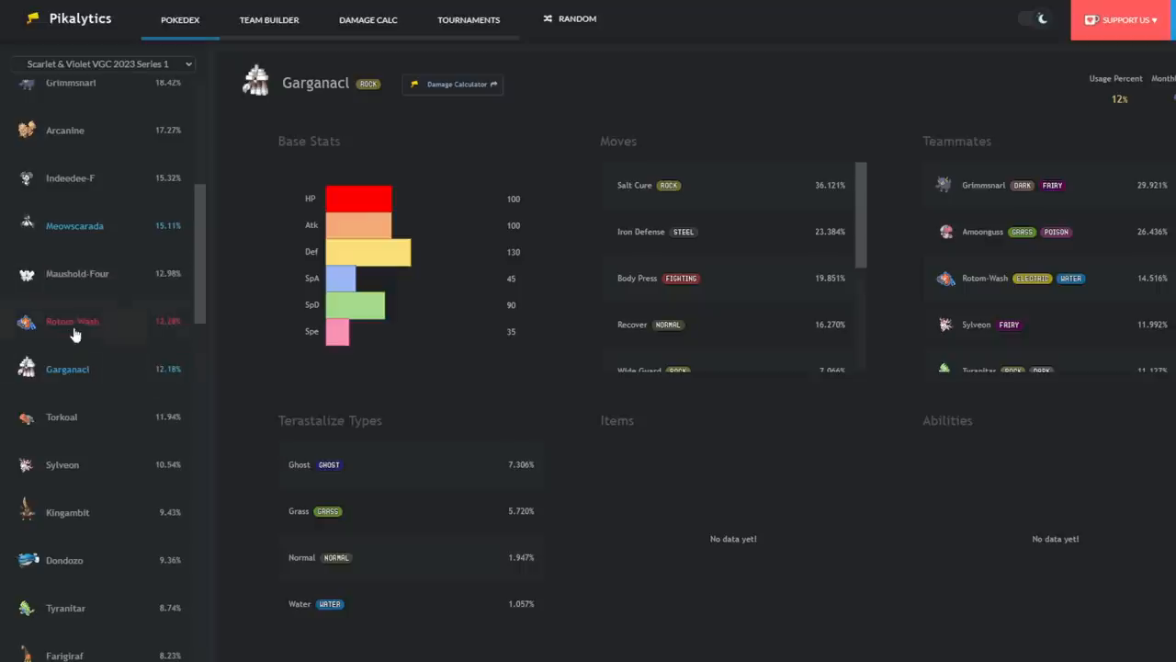
pyautogui.click(72, 320)
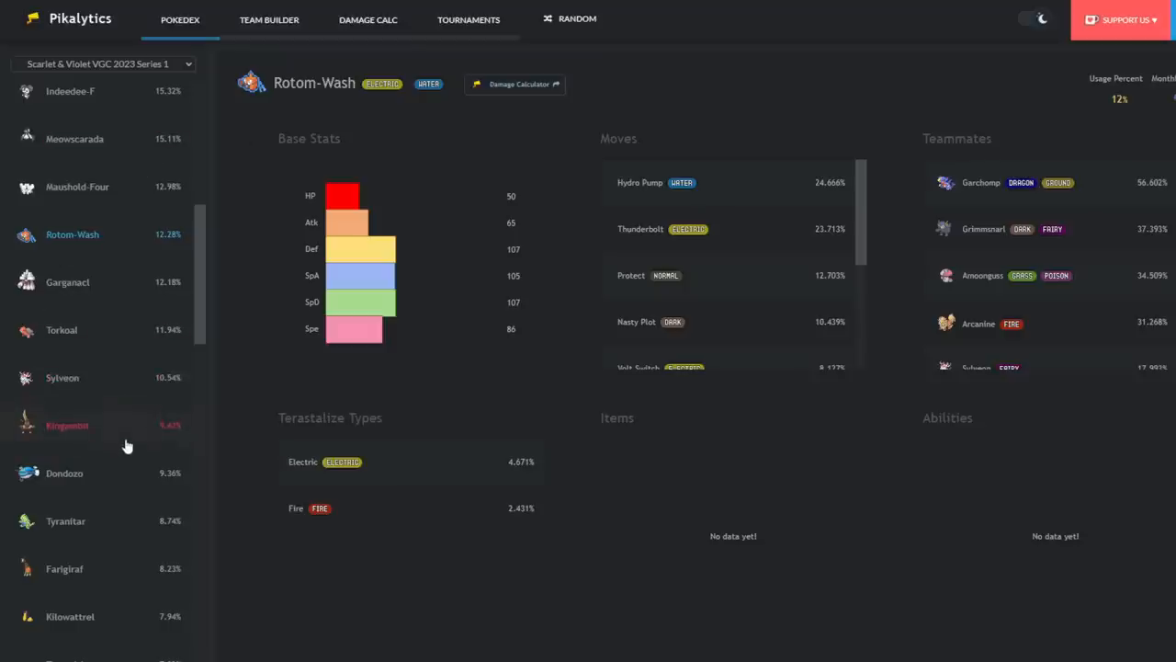
pyautogui.scroll(-3)
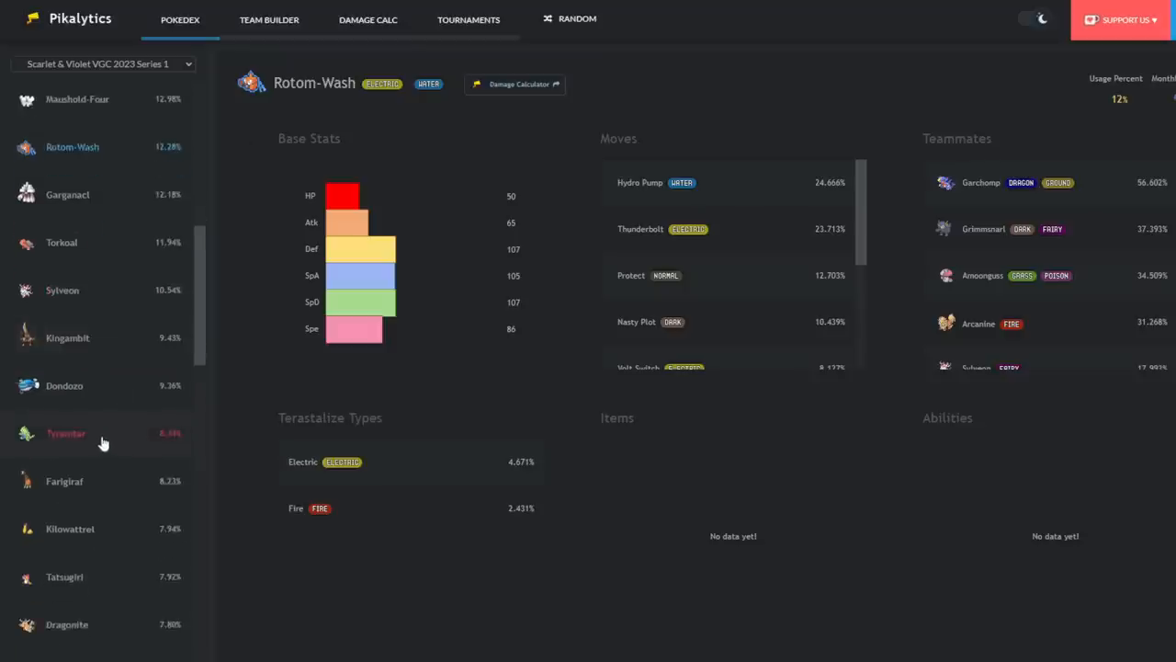
pyautogui.scroll(-3)
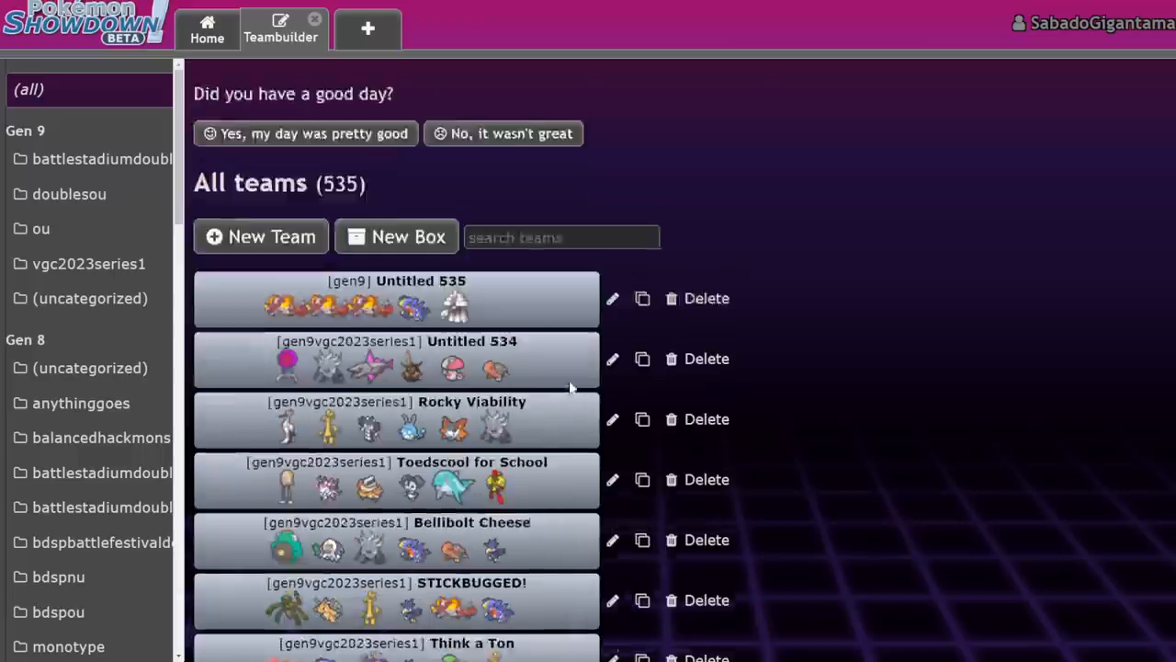
# Scroll through the teambuilder's list of 535 saved teams
pyautogui.scroll(-3)
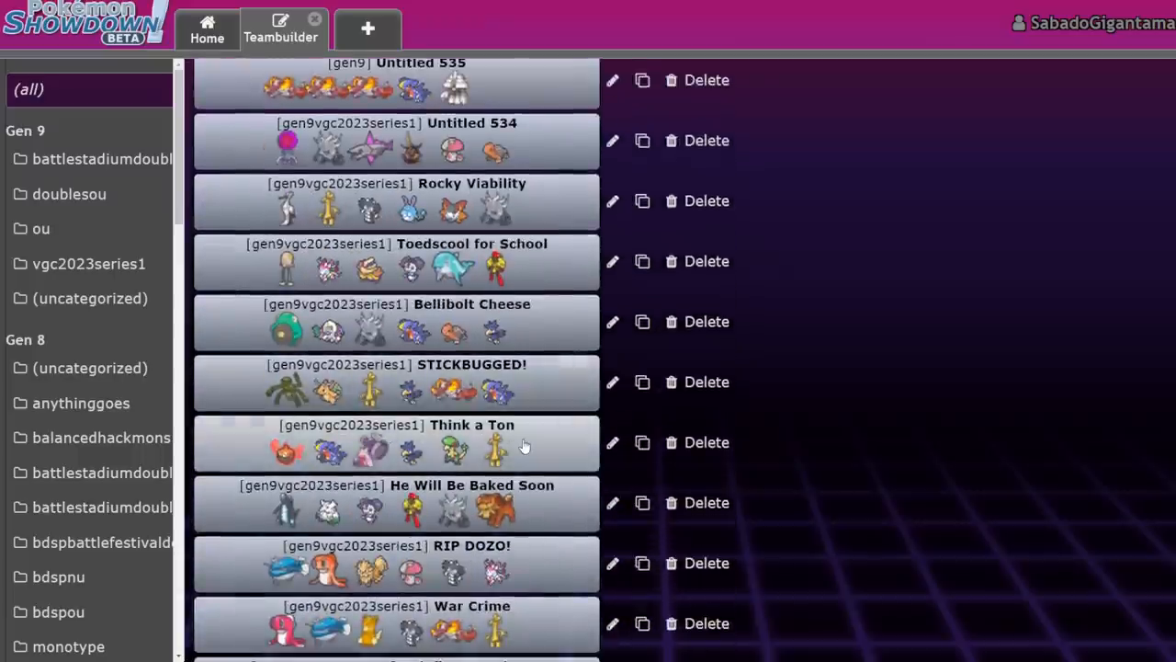
pyautogui.scroll(-3)
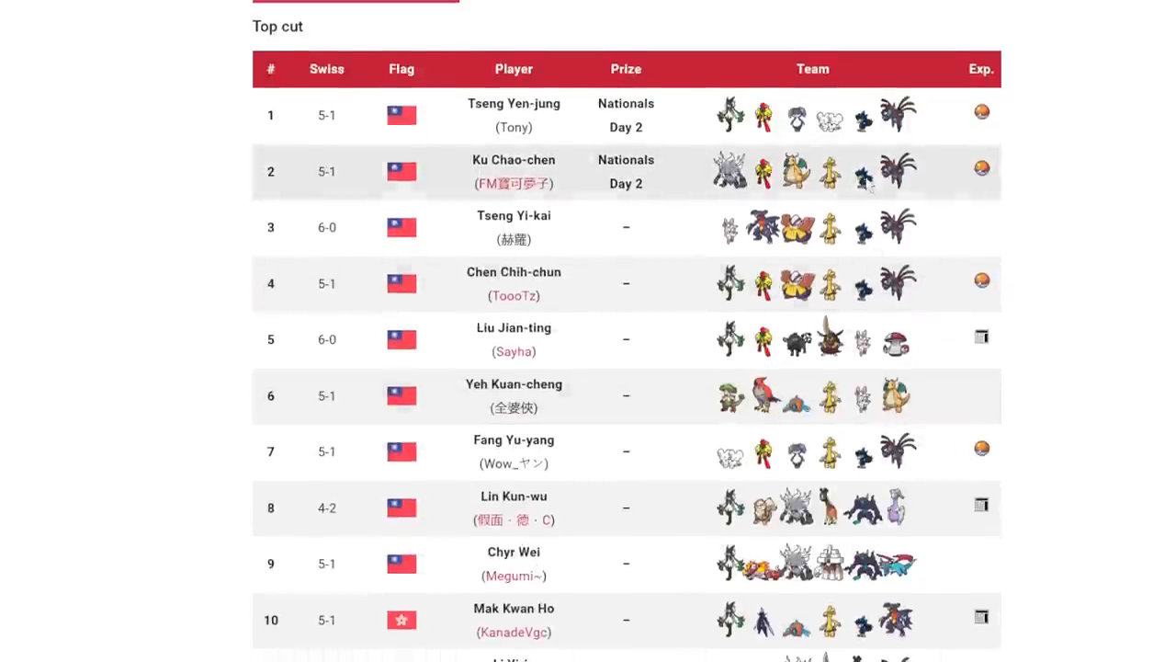
# Scroll the Victory Road top-cut standings down to the 41st-place team
pyautogui.scroll(-3)
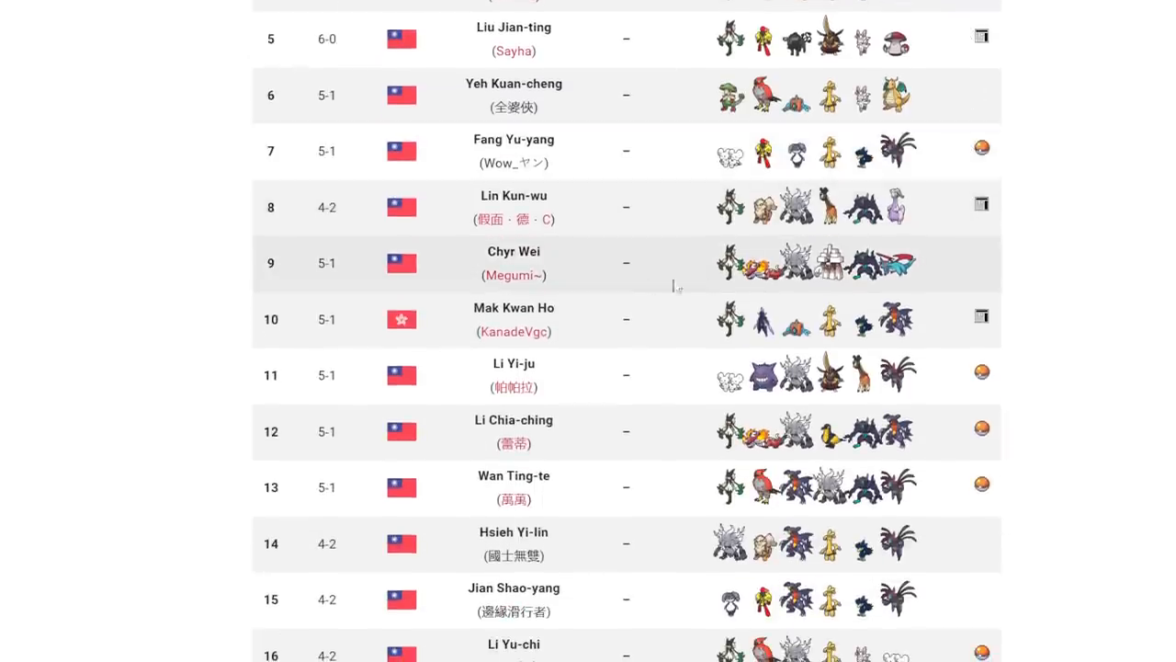
pyautogui.moveTo(342, 255)
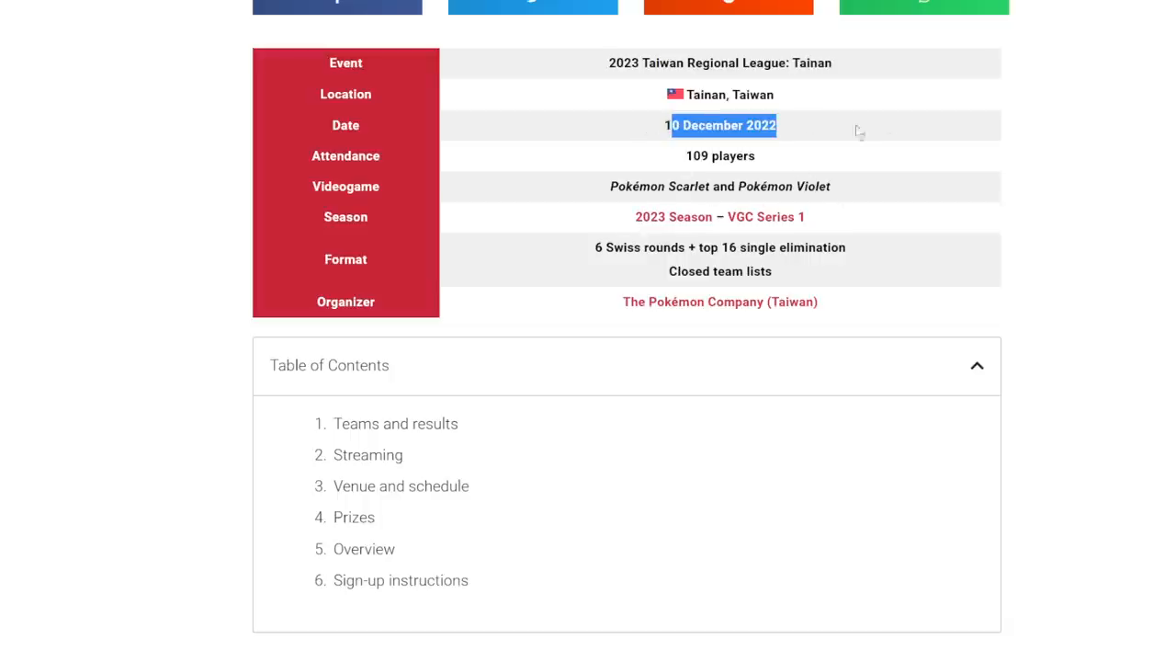
pyautogui.scroll(-3)
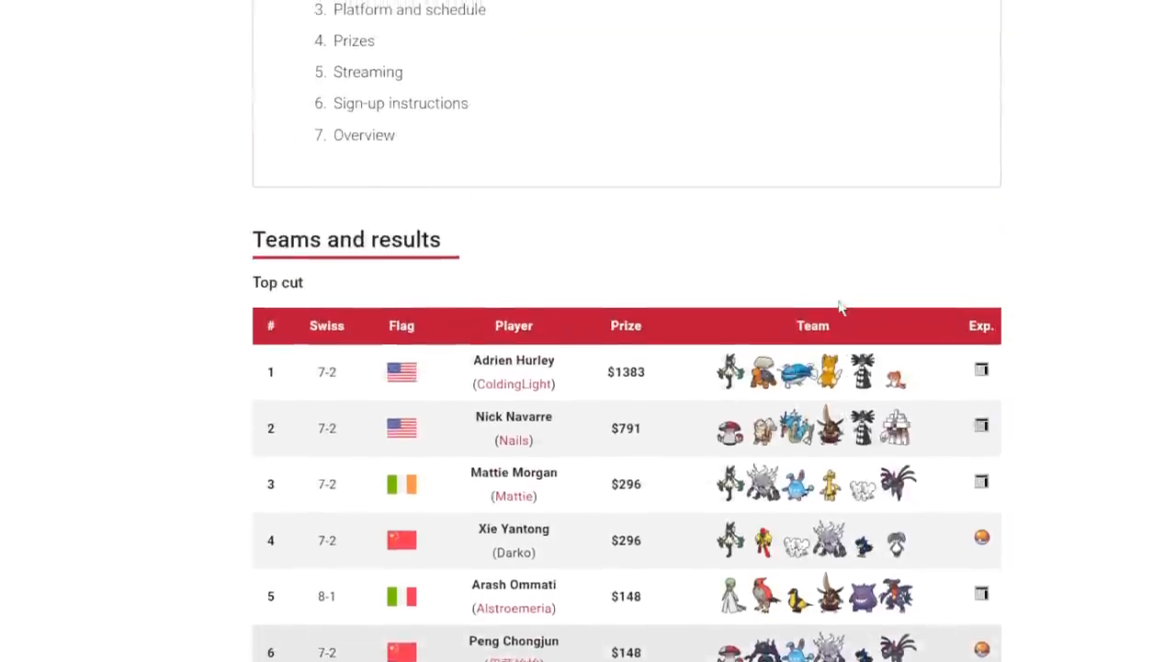
pyautogui.scroll(-3)
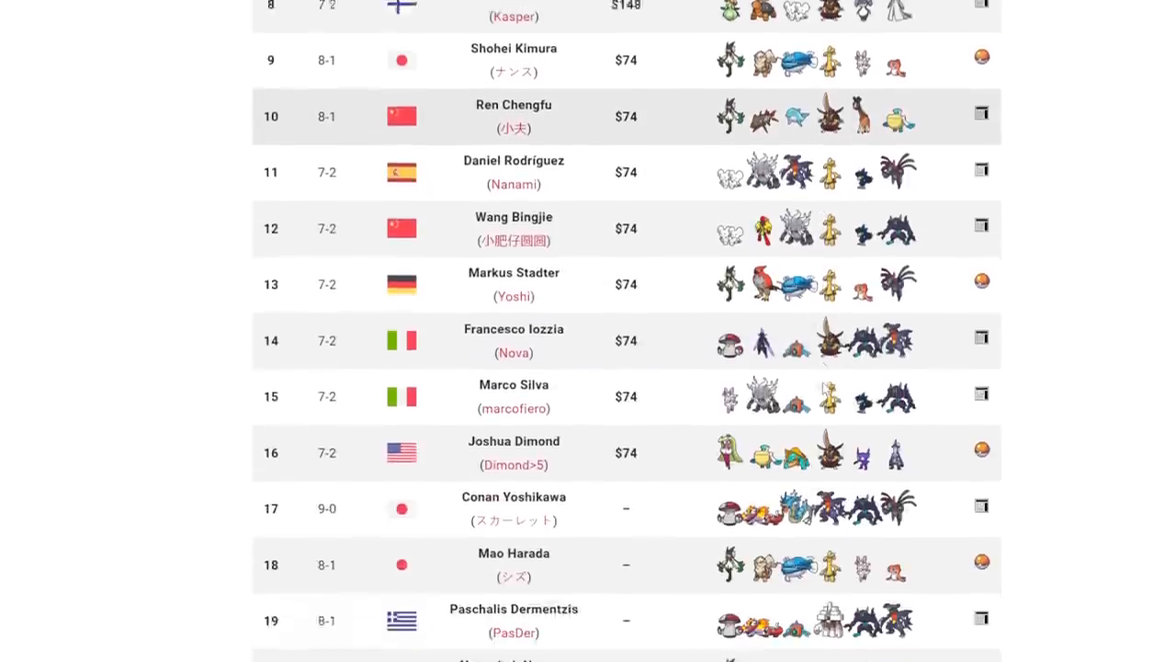
pyautogui.scroll(-3)
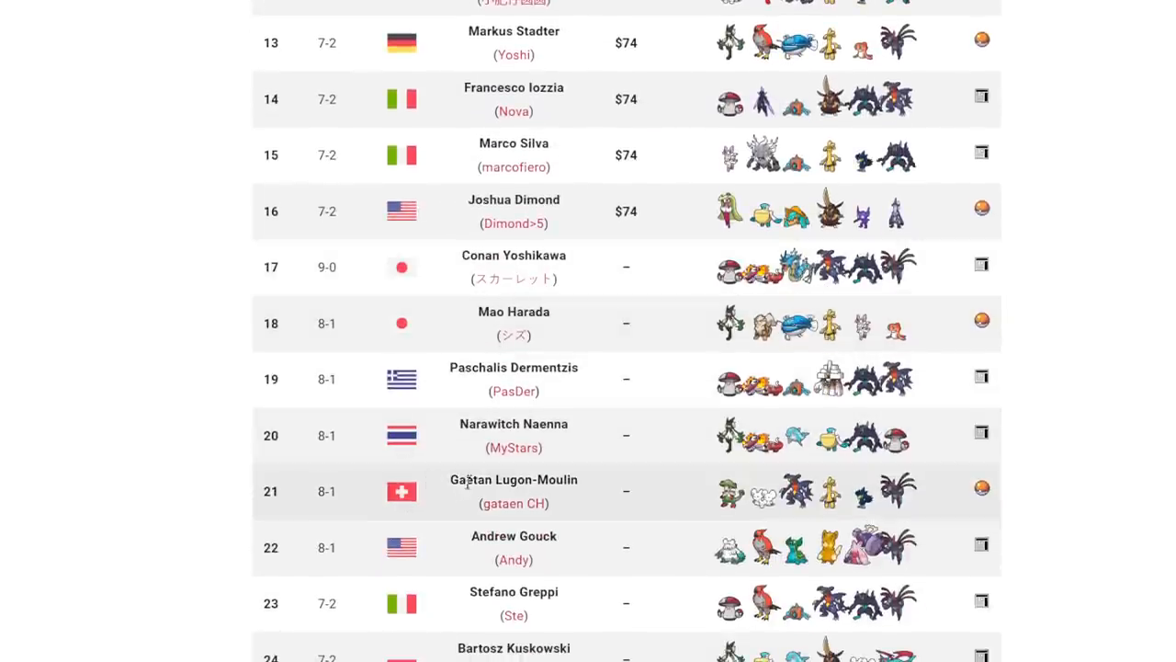
pyautogui.scroll(-3)
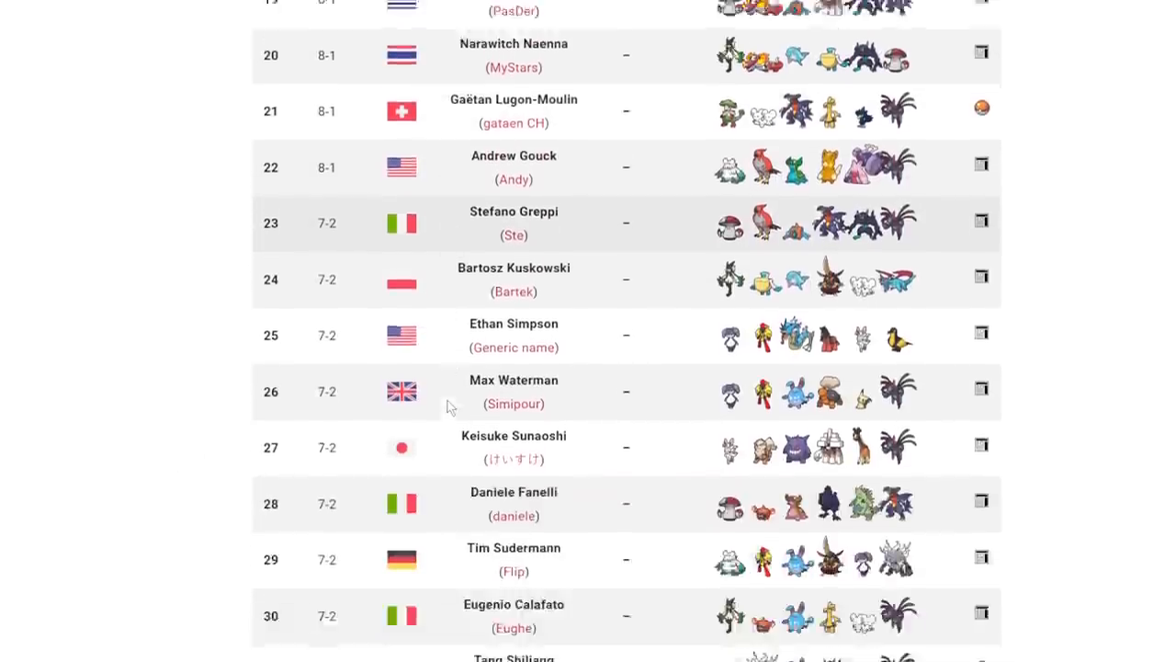
pyautogui.scroll(-3)
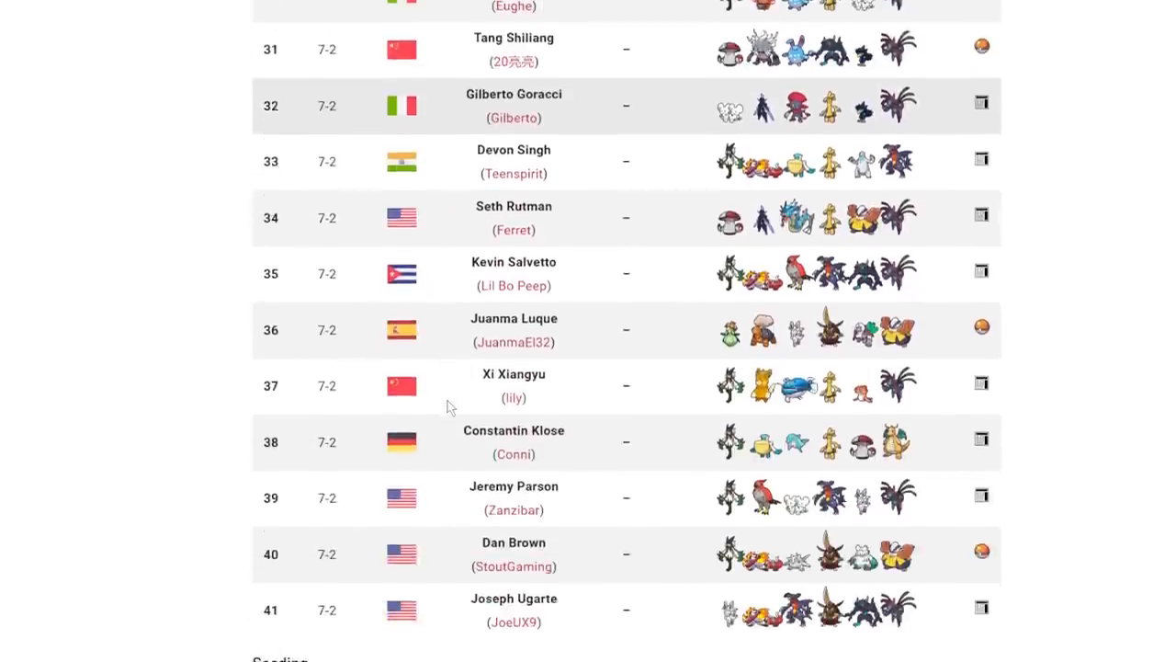
pyautogui.scroll(-3)
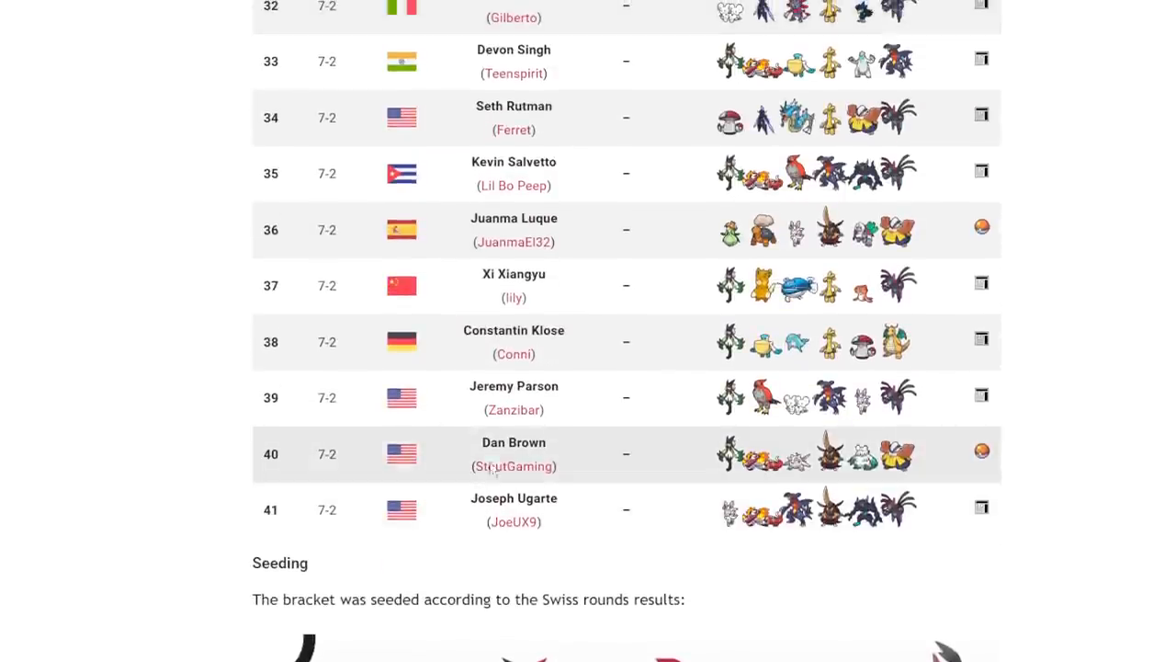
pyautogui.moveTo(617, 375)
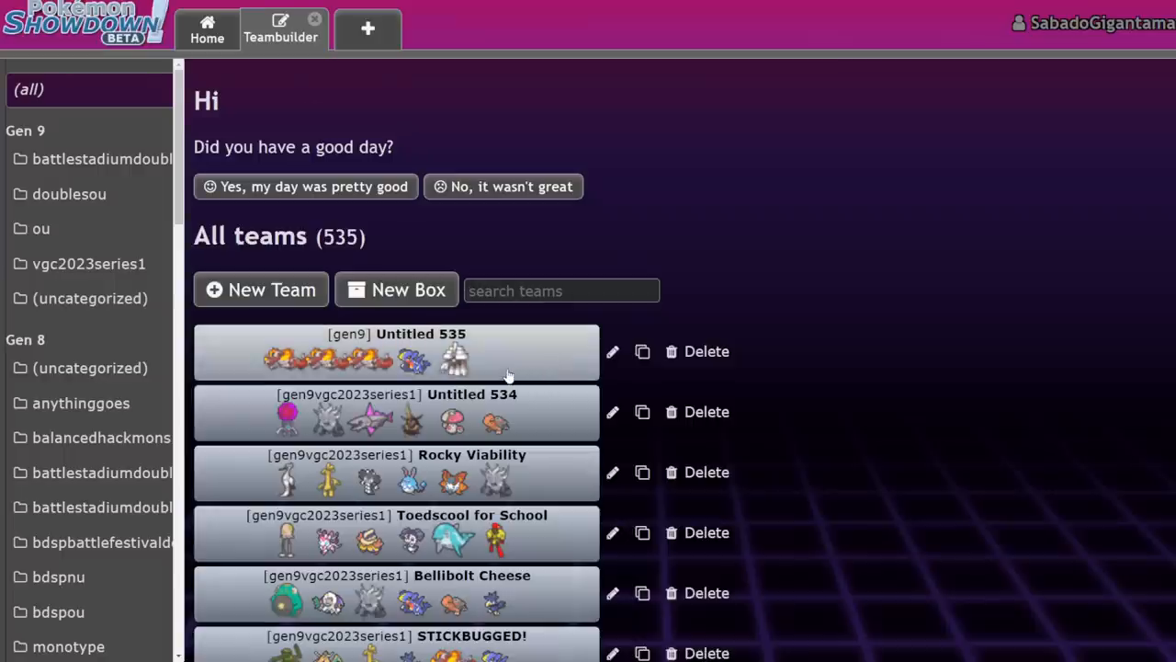
# Check Dondozo's Wave Crash into Skeledirge in the calculator: 63.8–77.1%, guaranteed 2HKO after Sitrus Berry
pyautogui.click(397, 351)
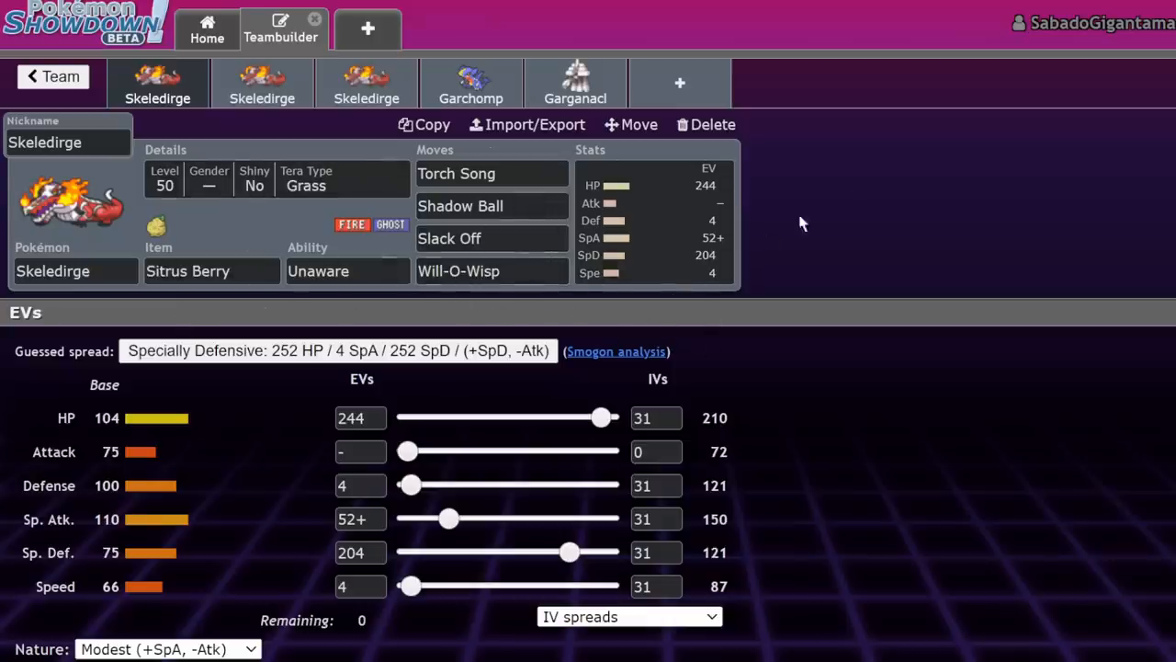
pyautogui.moveTo(837, 167)
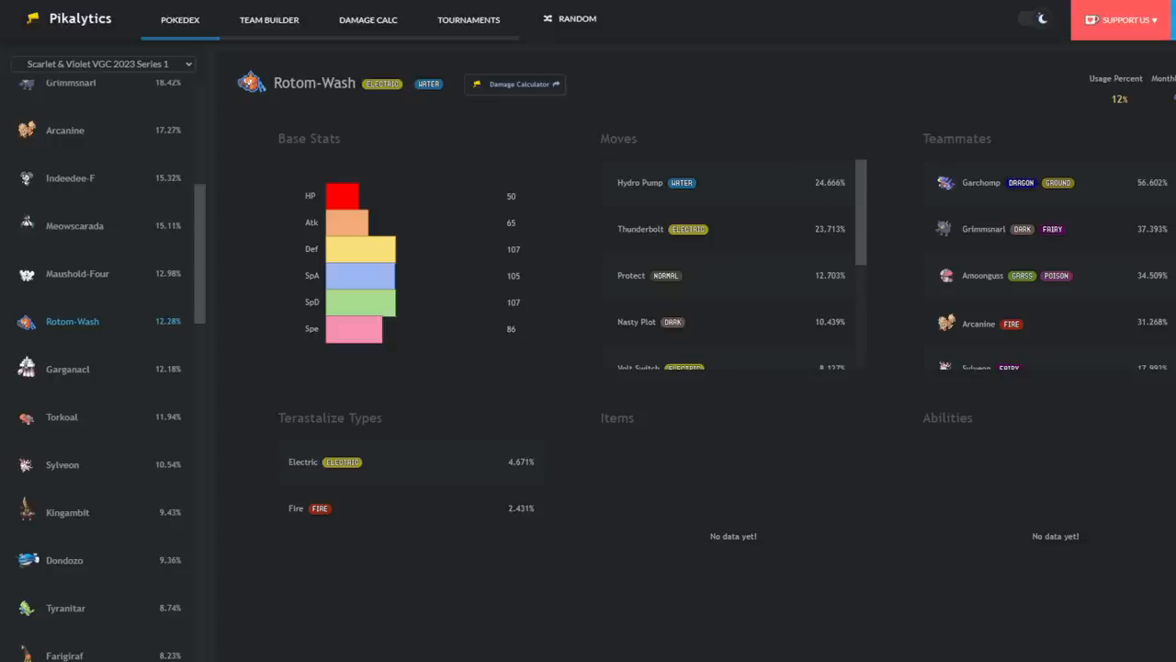
pyautogui.click(514, 85)
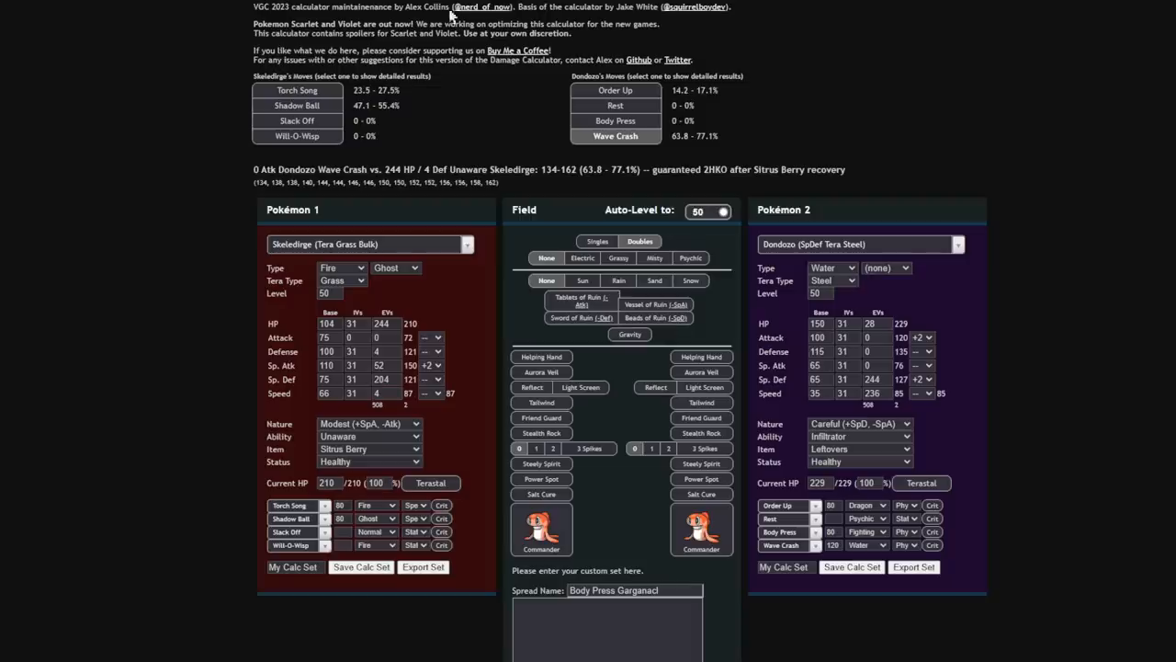
pyautogui.moveTo(1108, 198)
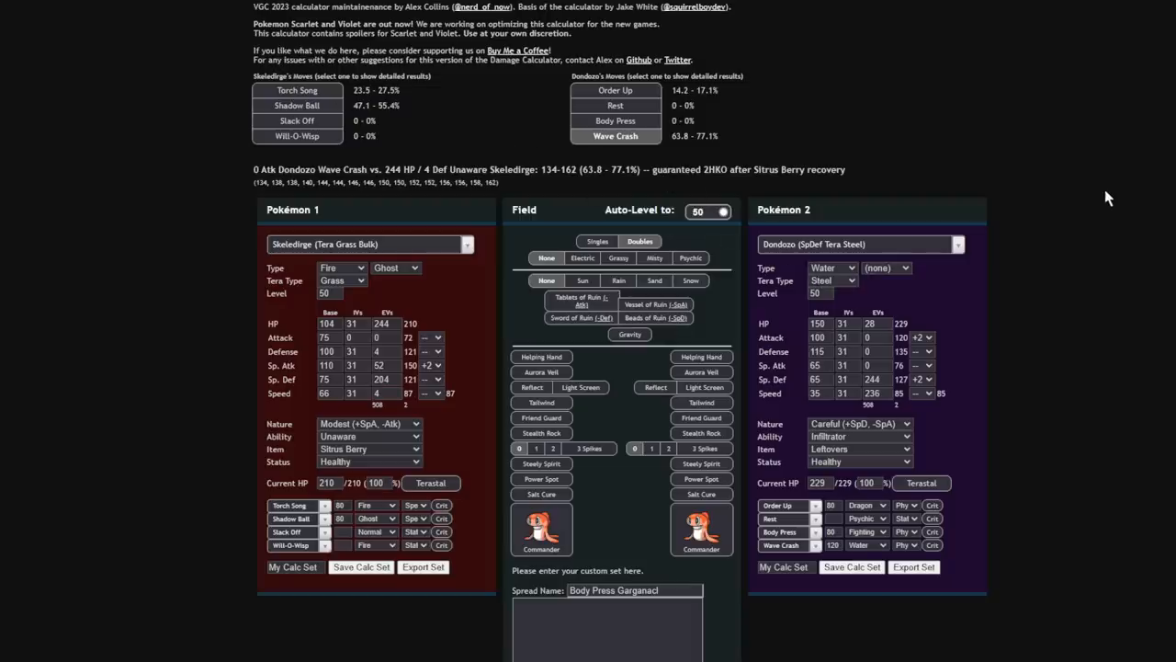